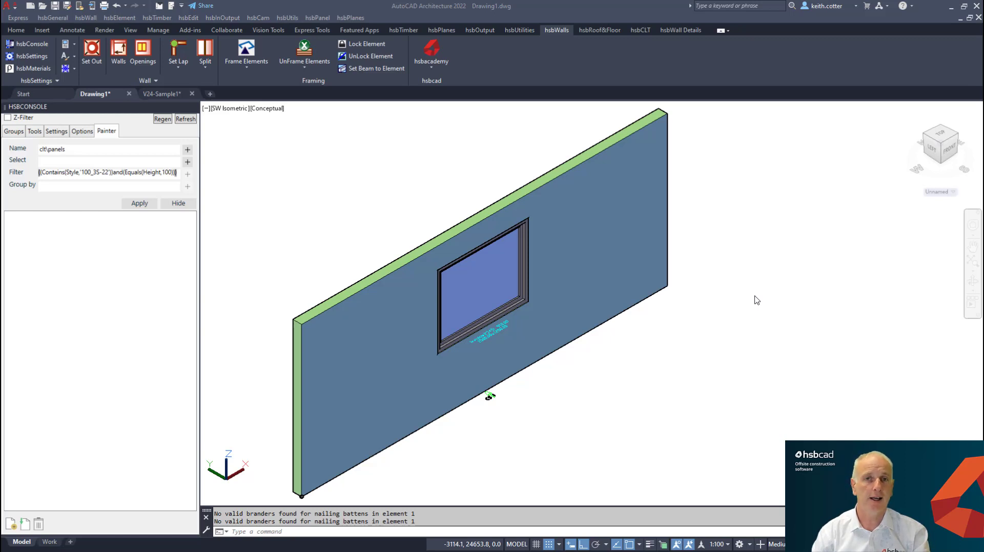
mouse_move(596, 374)
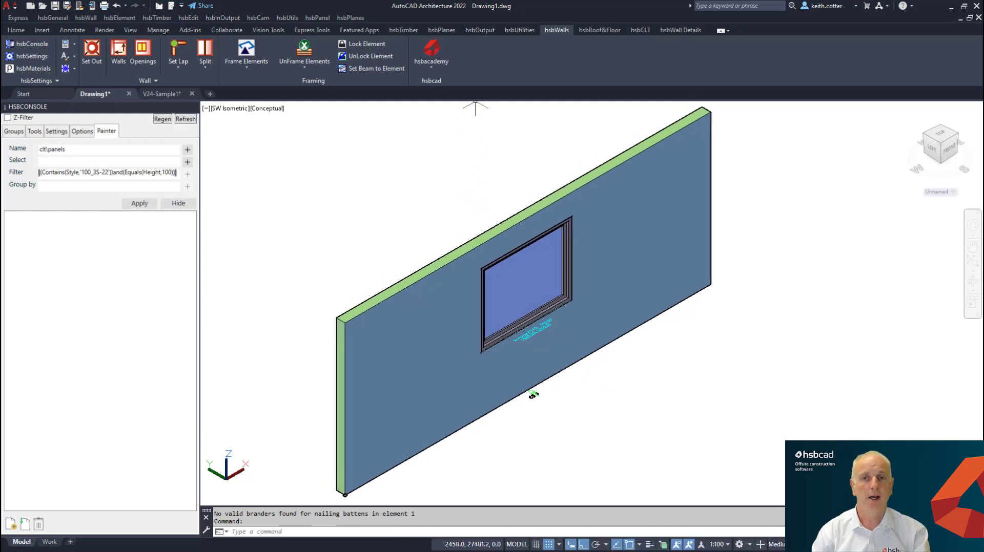
Step: Switch to the hsbWall Details ribbon tab to reach WallDetailBuilder
left_click(680, 30)
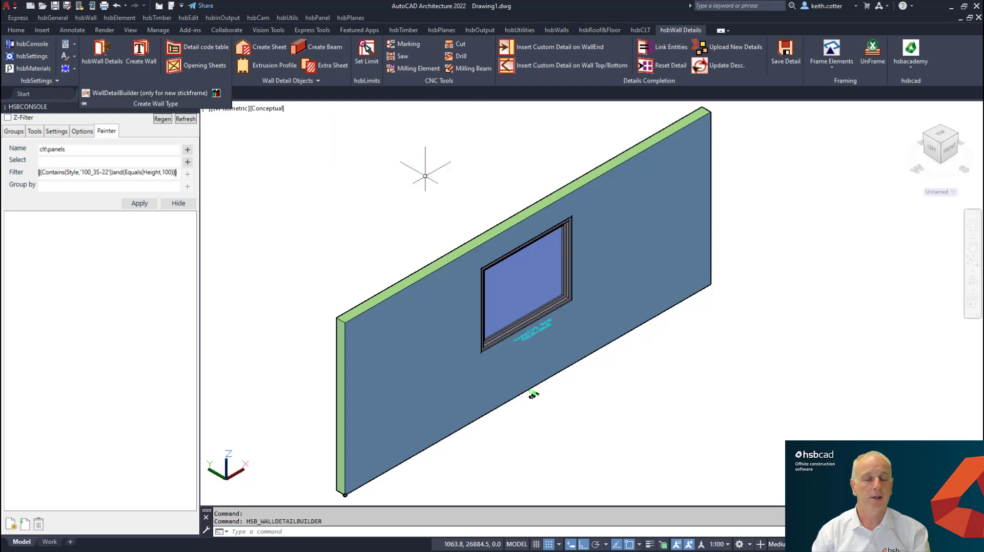
Step: Launch WallDetailBuilder, opening the Wall Types page on wall type A - 100 Ext
left_click(157, 92)
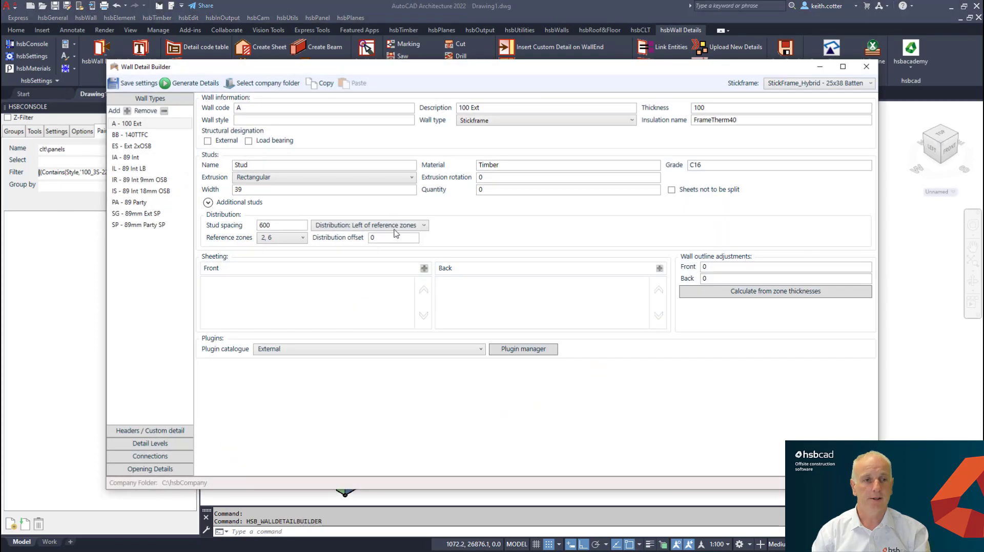
mouse_move(324, 443)
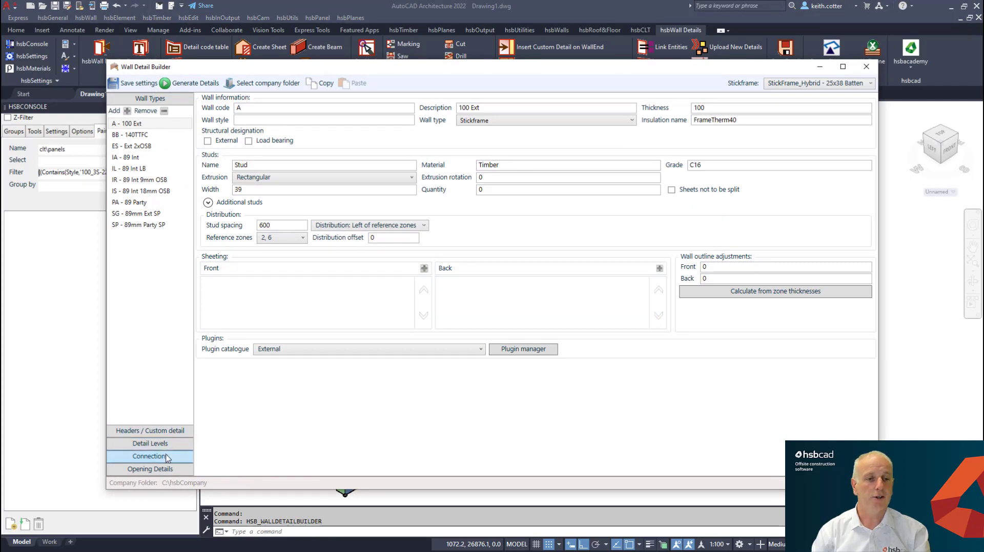
Step: Open Connections and preview the EXT SP2 and External connection combinations
left_click(163, 457)
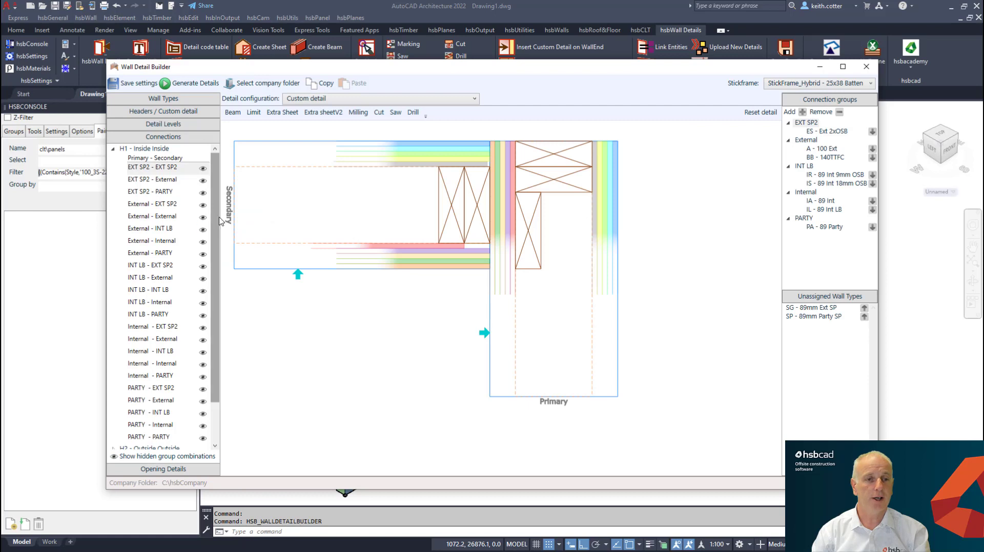
left_click(151, 167)
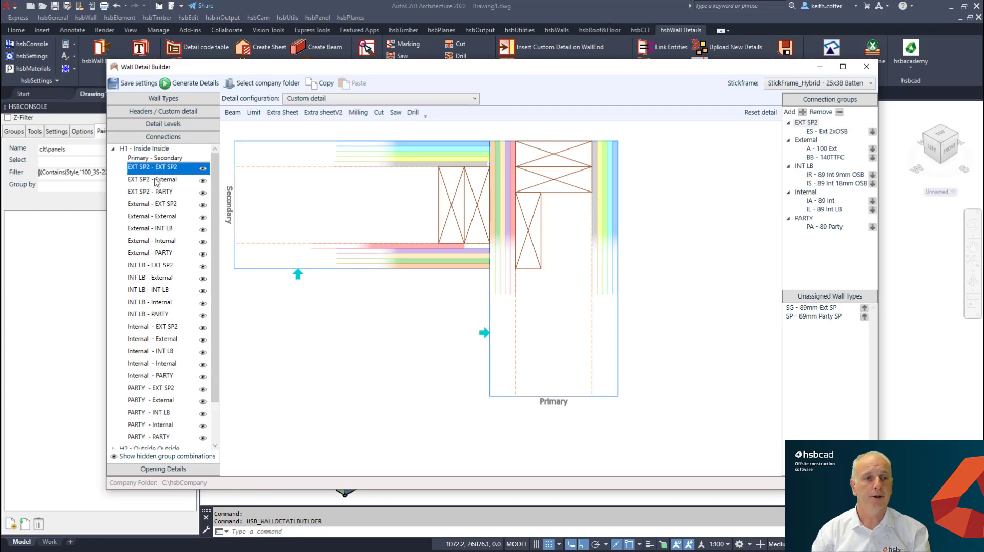
left_click(150, 192)
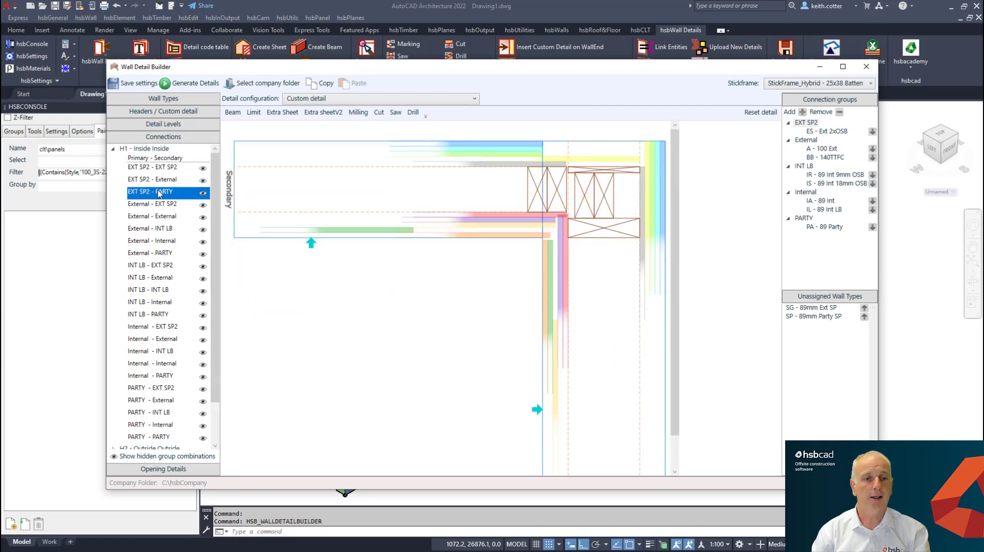
left_click(152, 204)
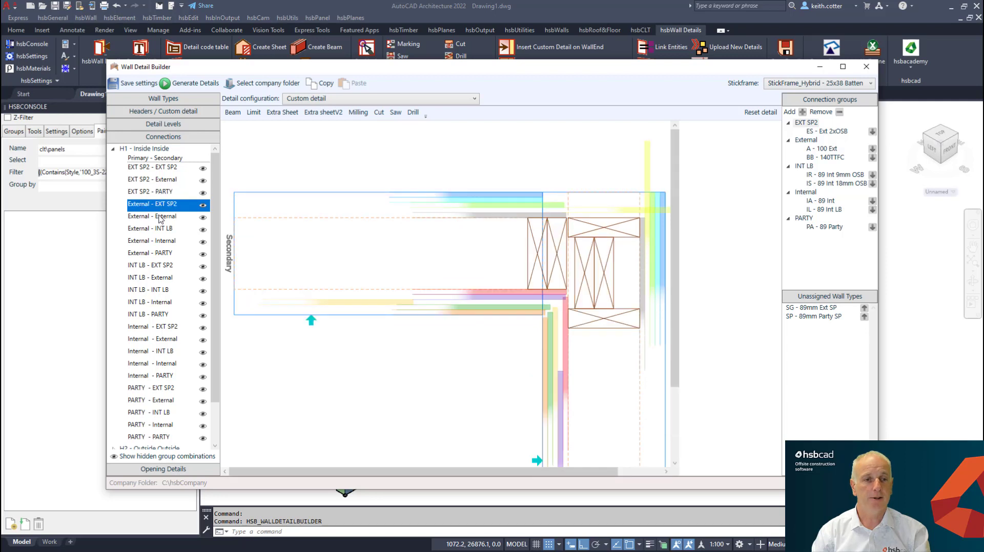
left_click(151, 229)
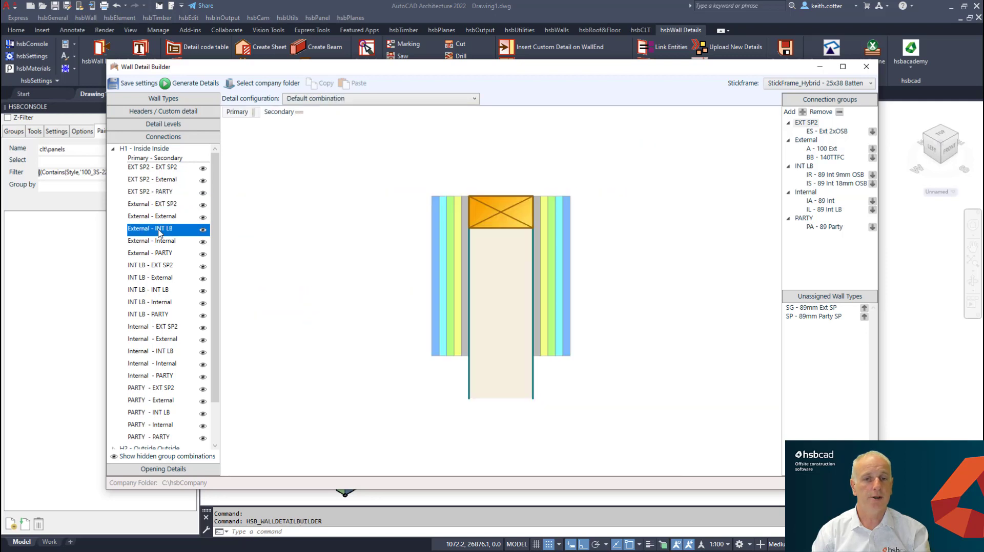
mouse_move(181, 235)
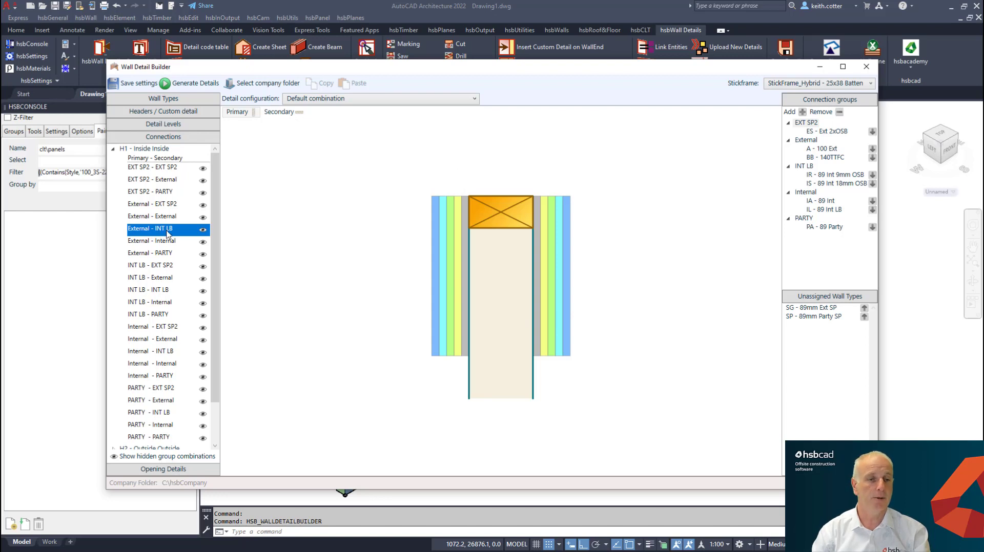
mouse_move(203, 229)
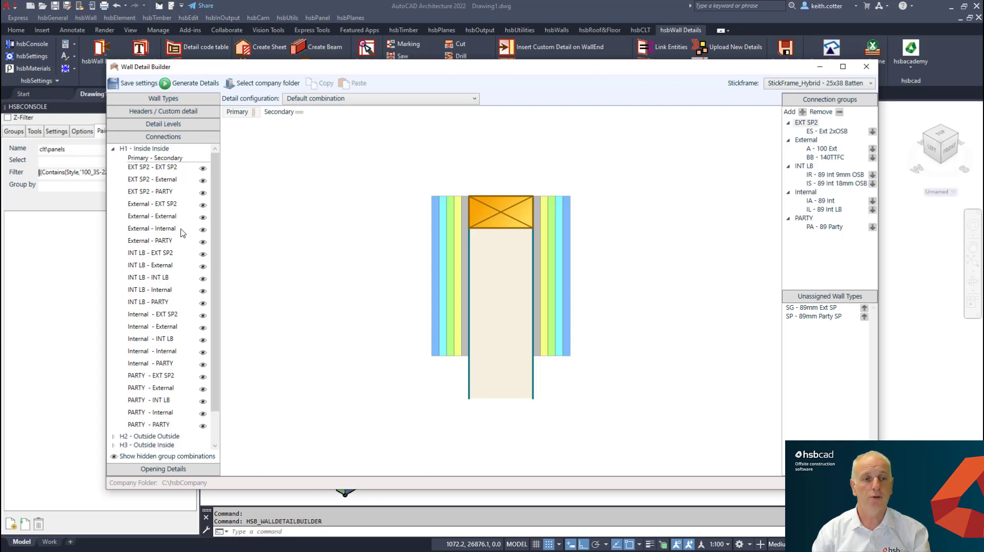
Step: Hide the External - Internal combination and show hidden combinations greyed out
left_click(151, 229)
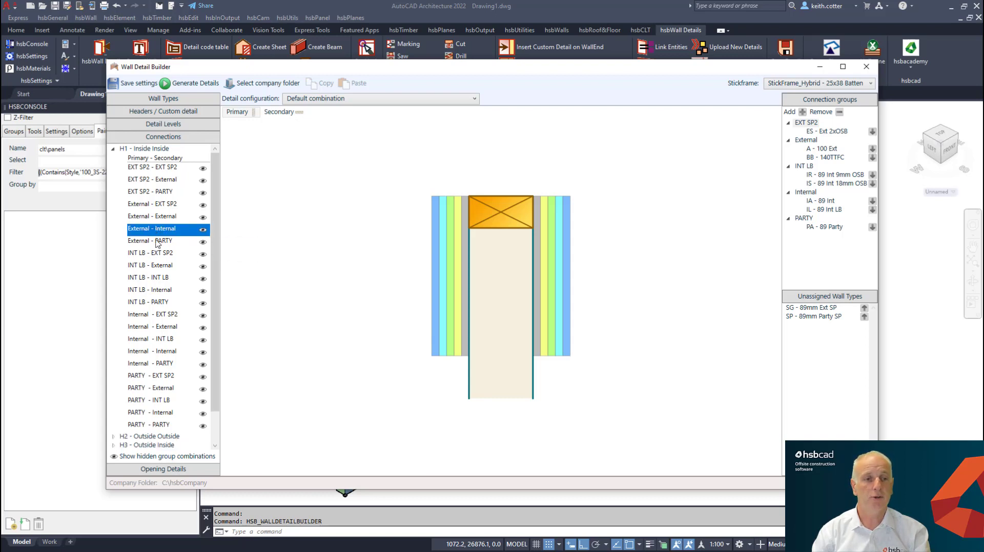
left_click(151, 241)
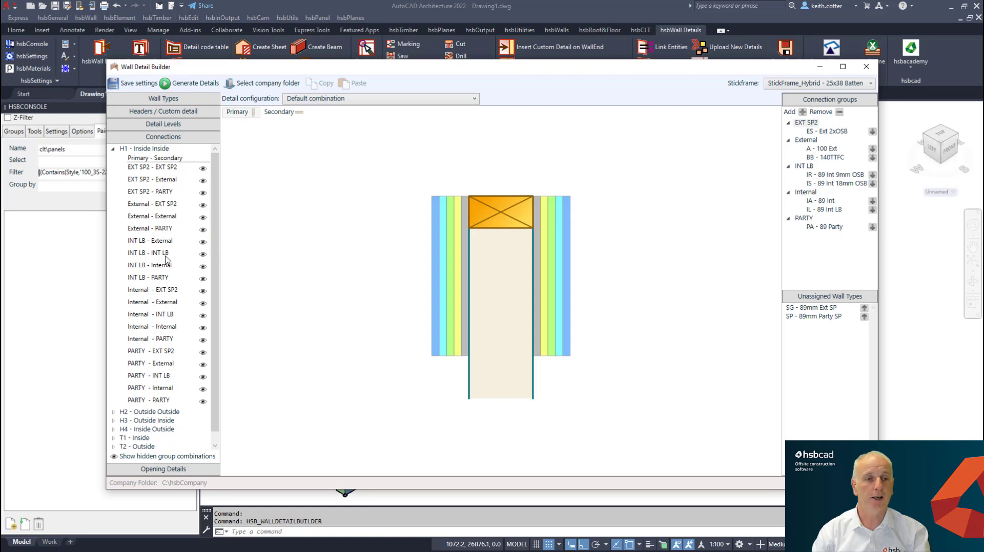
mouse_move(168, 326)
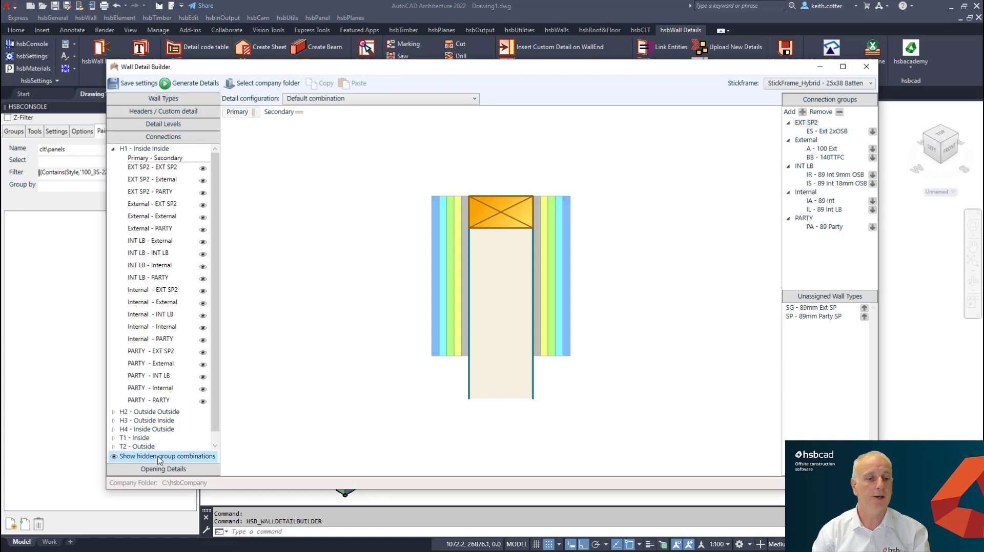
left_click(165, 457)
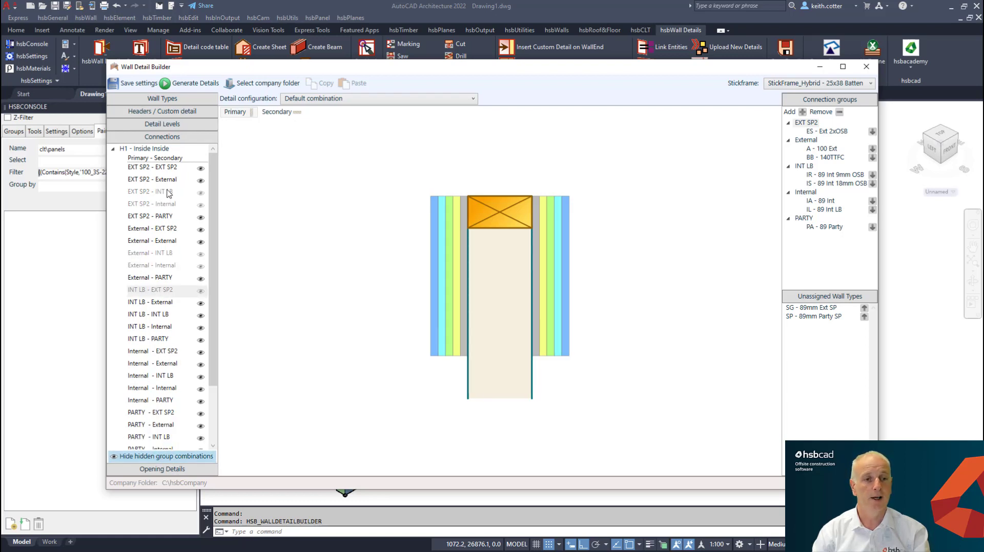
mouse_move(171, 290)
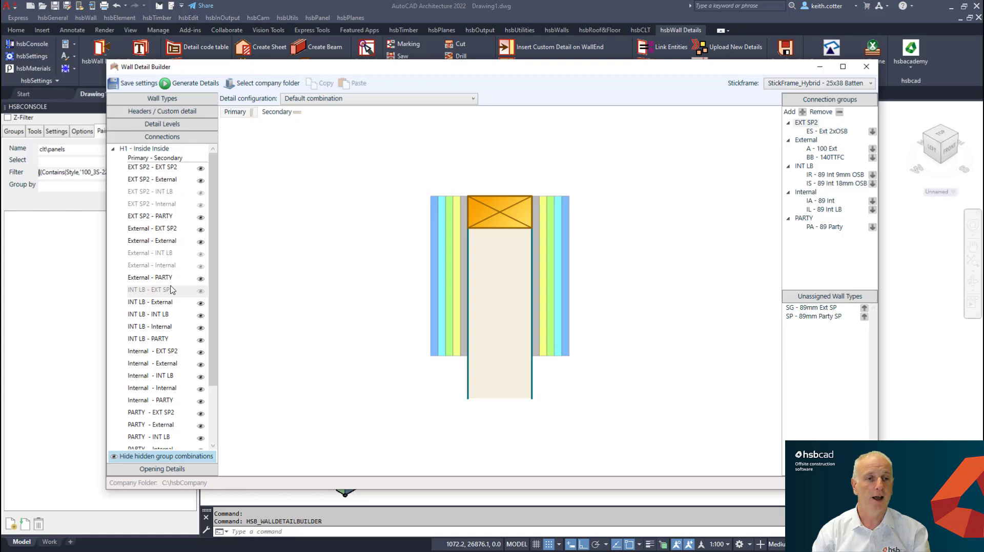
mouse_move(178, 242)
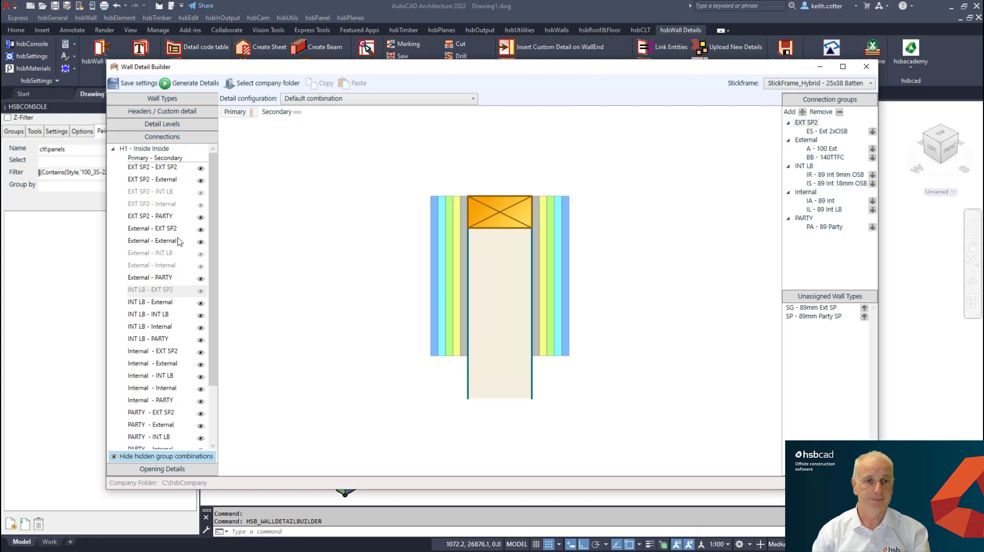
mouse_move(458, 177)
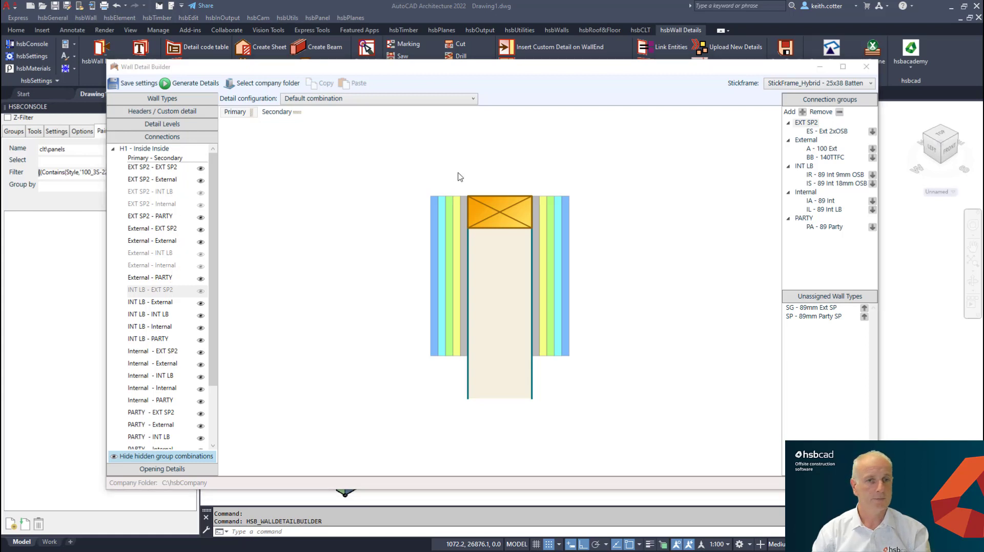
Step: Select wall type IA - 89 Int and edit its Front sheeting zone 1 distribution
left_click(162, 98)
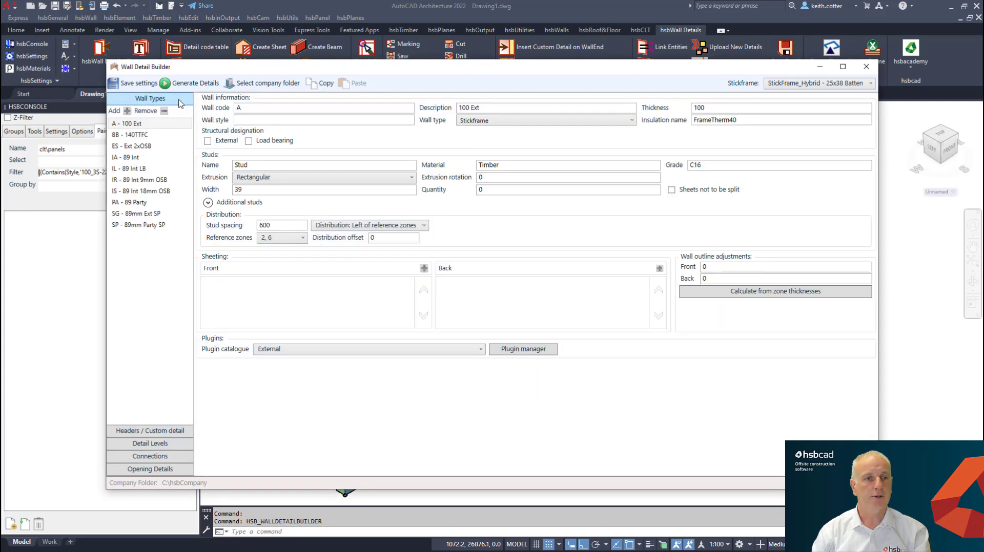
left_click(126, 157)
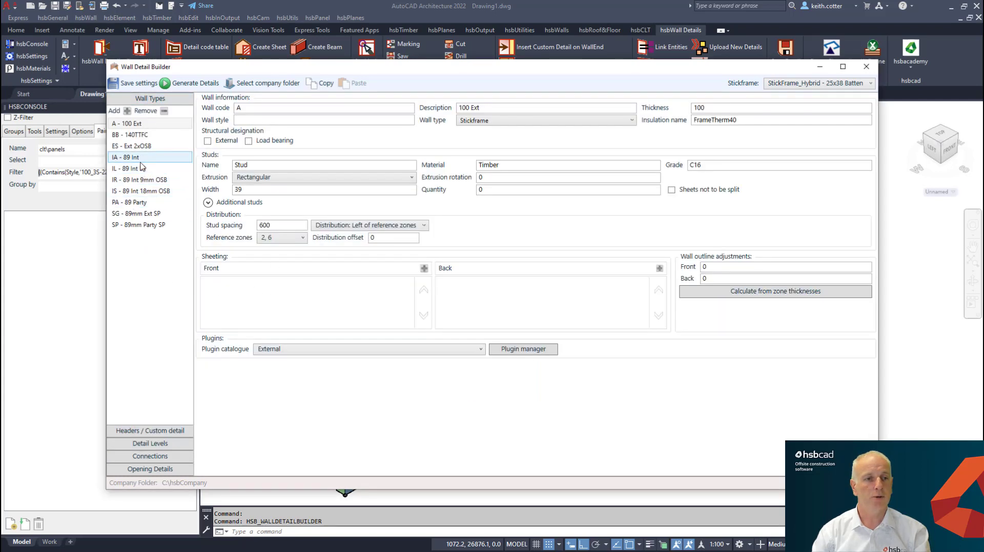
left_click(126, 157)
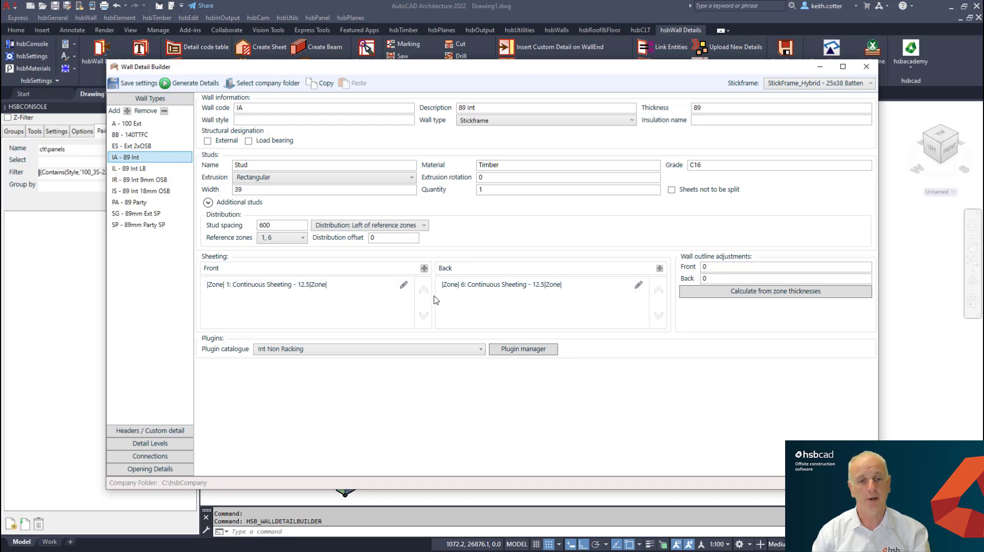
left_click(403, 284)
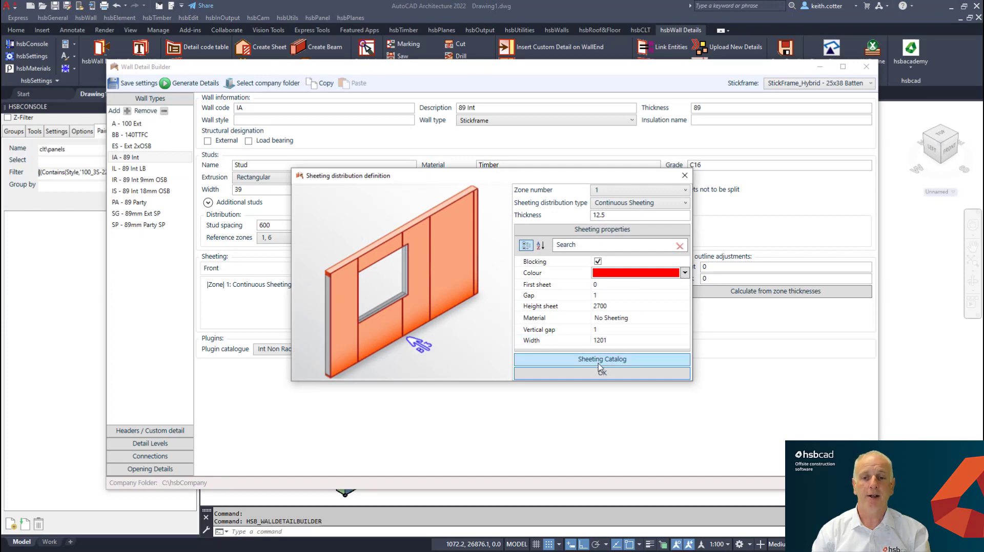
Step: Add a Gypsum 2400 x 1200 x 12 sheet to the sheeting catalogue
left_click(601, 359)
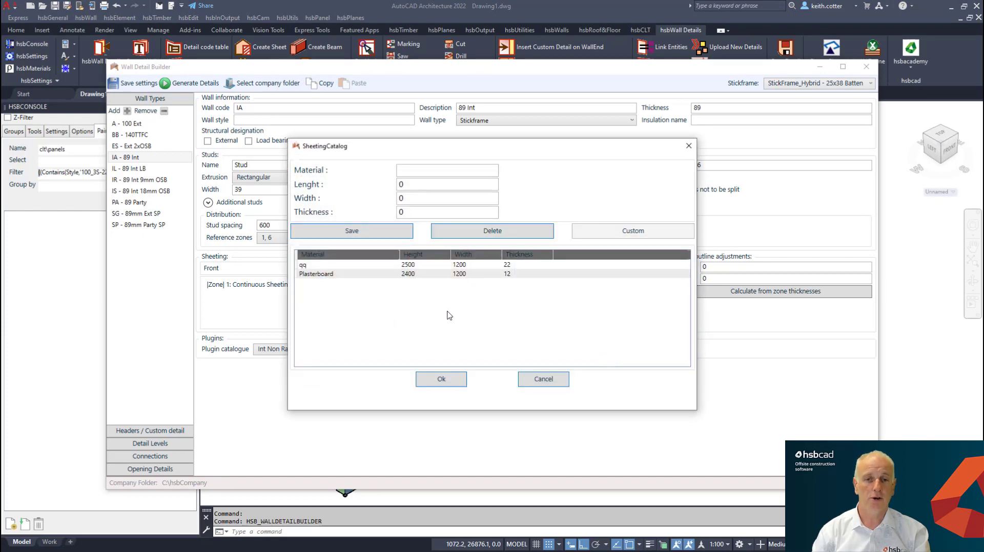
left_click(447, 170)
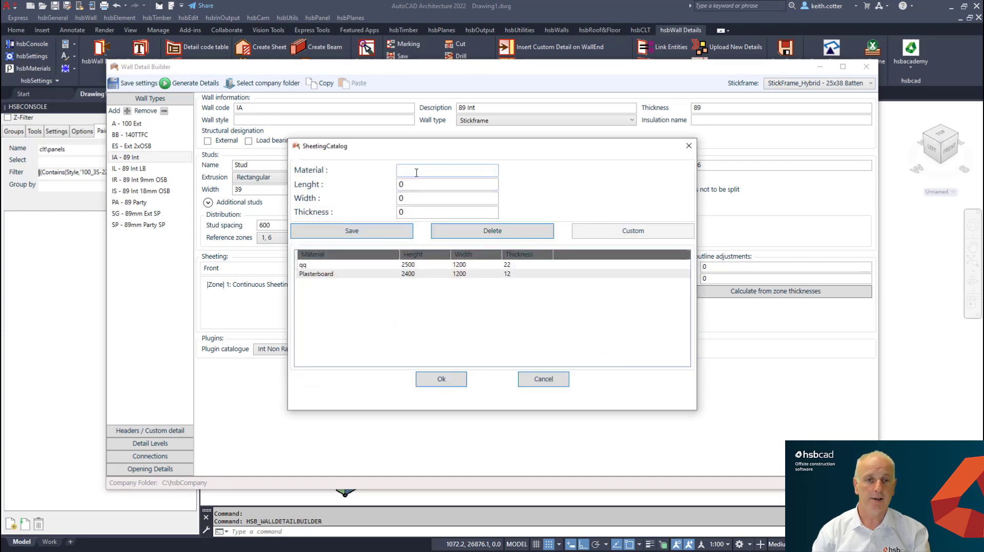
type("Gypsum")
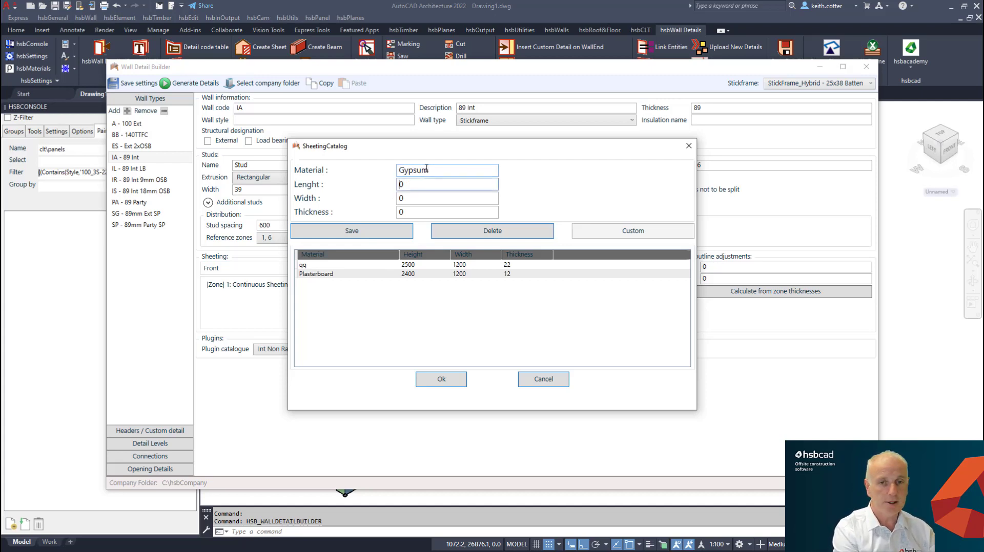
type("2")
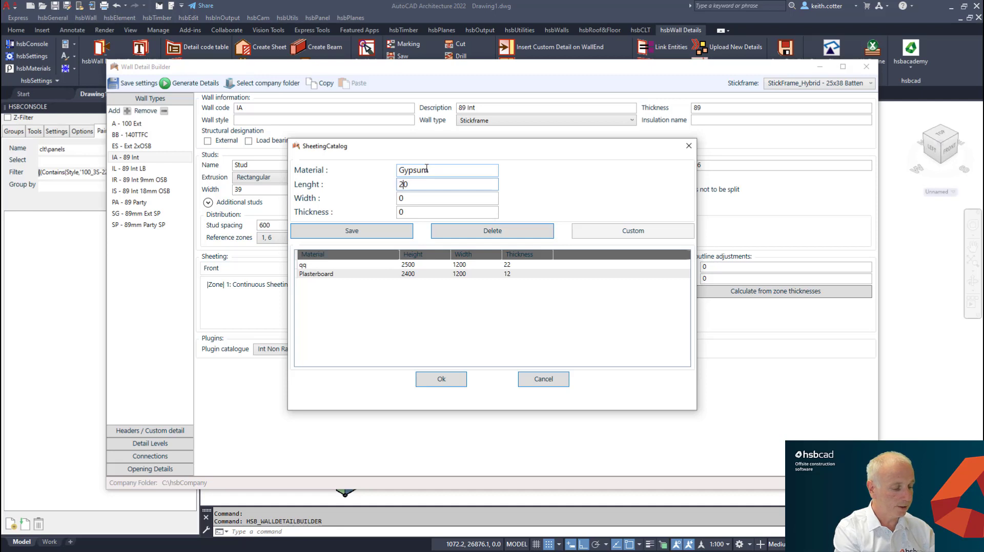
type("400")
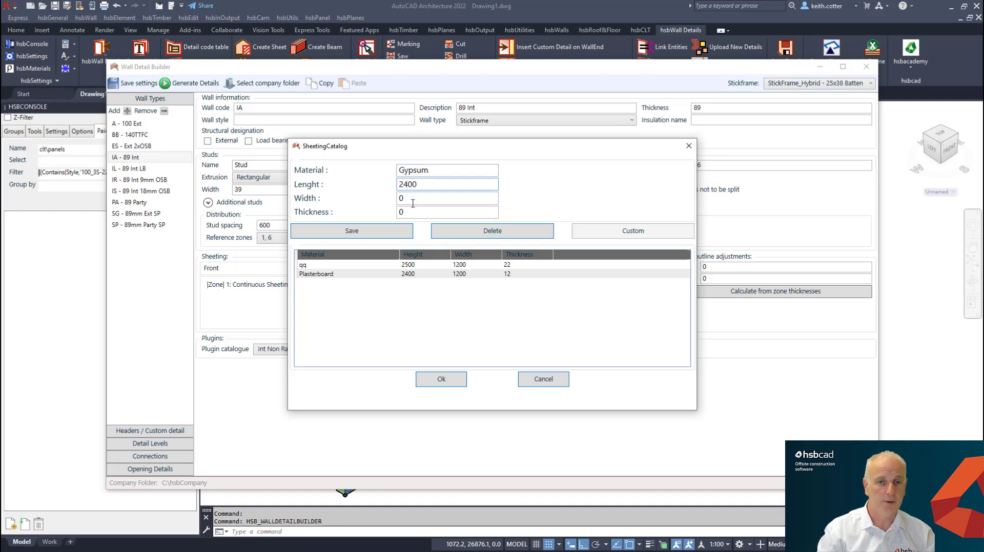
type("1")
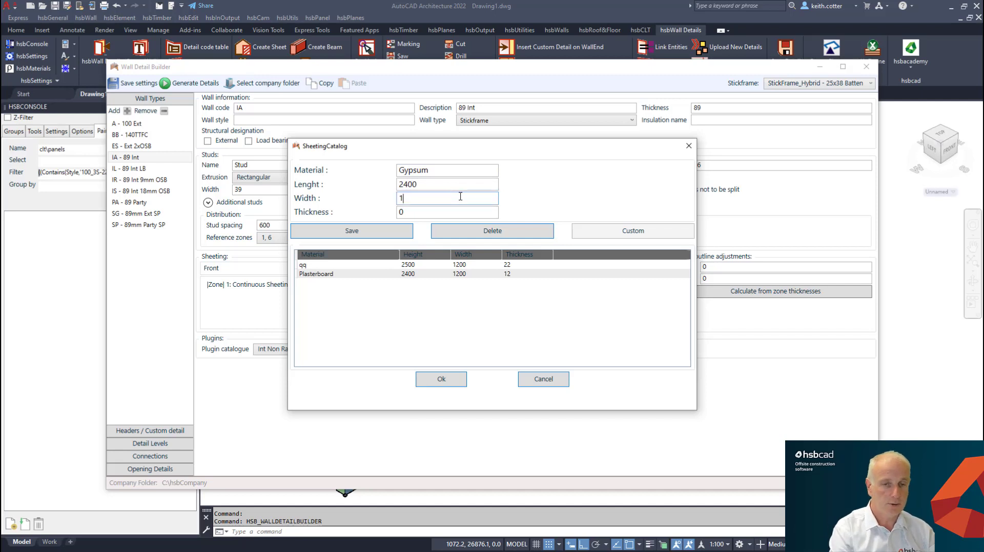
type("200")
left_click(446, 212)
type("12")
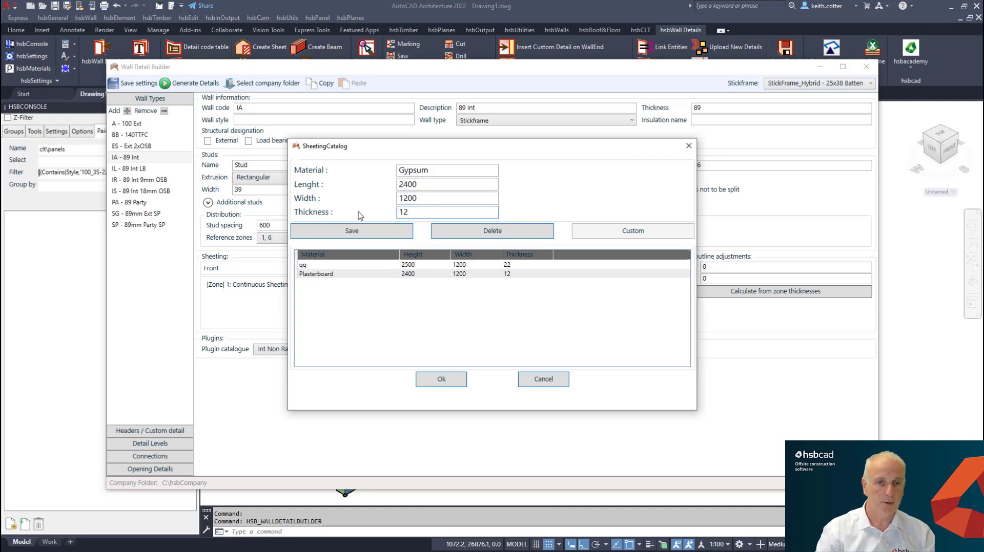
left_click(351, 231)
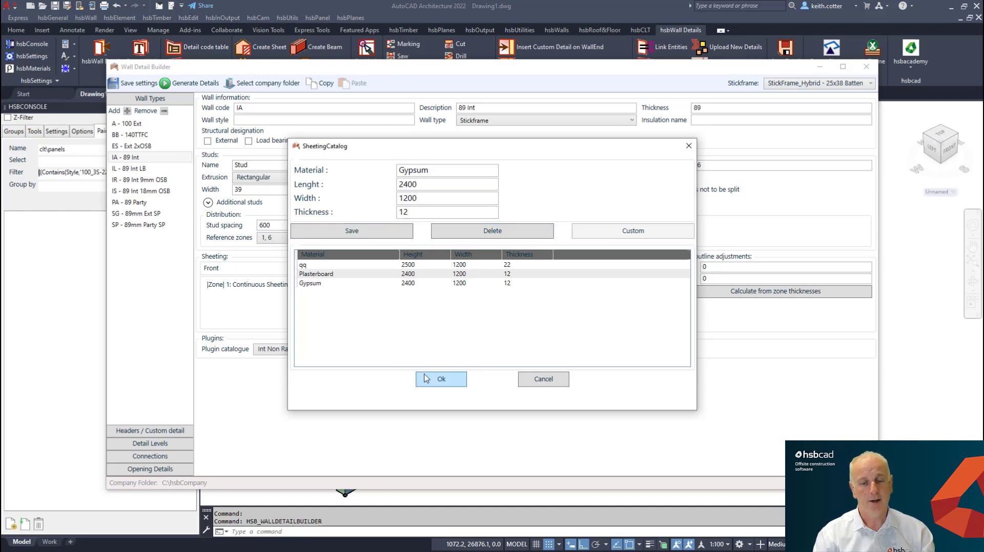
Step: Apply Gypsum, close the catalog and confirm the sheeting distribution definition
left_click(441, 379)
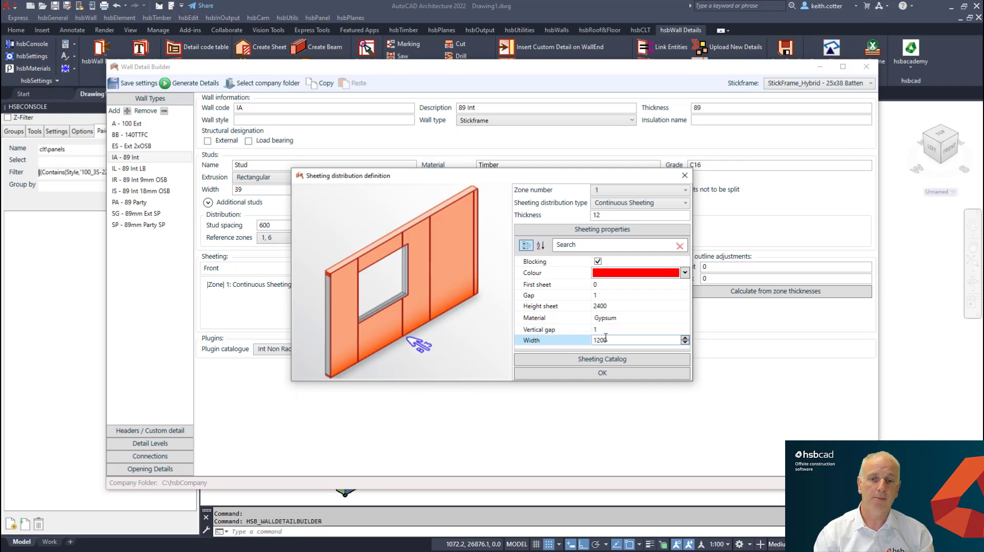
left_click(600, 359)
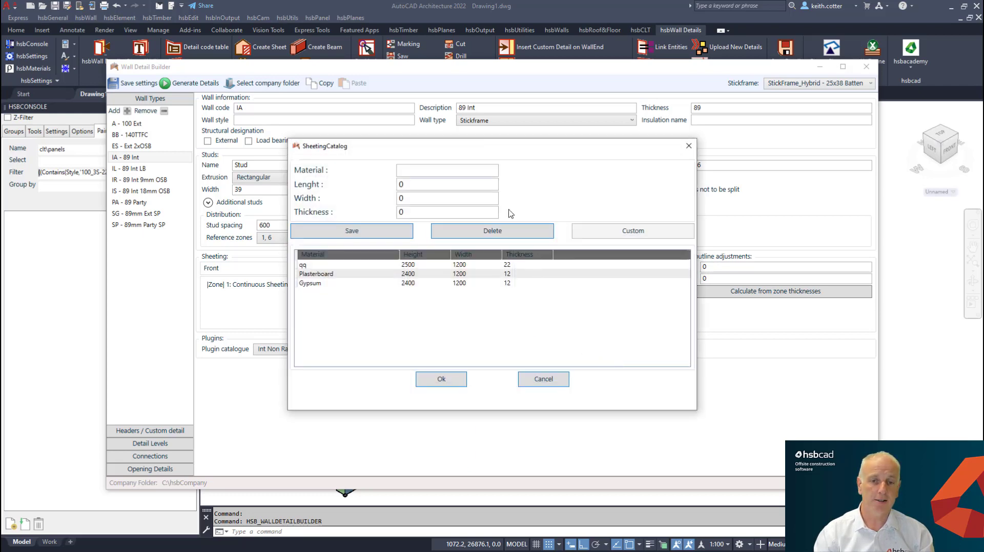
mouse_move(272, 245)
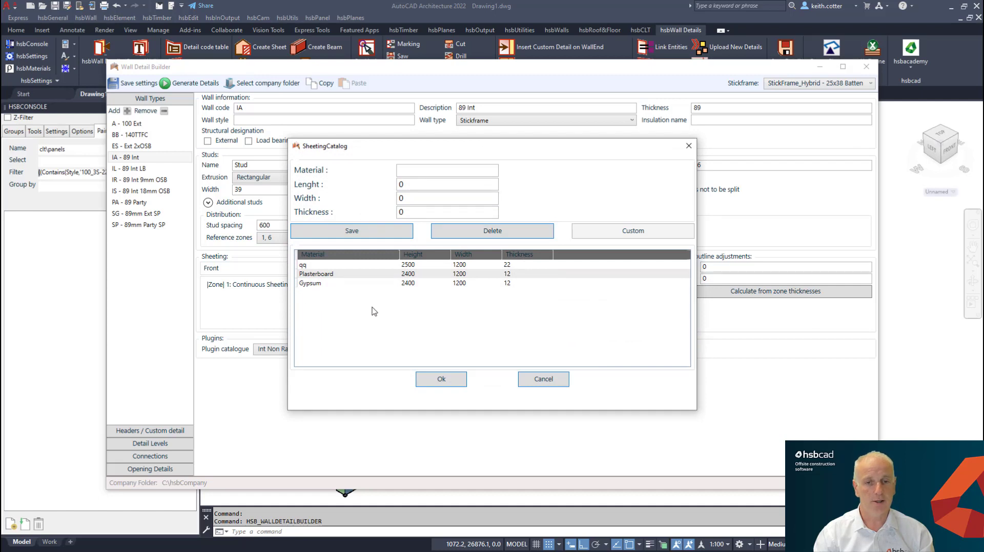
mouse_move(224, 330)
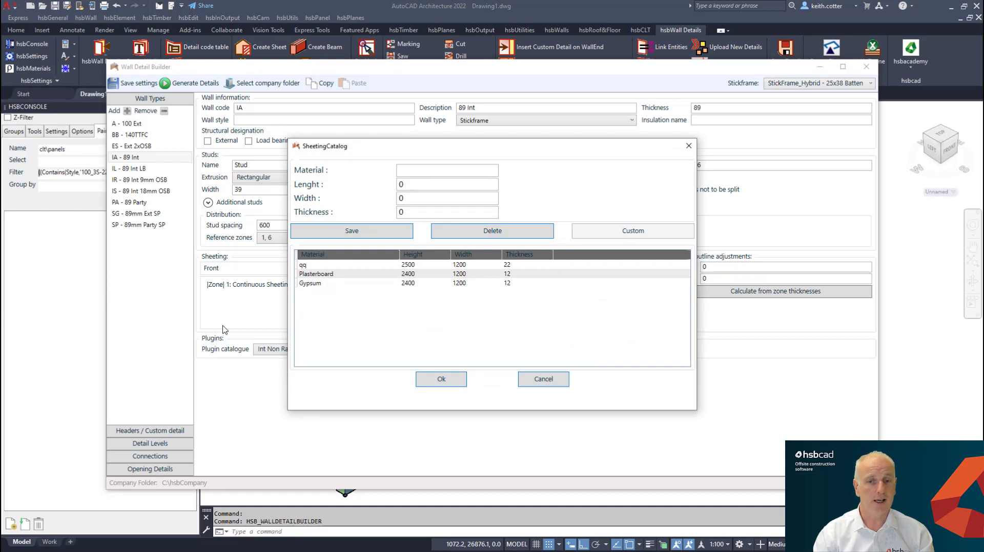
left_click(688, 145)
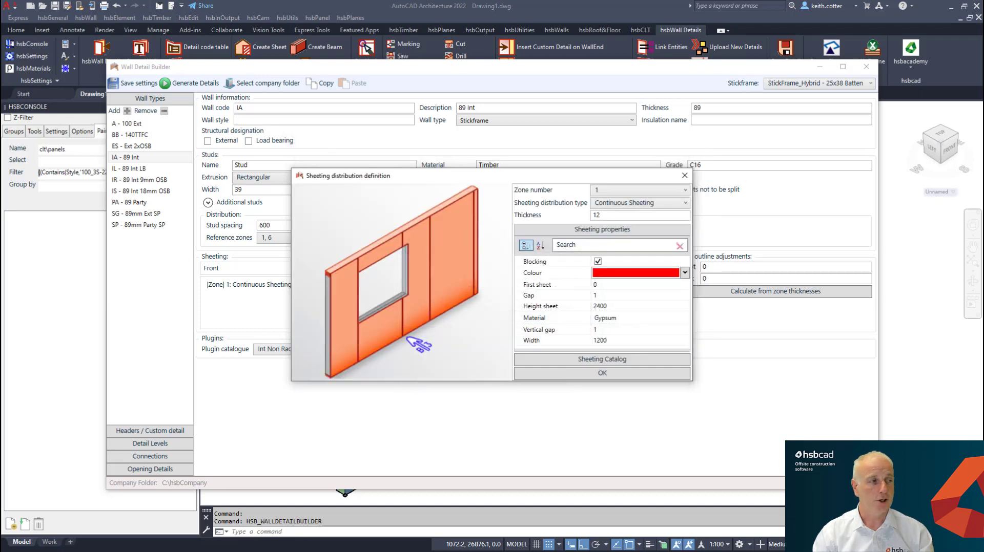
left_click(601, 373)
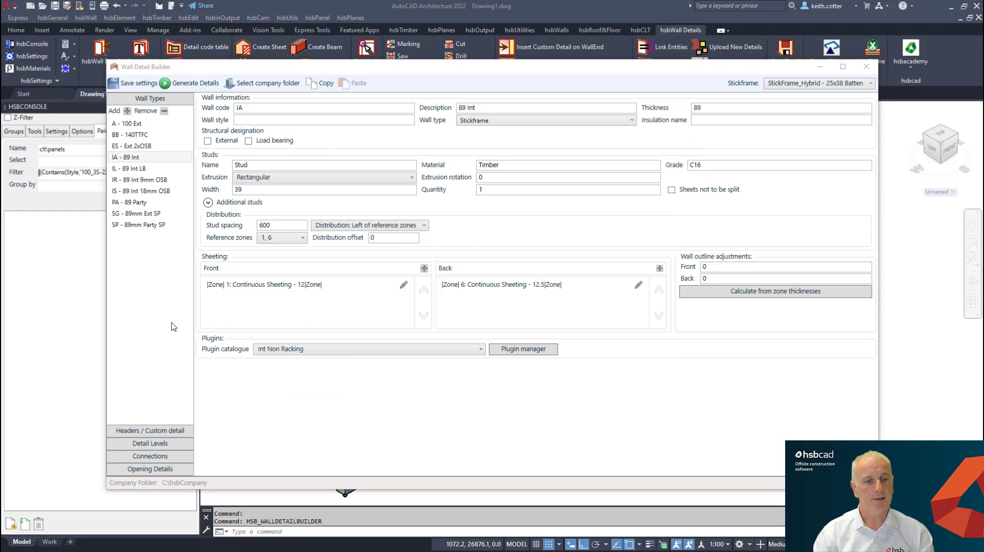
Step: Show the Headers / Custom detail section with the Header detail
left_click(149, 431)
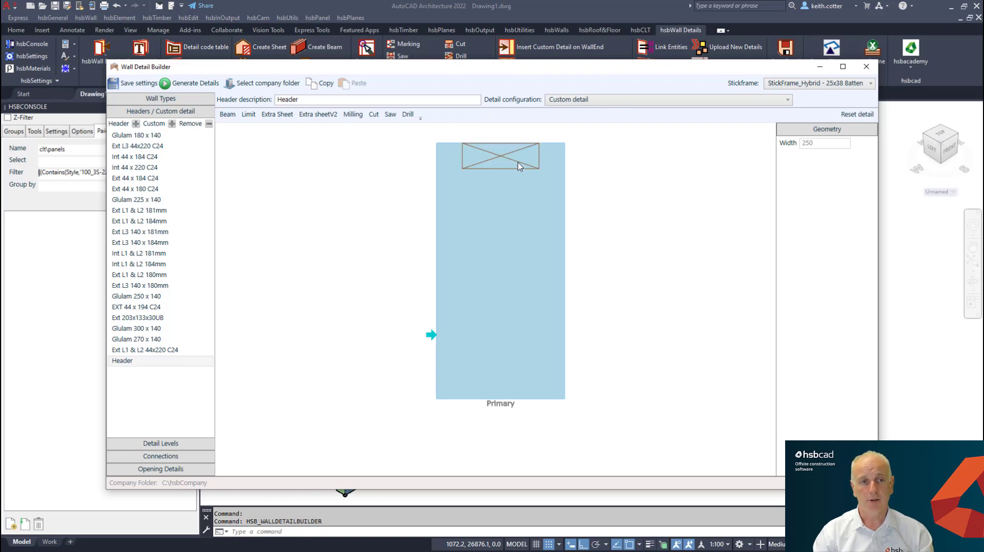
Step: Select the header beam and set its Geometry Height to Fixed 150.5
left_click(500, 155)
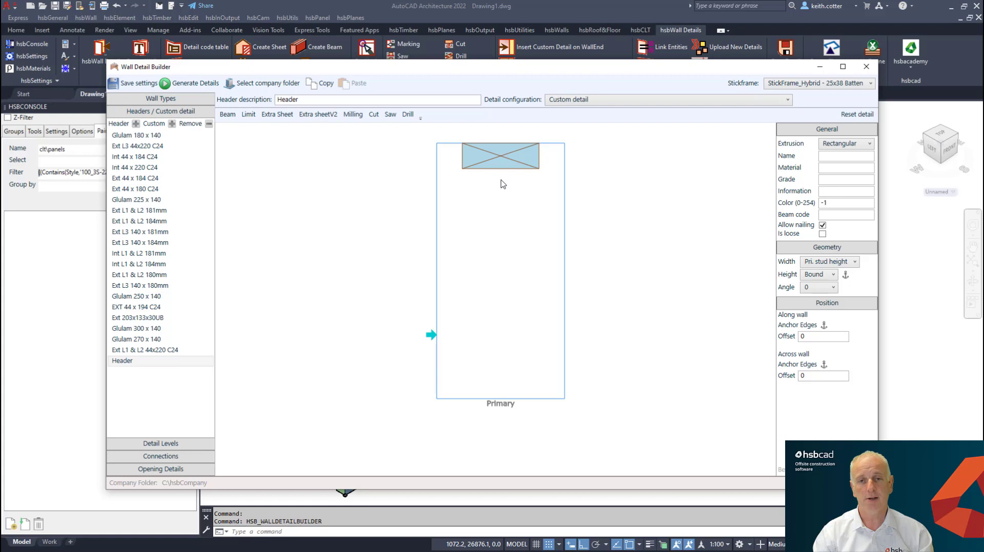
mouse_move(512, 184)
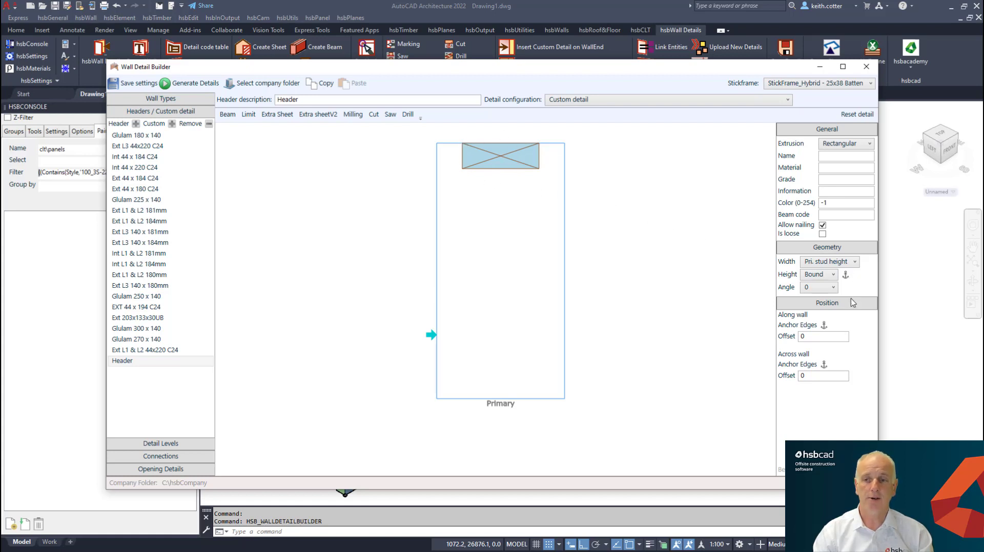
left_click(818, 275)
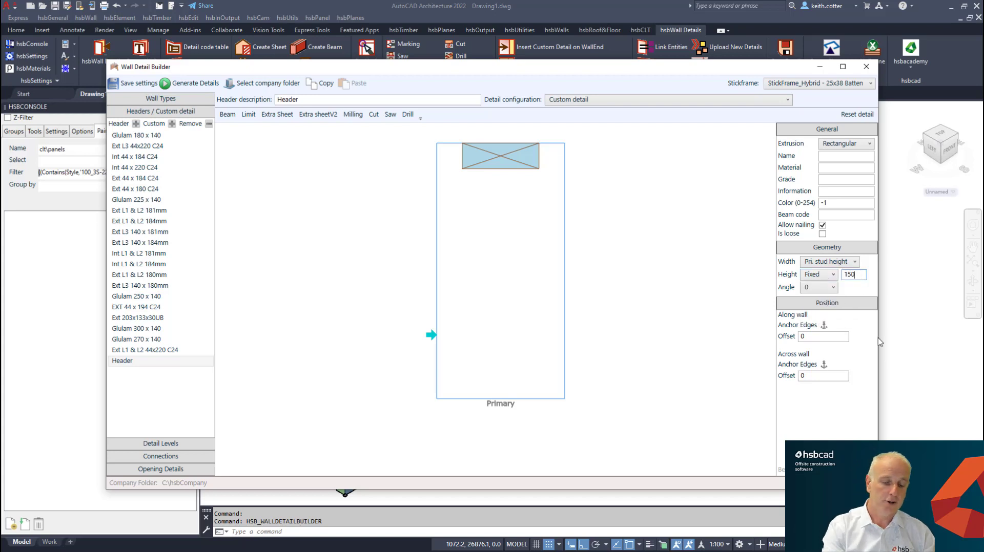
type("150.5")
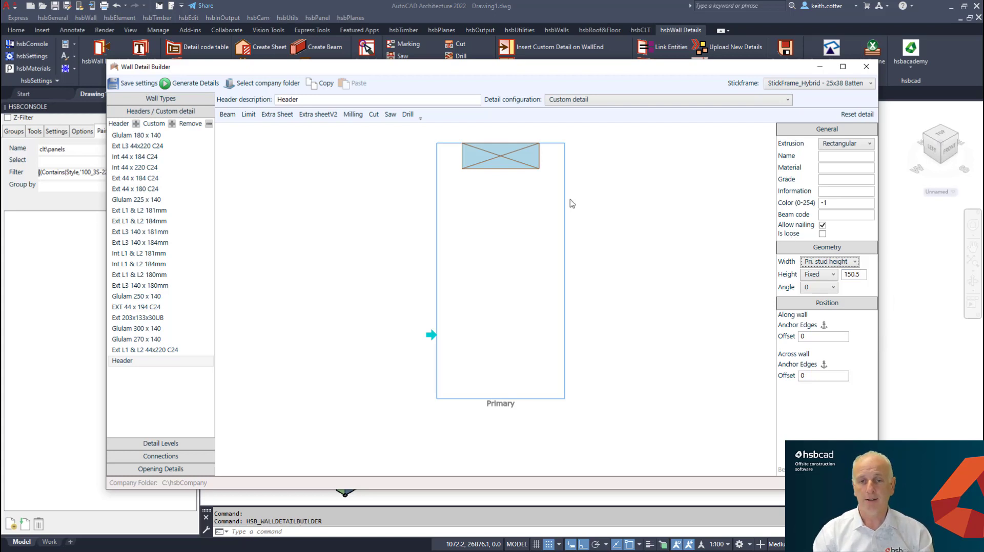
mouse_move(459, 280)
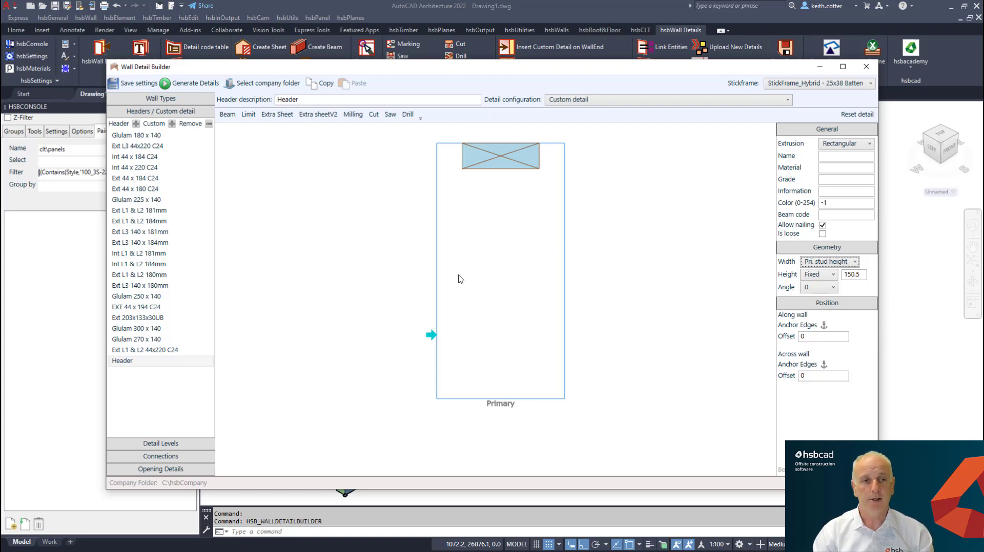
left_click(137, 146)
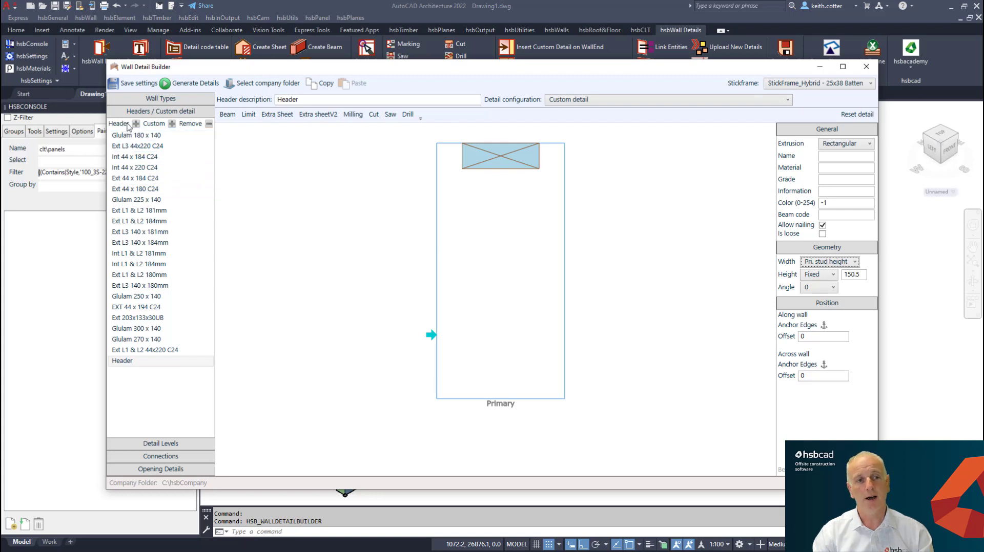
mouse_move(165, 128)
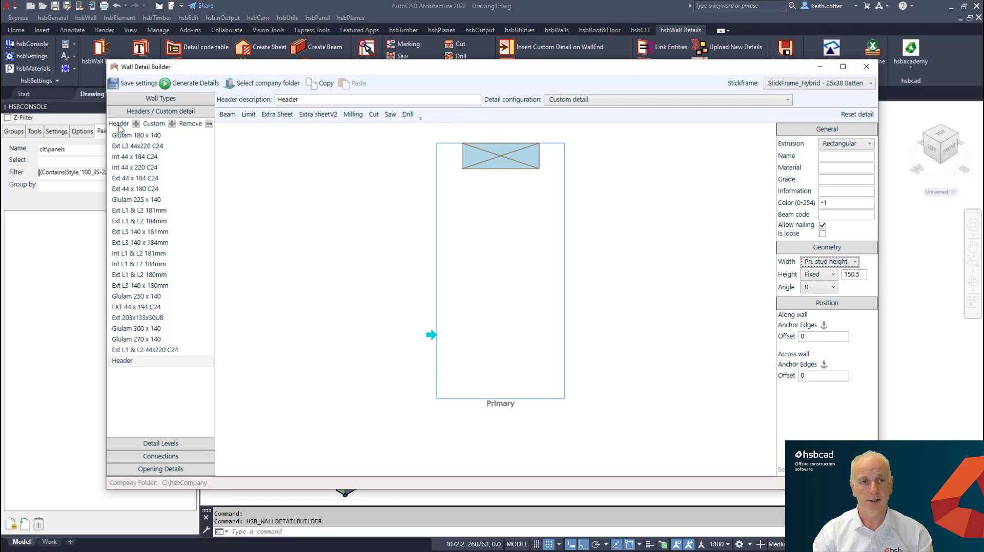
mouse_move(264, 220)
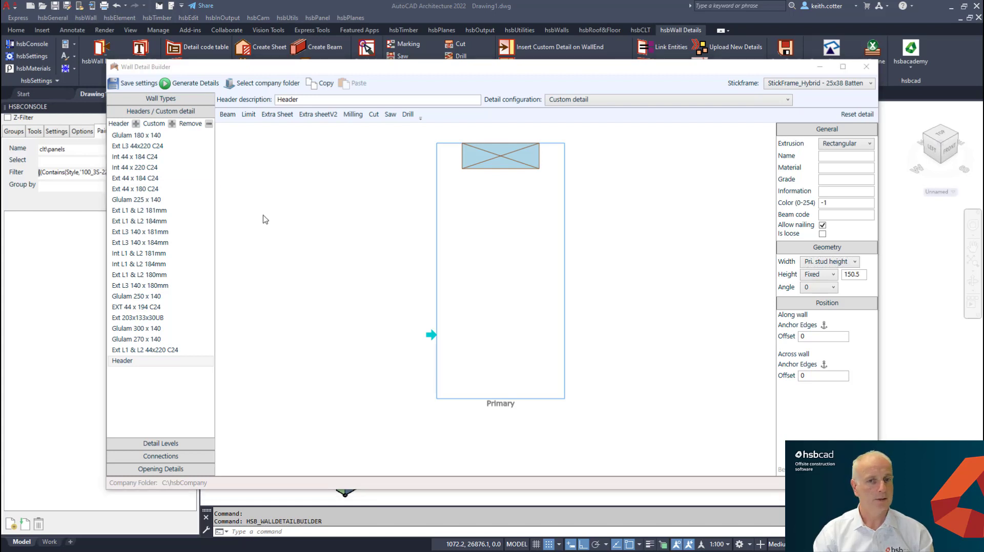
mouse_move(390, 315)
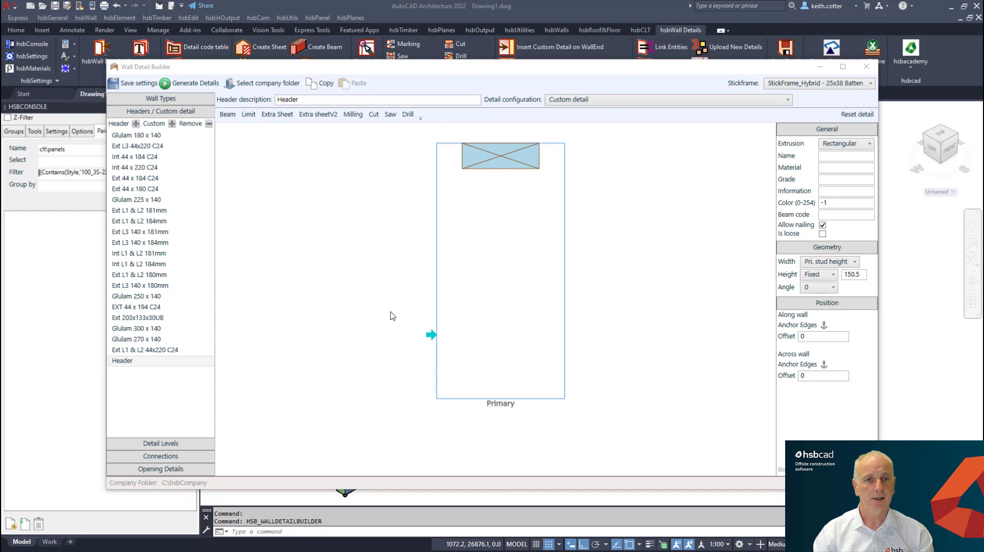
mouse_move(495, 240)
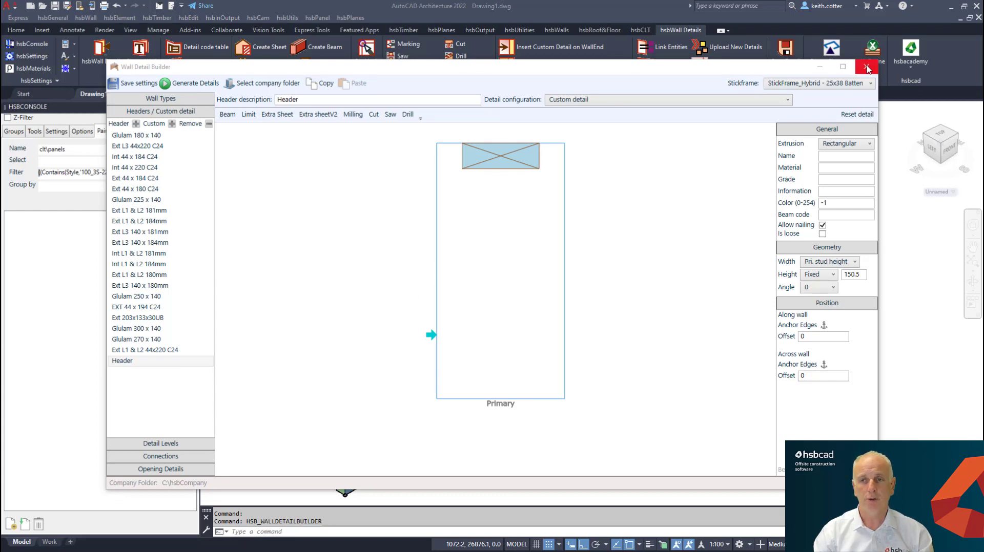
Step: Close the Wall Detail Builder window
left_click(866, 67)
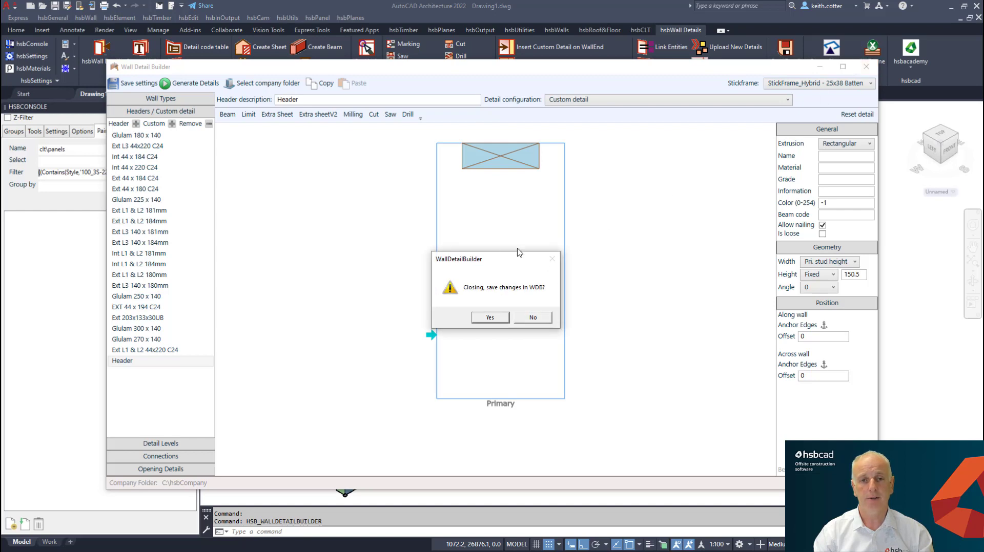
mouse_move(453, 343)
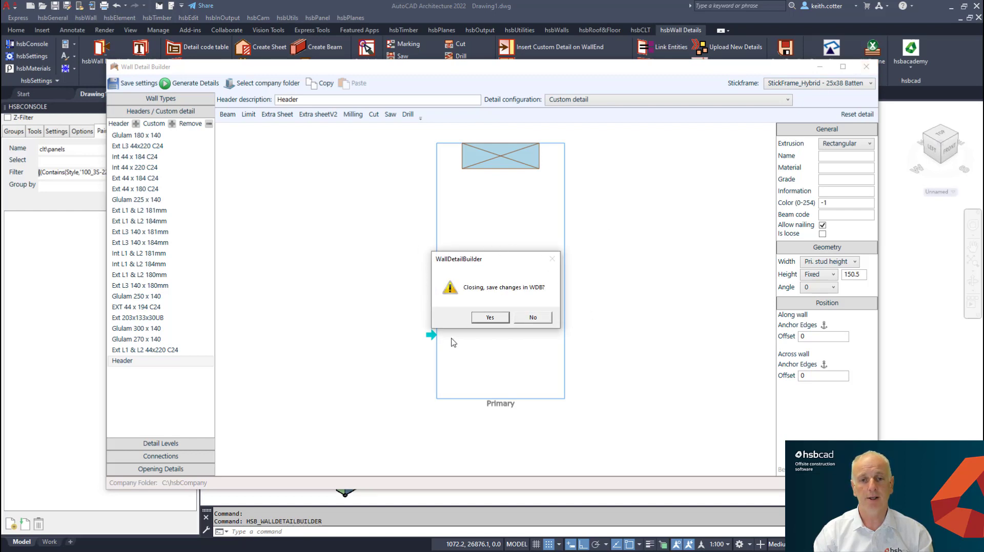
mouse_move(296, 234)
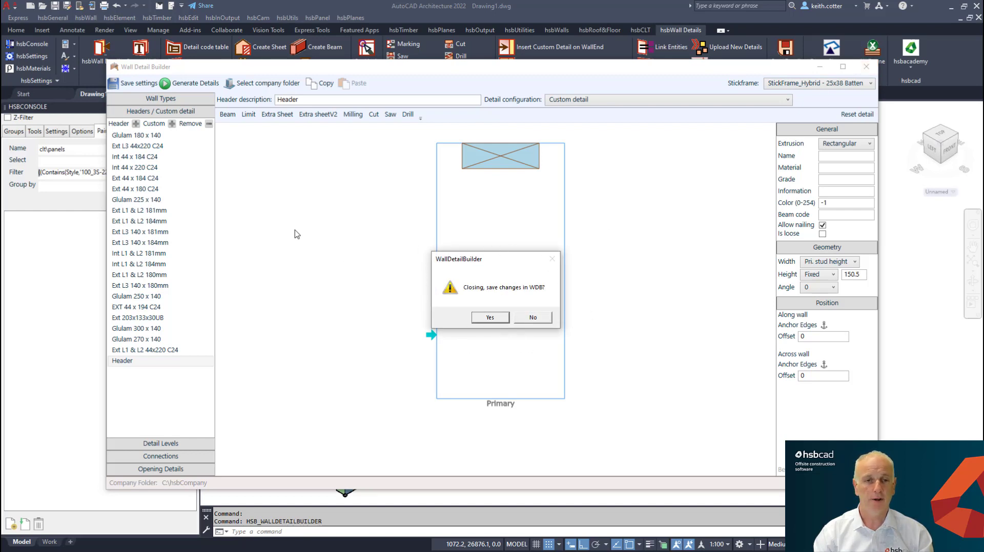
mouse_move(431, 221)
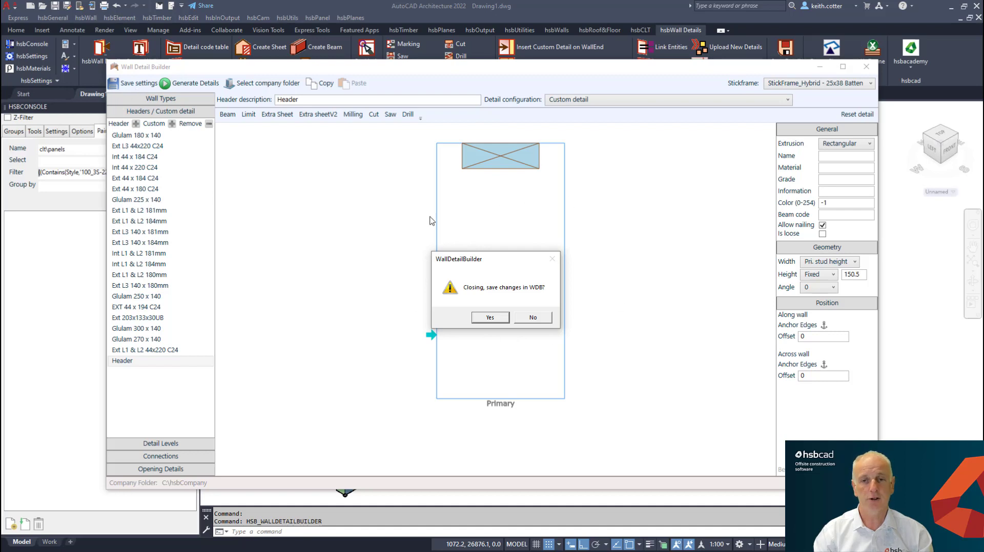
mouse_move(559, 293)
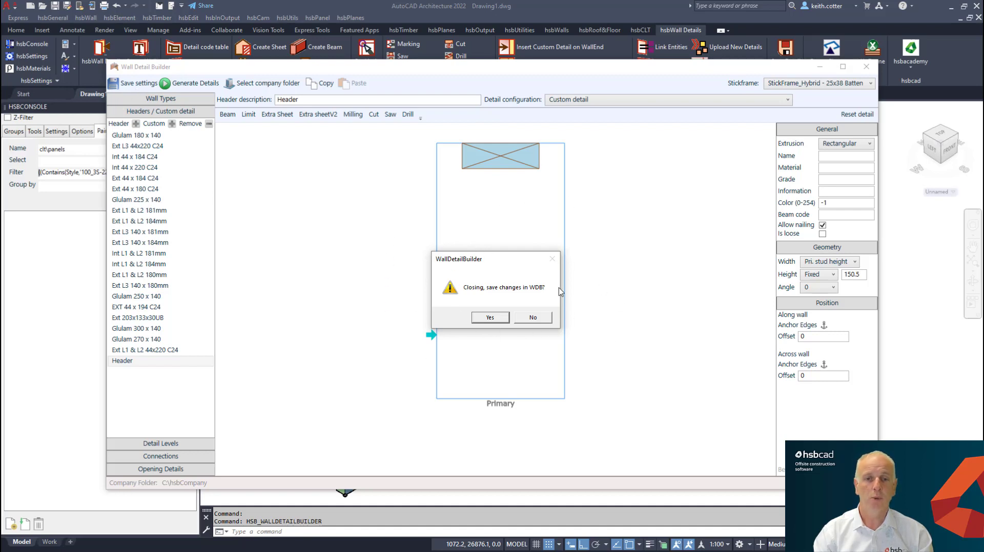
mouse_move(490, 313)
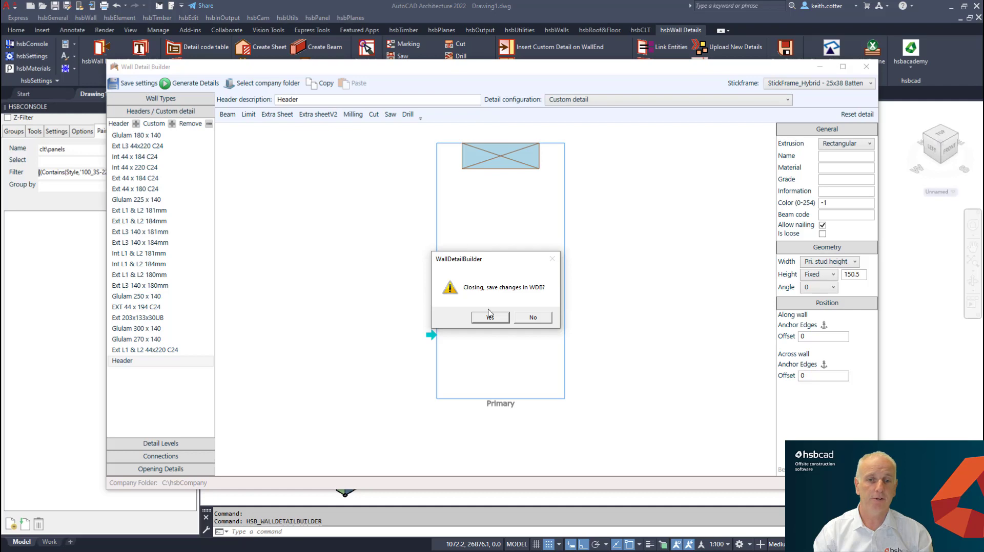
mouse_move(536, 325)
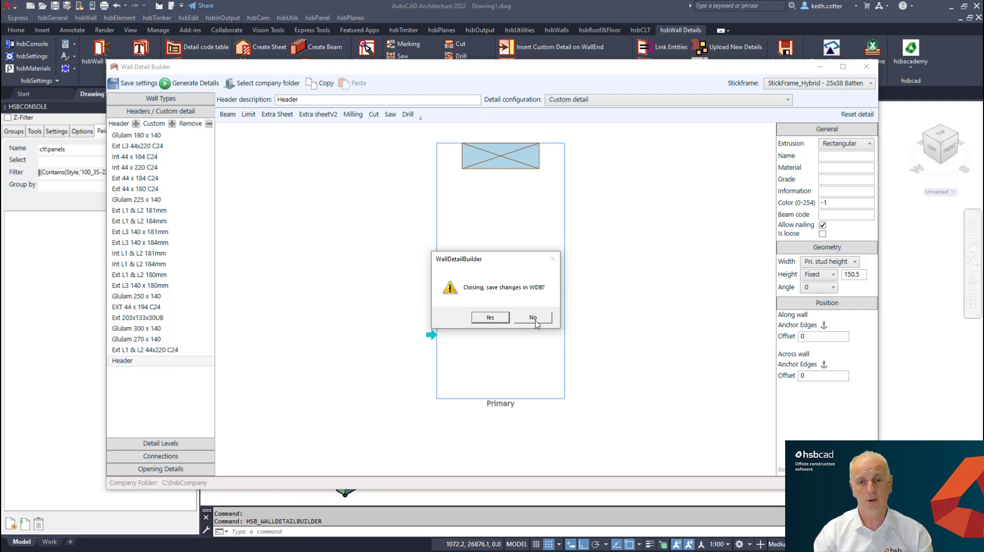
Step: Decline saving the detail changes, then frame the wall from the hsbWalls tab
left_click(533, 318)
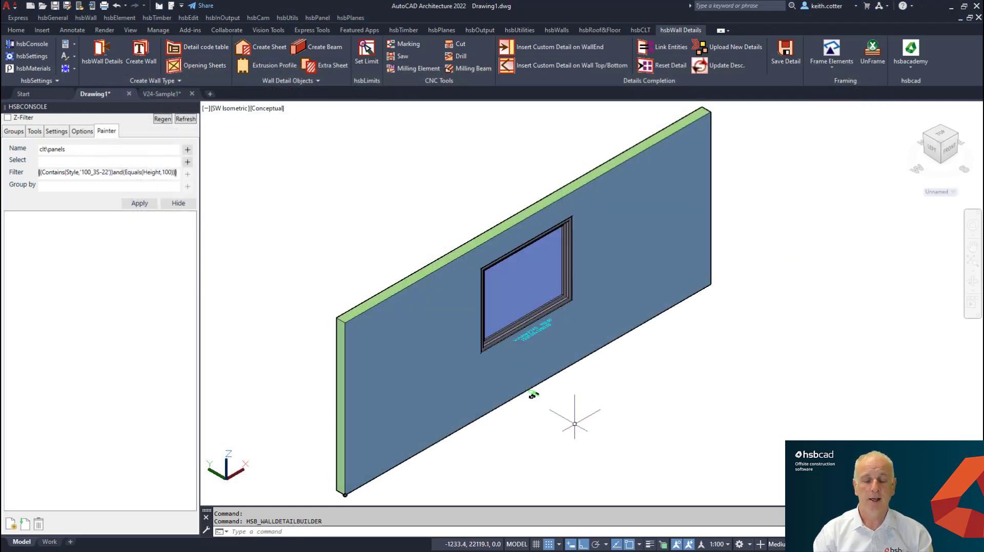
mouse_move(572, 439)
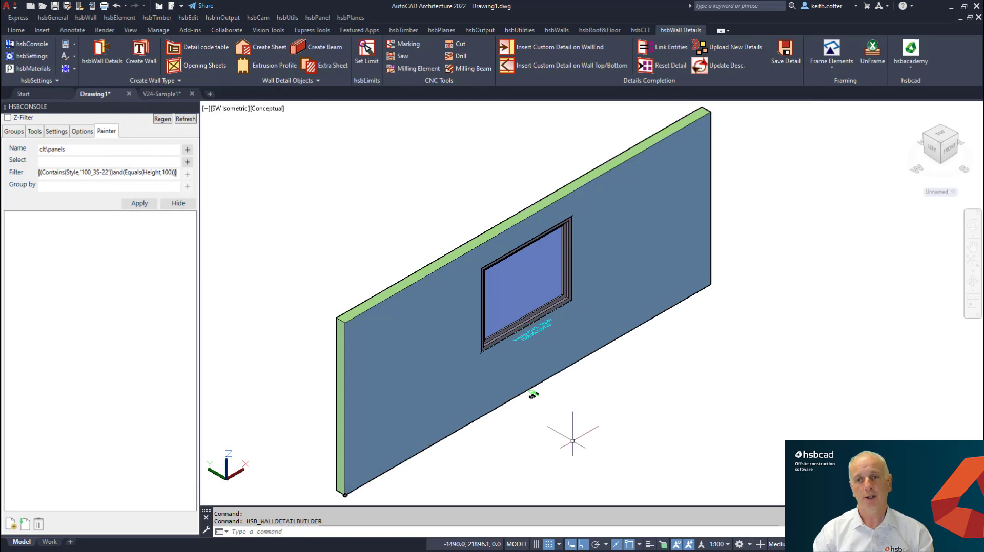
mouse_move(534, 351)
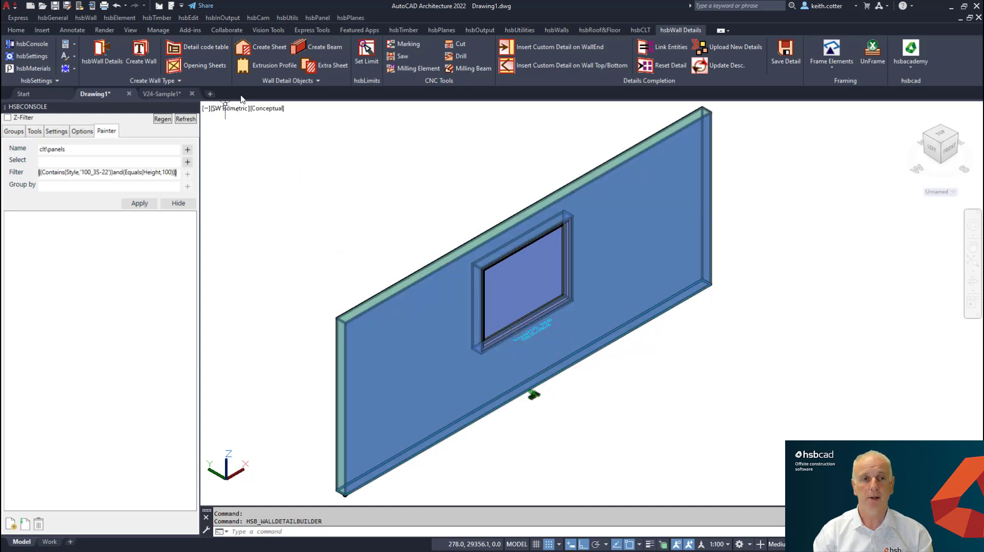
left_click(556, 30)
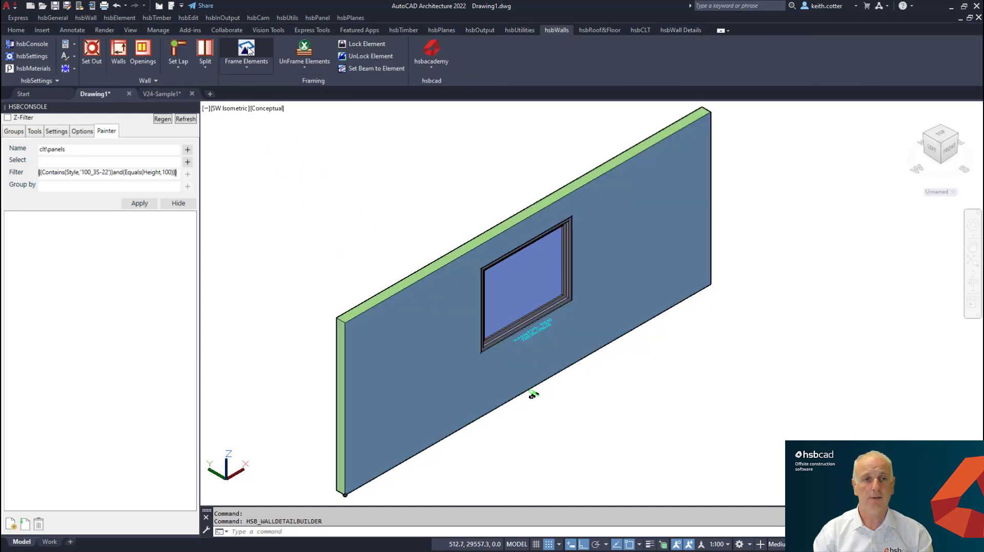
left_click(246, 53)
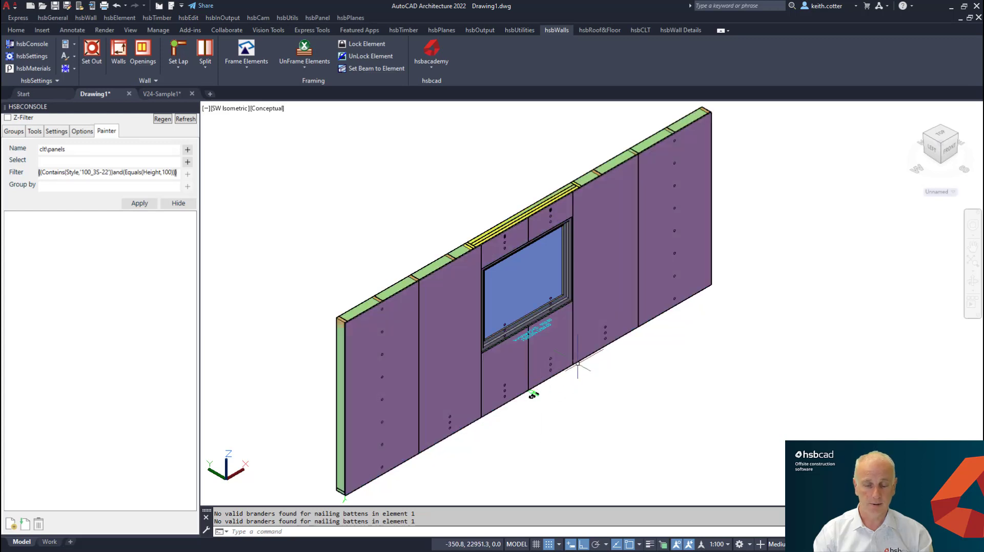
mouse_move(574, 368)
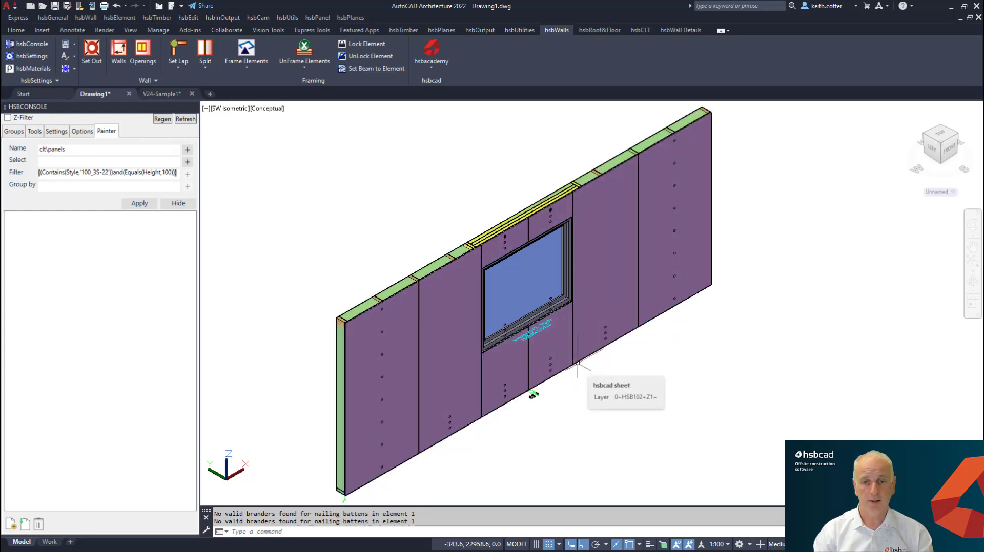
mouse_move(562, 413)
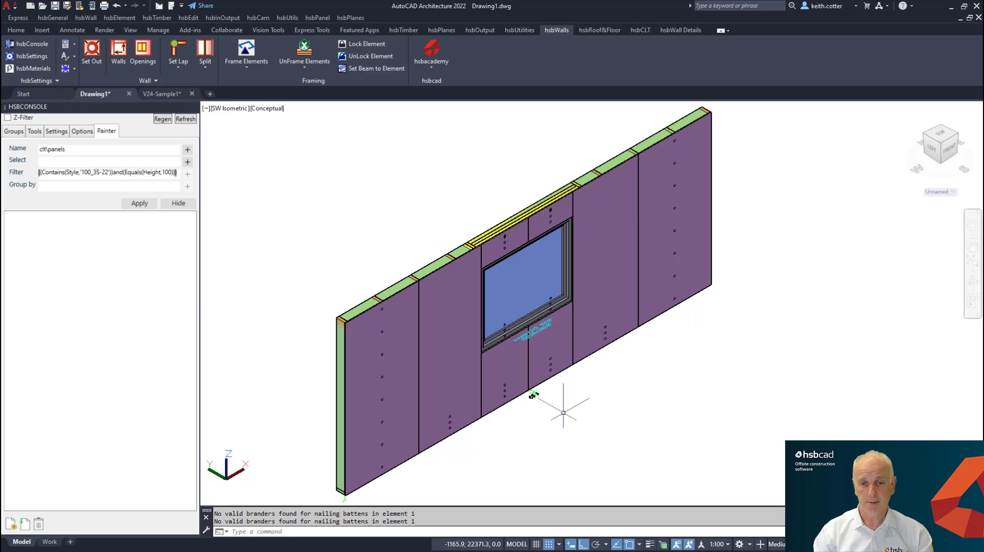
mouse_move(517, 426)
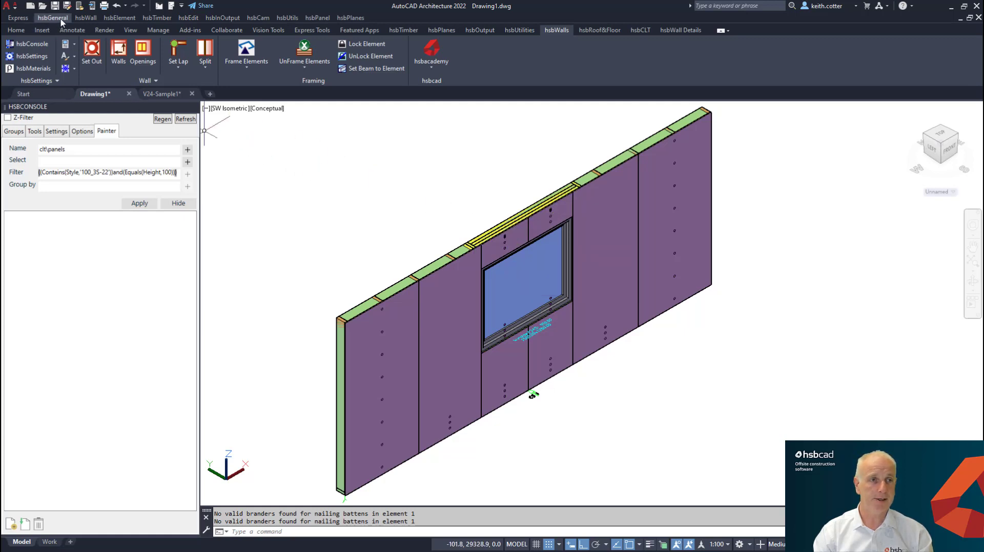
mouse_move(562, 170)
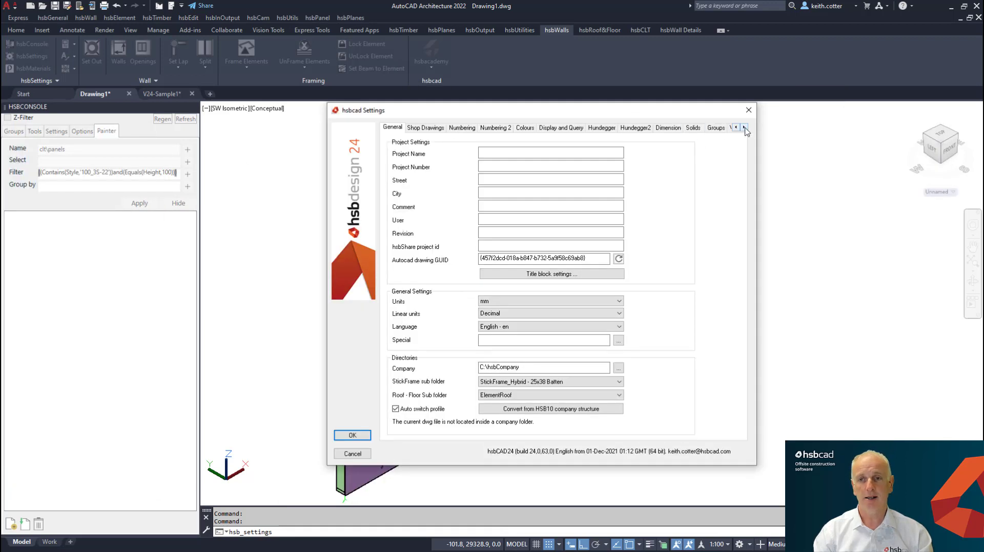
Step: Open the HSB-Wand.ini editor with the reserved-use password, then close the settings
left_click(744, 127)
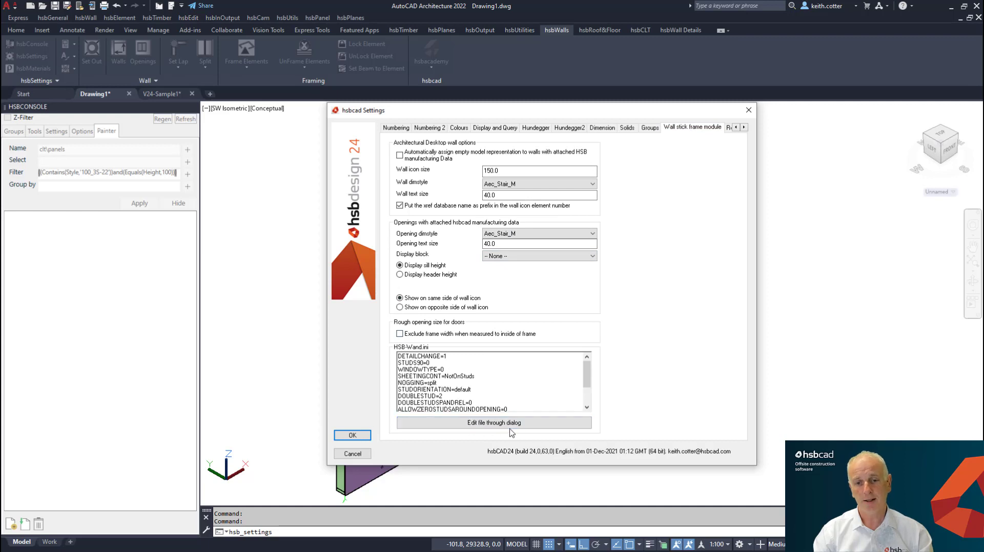
left_click(493, 422)
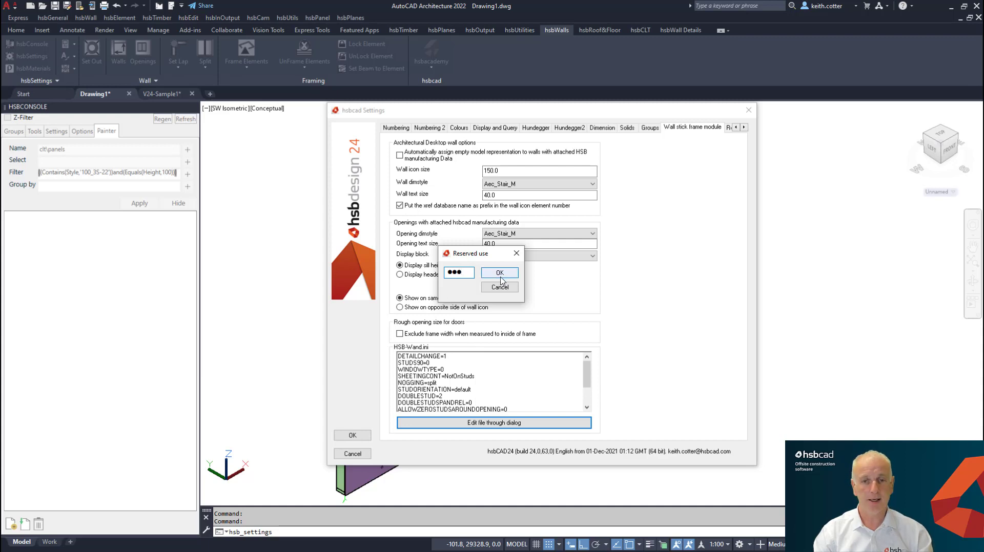
left_click(498, 273)
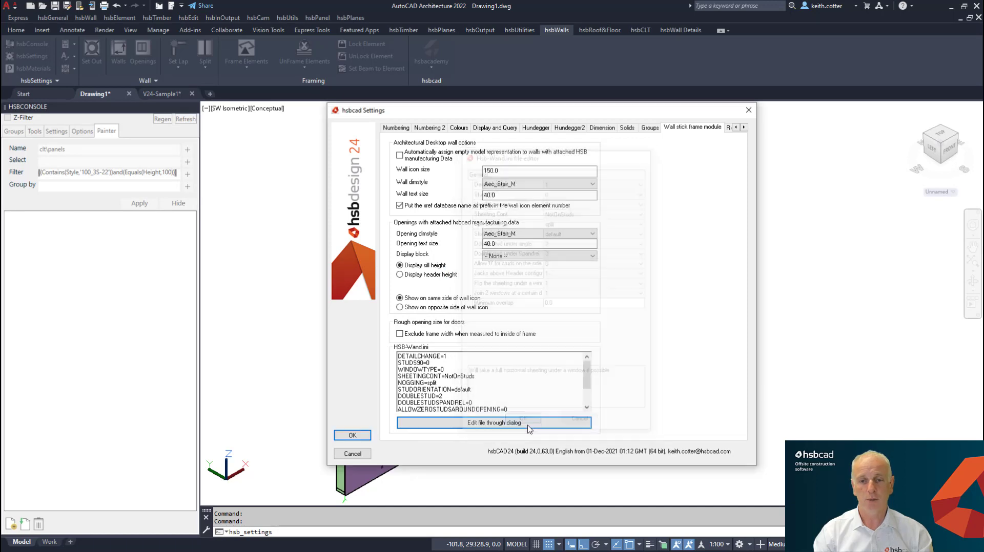
left_click(352, 435)
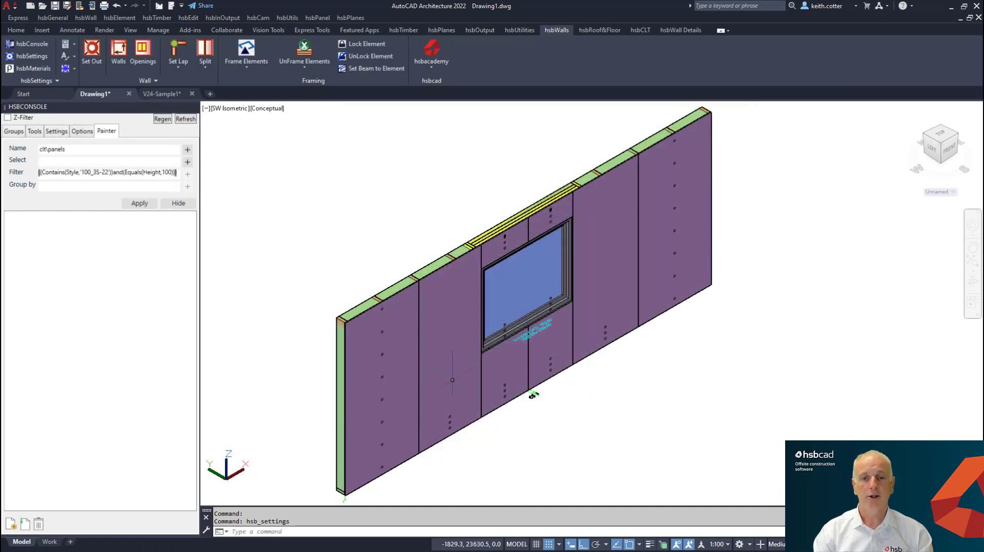
left_click(246, 51)
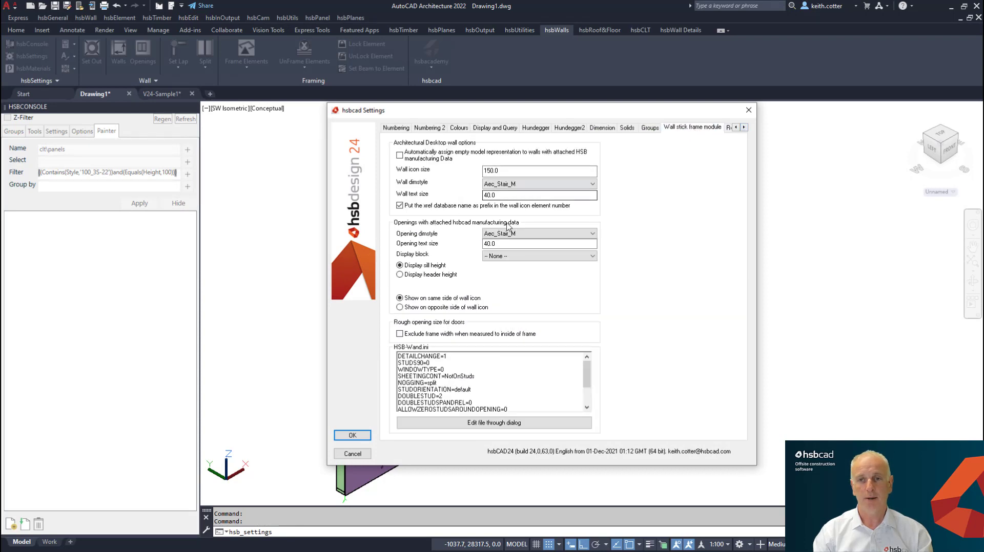
Step: Cancel editing the wall ini file, close hsbcad settings, and re-frame the wall
left_click(494, 422)
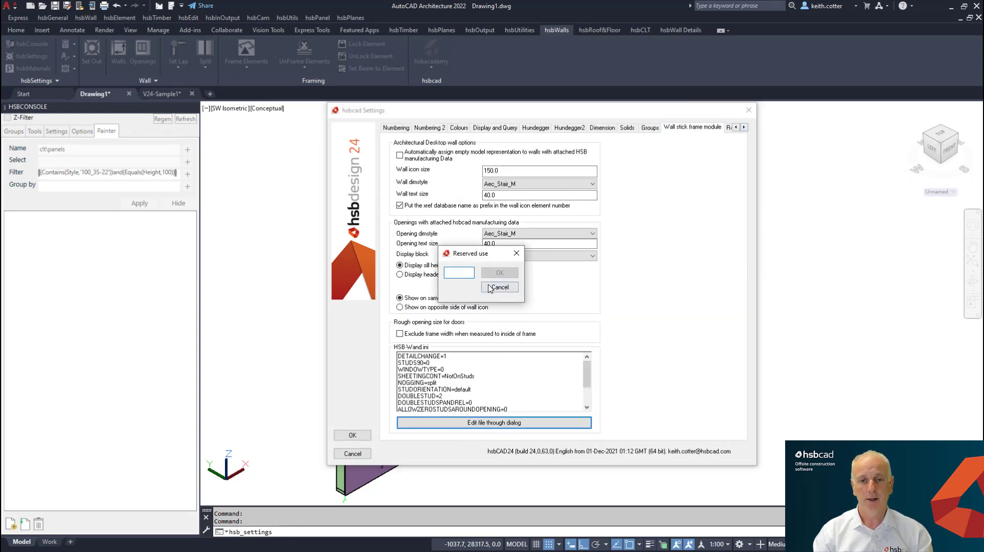
type("••")
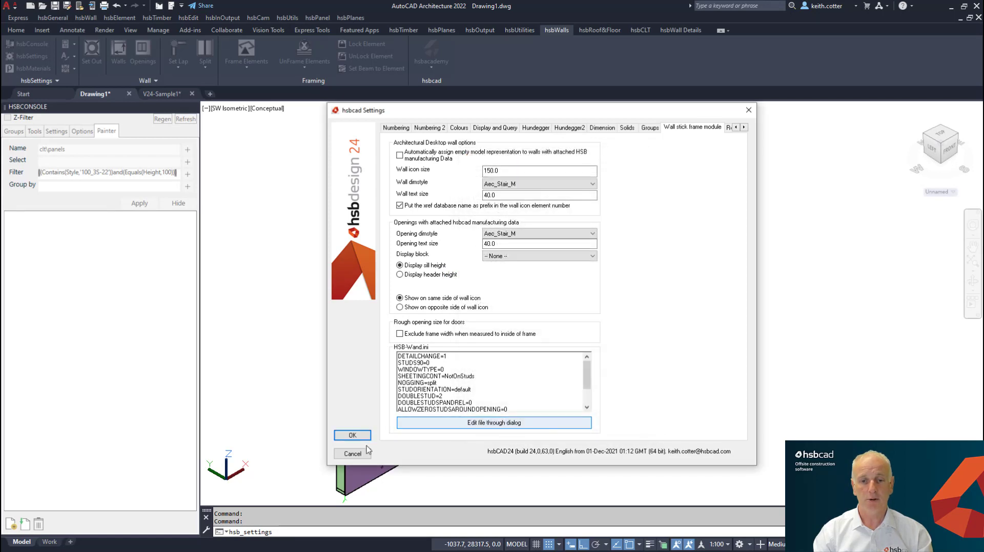
left_click(351, 436)
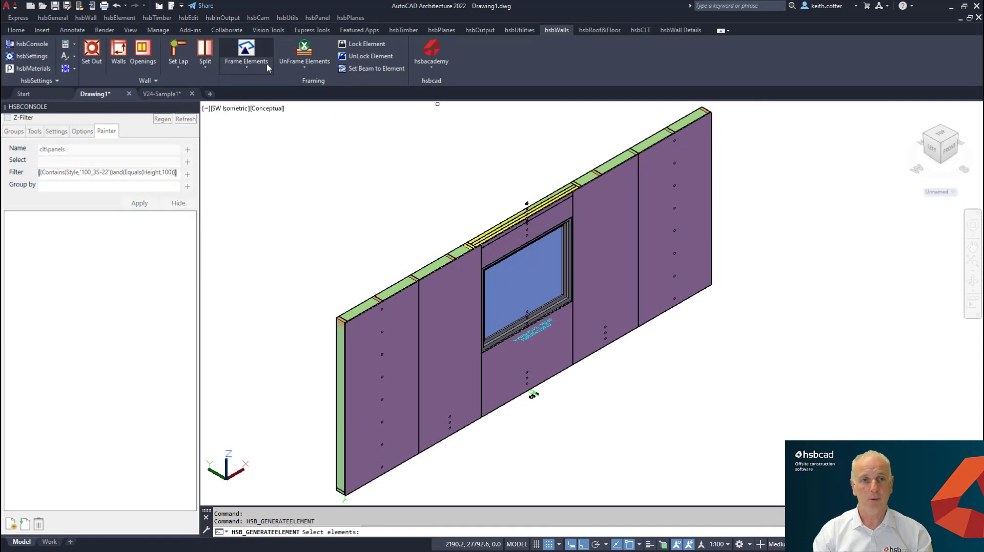
left_click(245, 53)
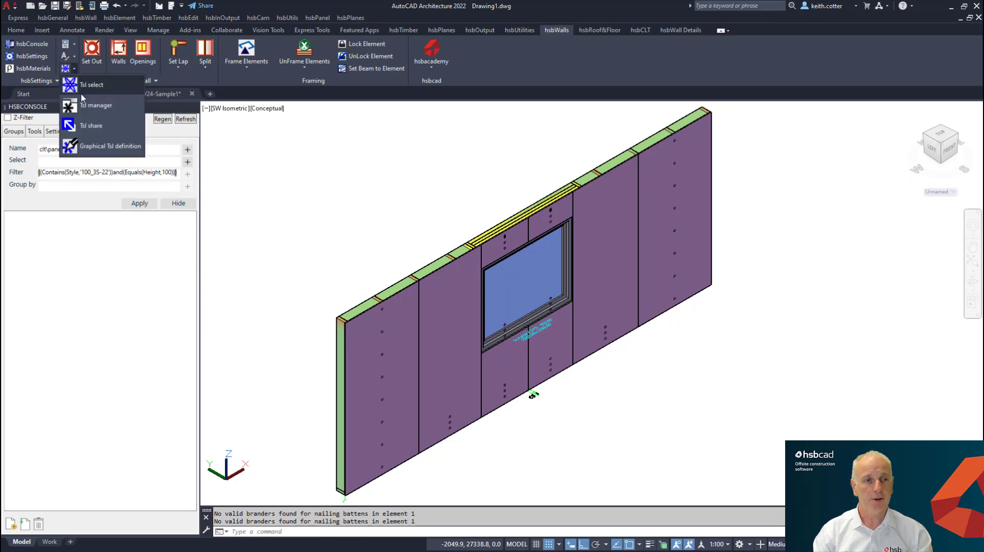
left_click(93, 84)
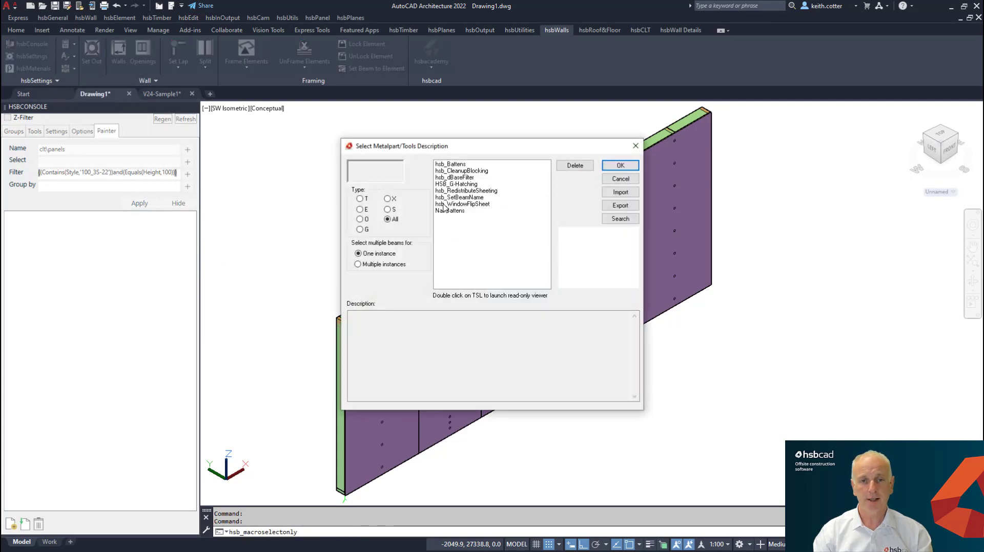
mouse_move(453, 212)
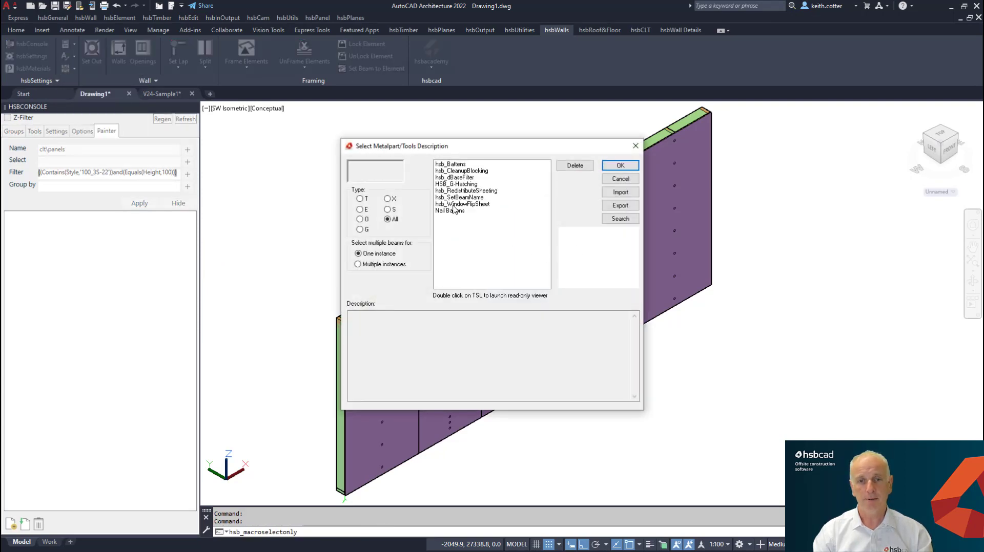
left_click(462, 204)
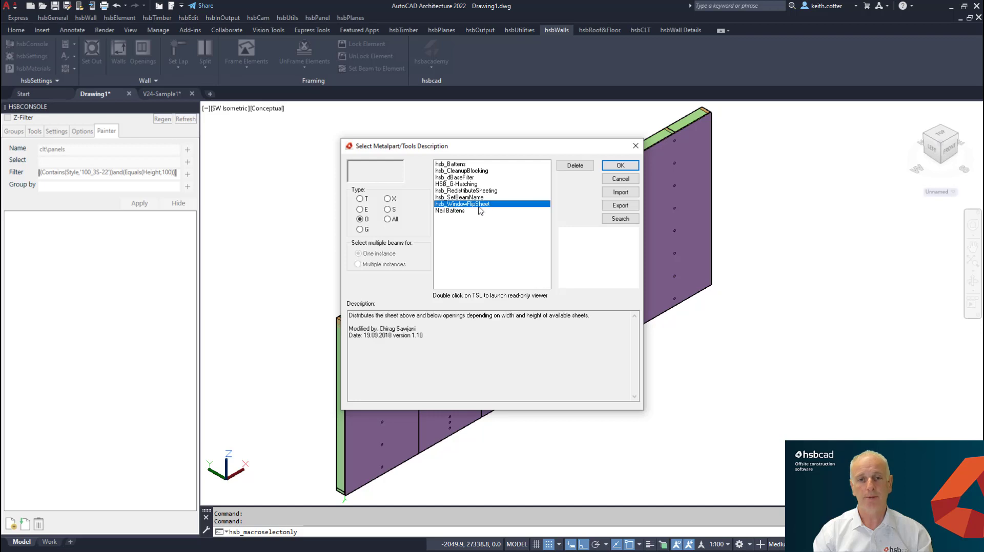
mouse_move(489, 209)
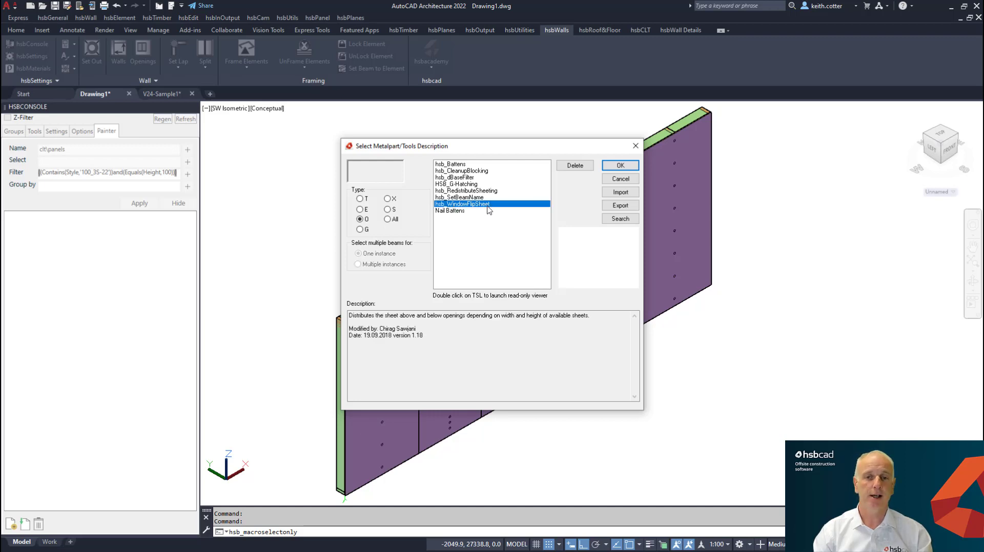
mouse_move(620, 219)
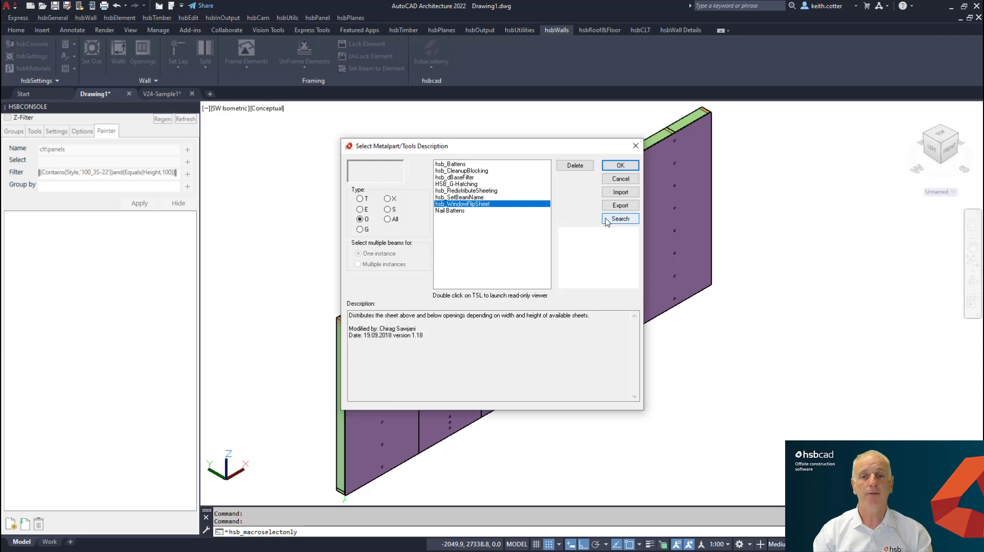
mouse_move(622, 224)
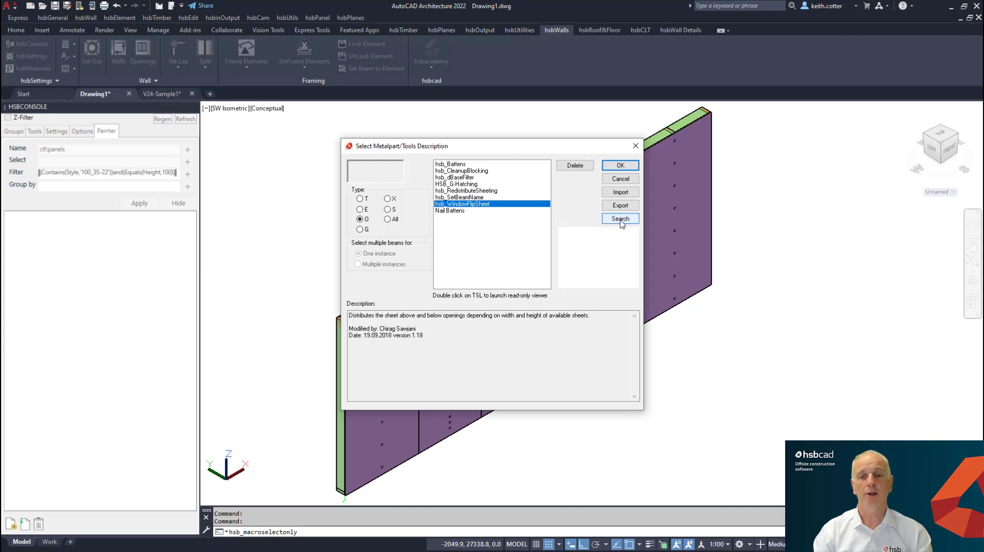
mouse_move(477, 209)
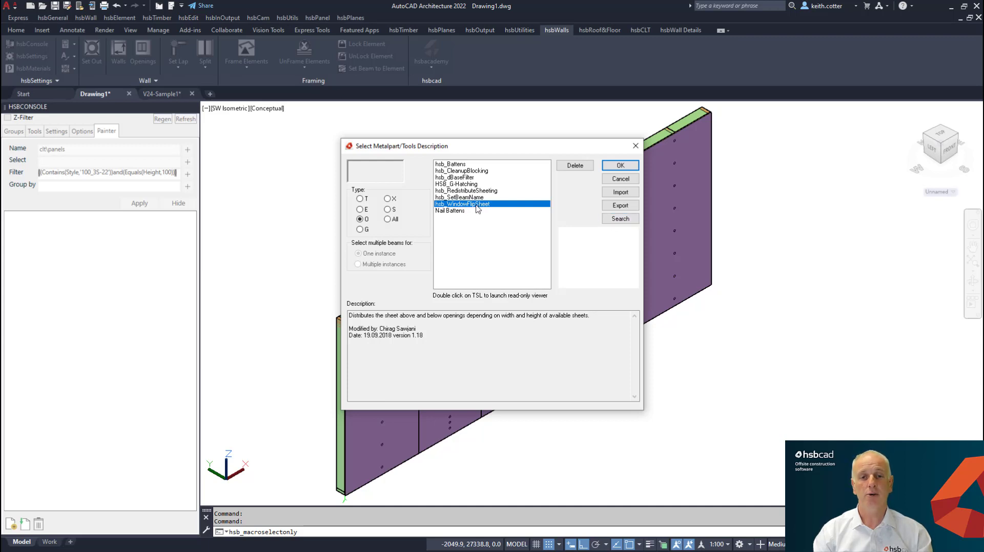
mouse_move(516, 182)
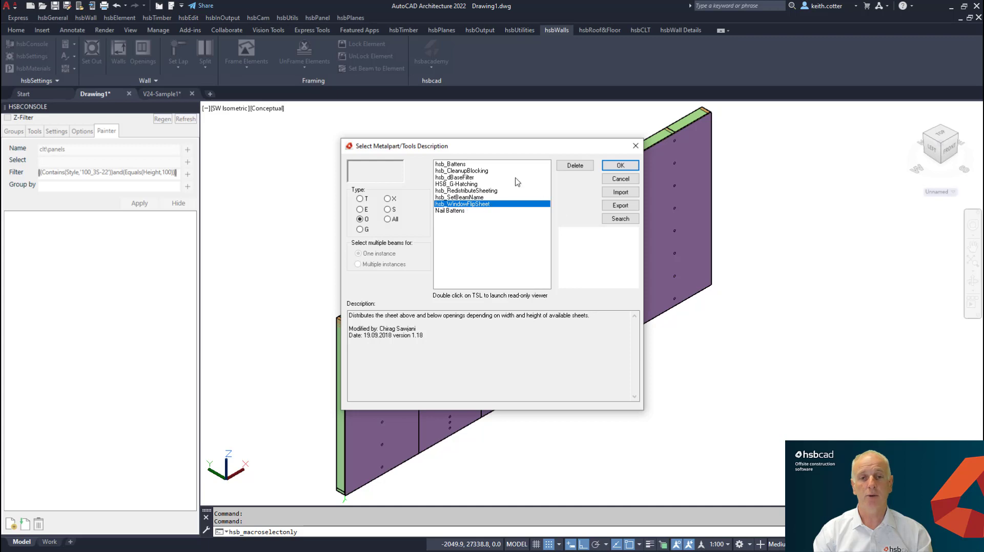
left_click(619, 165)
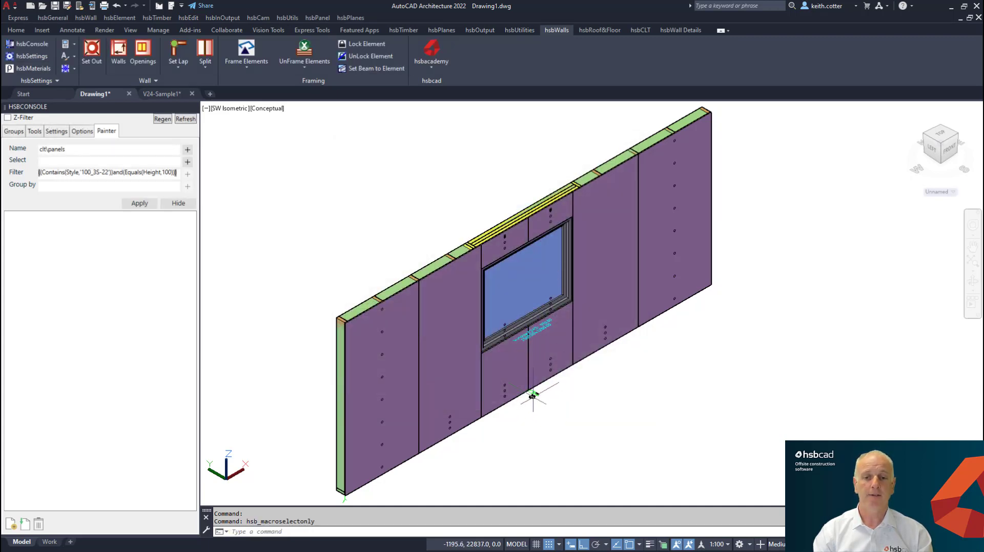
Step: Add hsb_WindowFlipSheet to the Ext 2xOSB wall definition's element TSL list
right_click(532, 396)
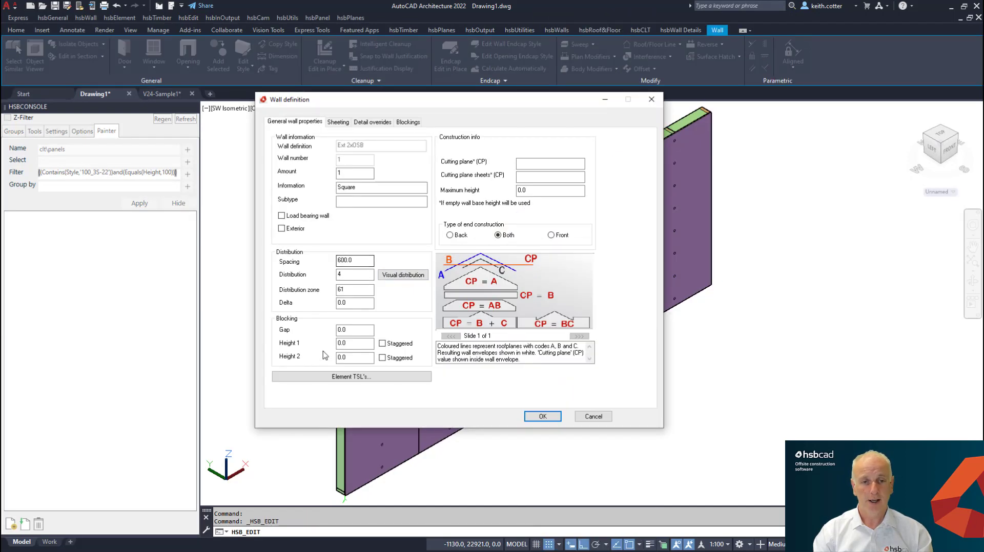
left_click(350, 377)
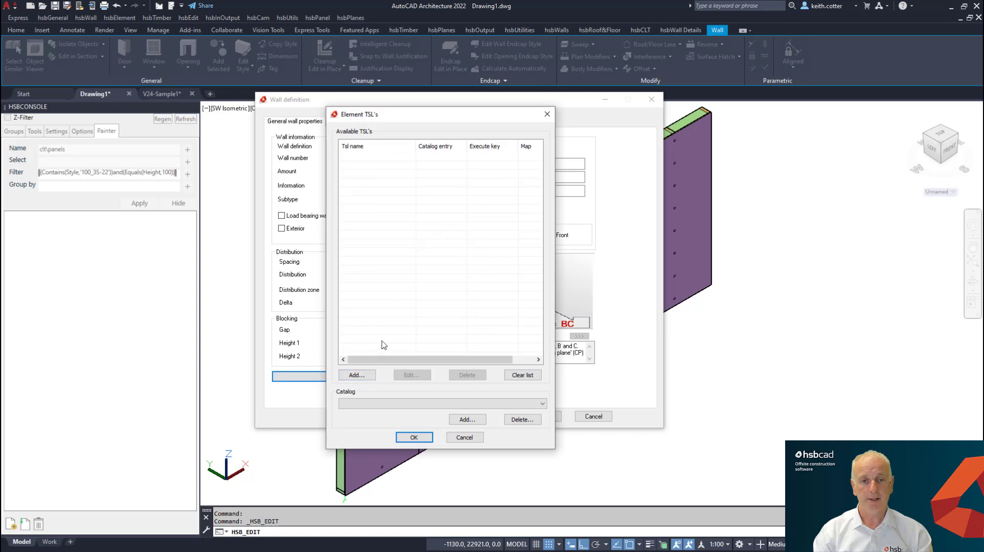
left_click(355, 375)
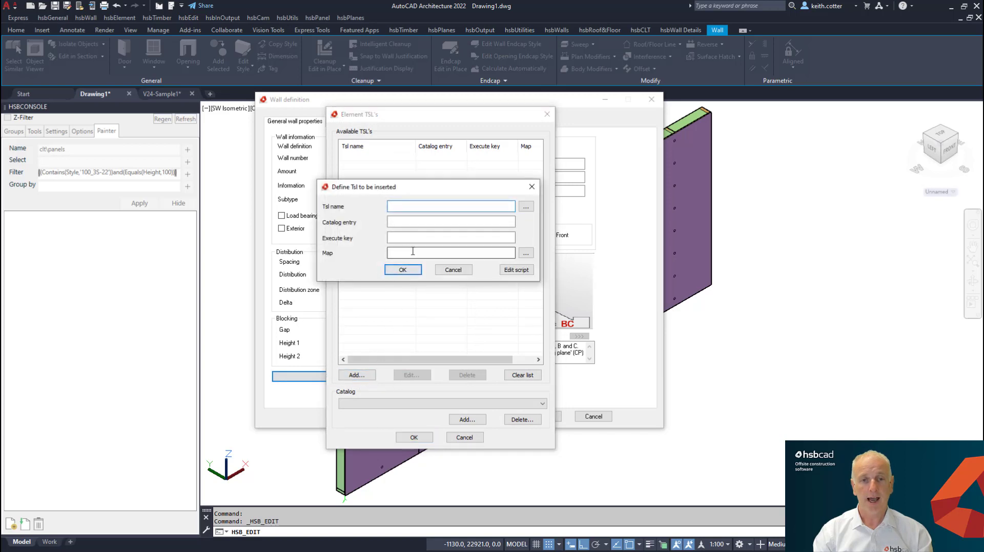
left_click(525, 206)
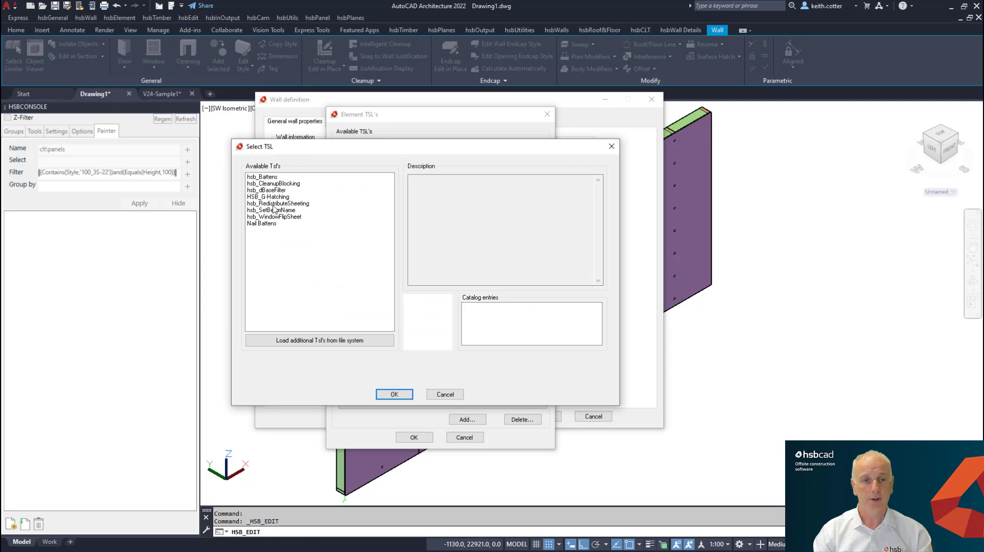
left_click(274, 217)
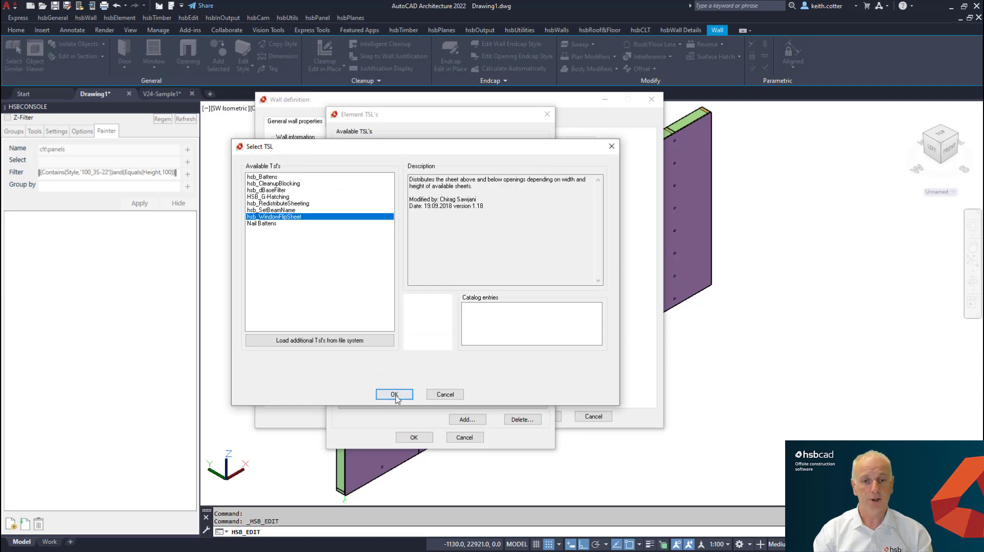
left_click(394, 394)
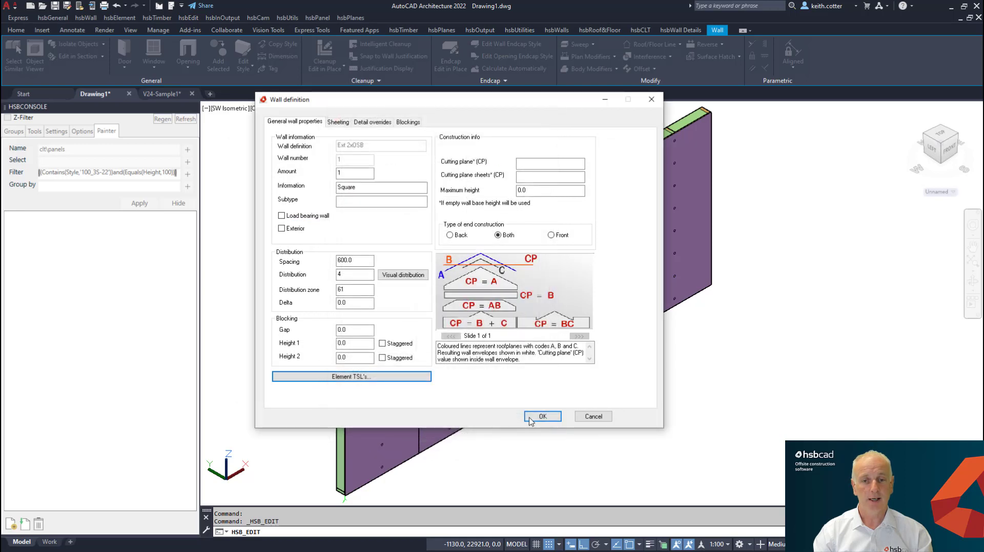
mouse_move(356, 407)
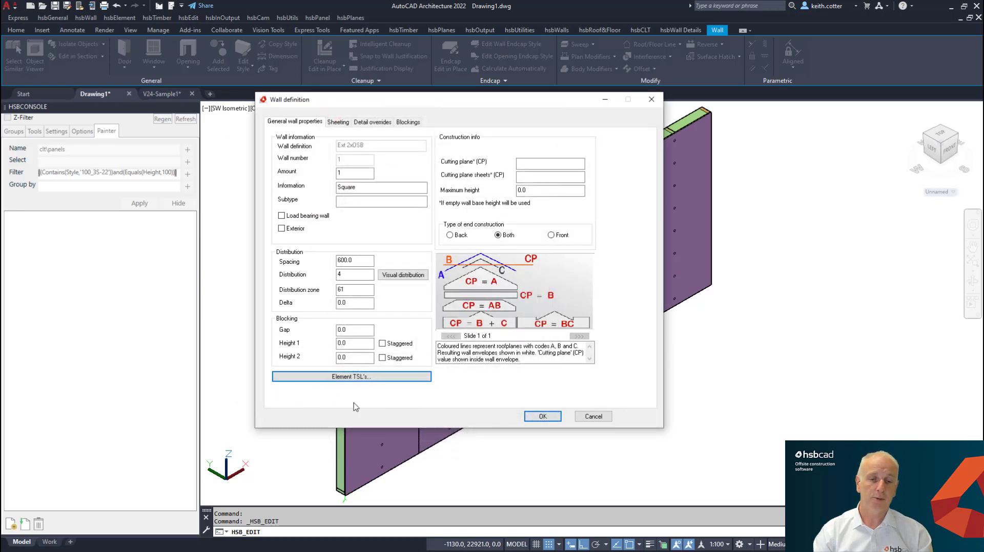
mouse_move(407, 388)
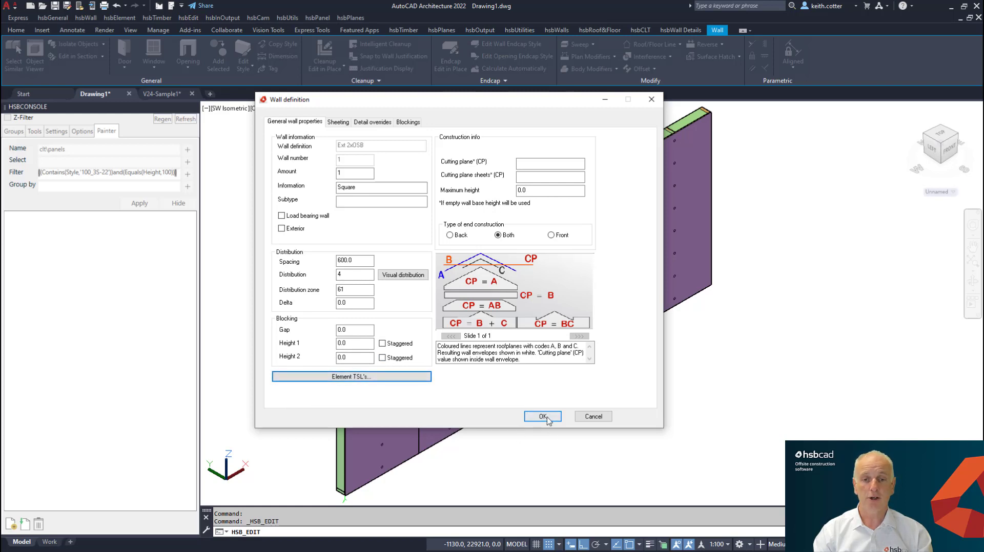
Step: Accept the Ext 2xOSB wall definition and re-frame the wall to redistribute window sheets
left_click(541, 416)
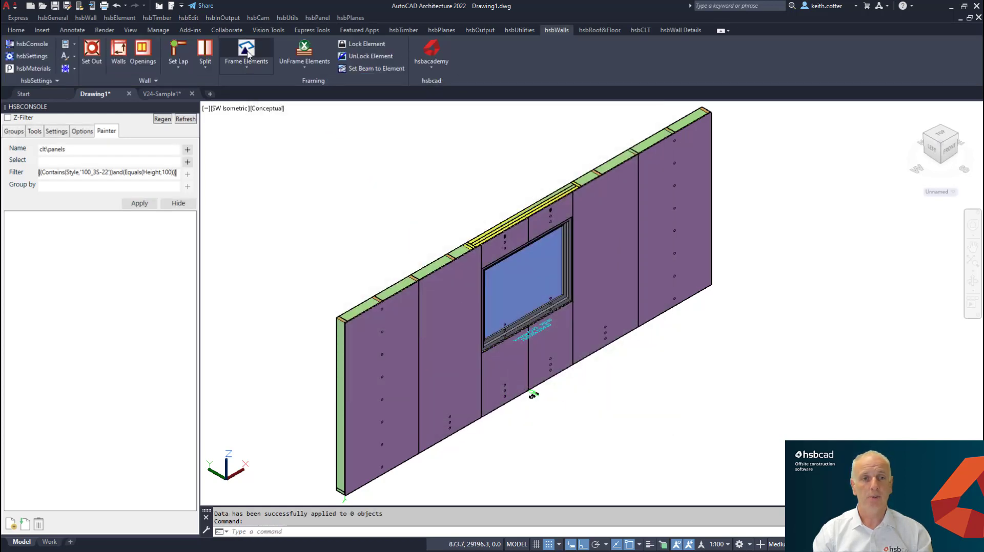
left_click(246, 52)
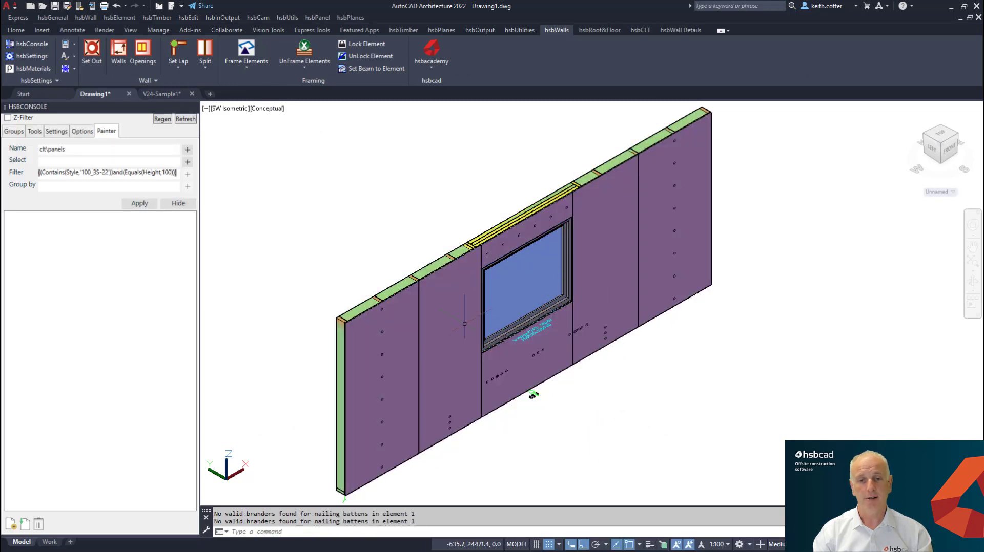
left_click(527, 276)
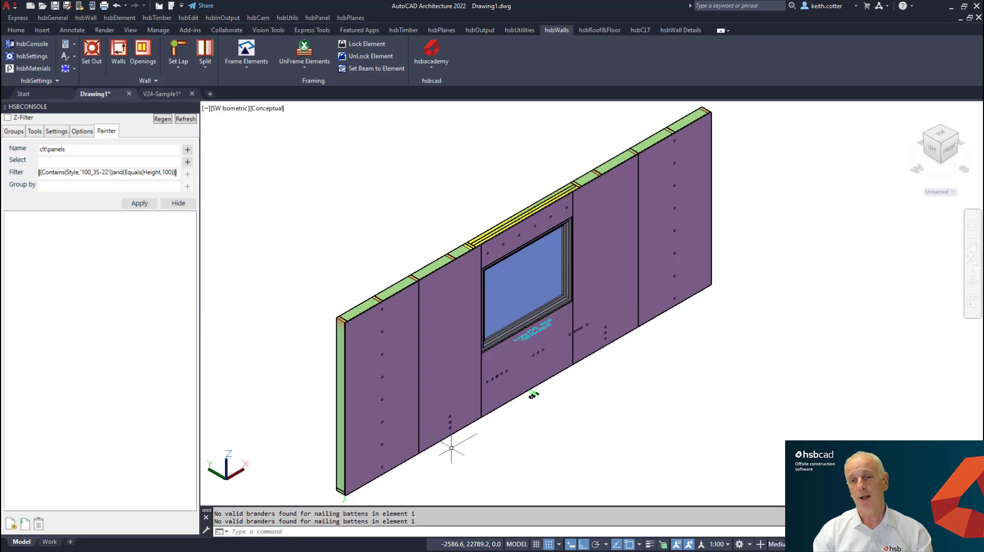
mouse_move(584, 432)
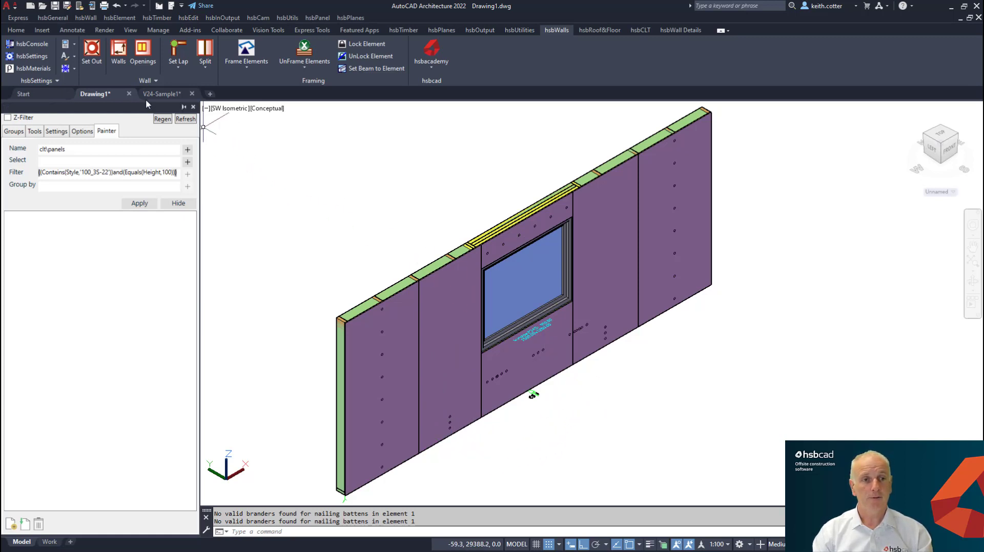
Step: In V24-Sample1, clear the painter fields and enter new definition CLTPanels\Style
left_click(162, 94)
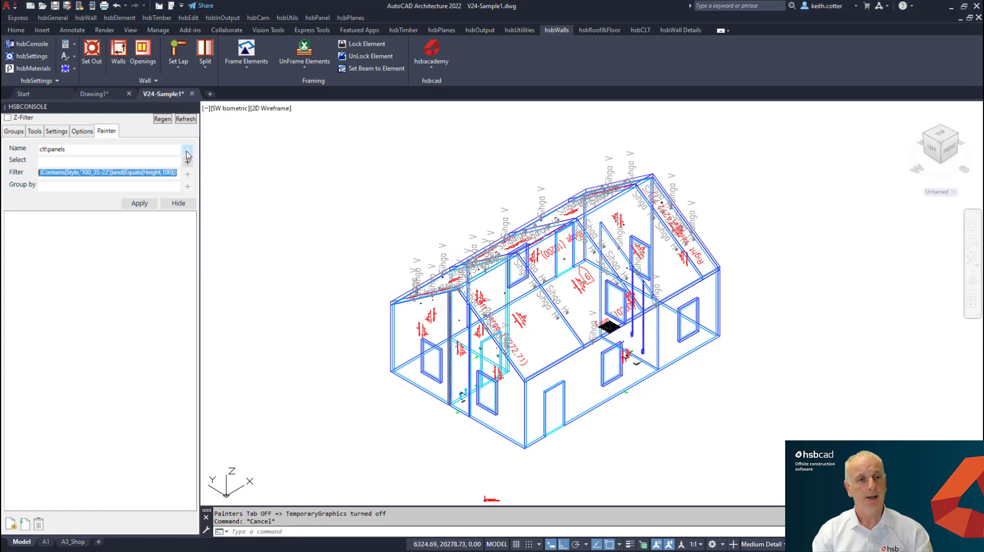
left_click(187, 150)
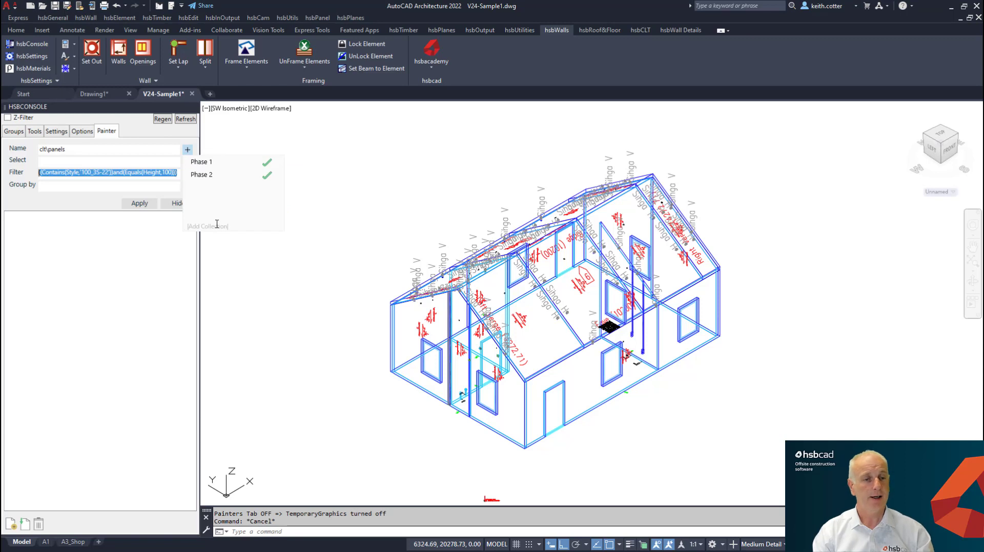
type("CLT")
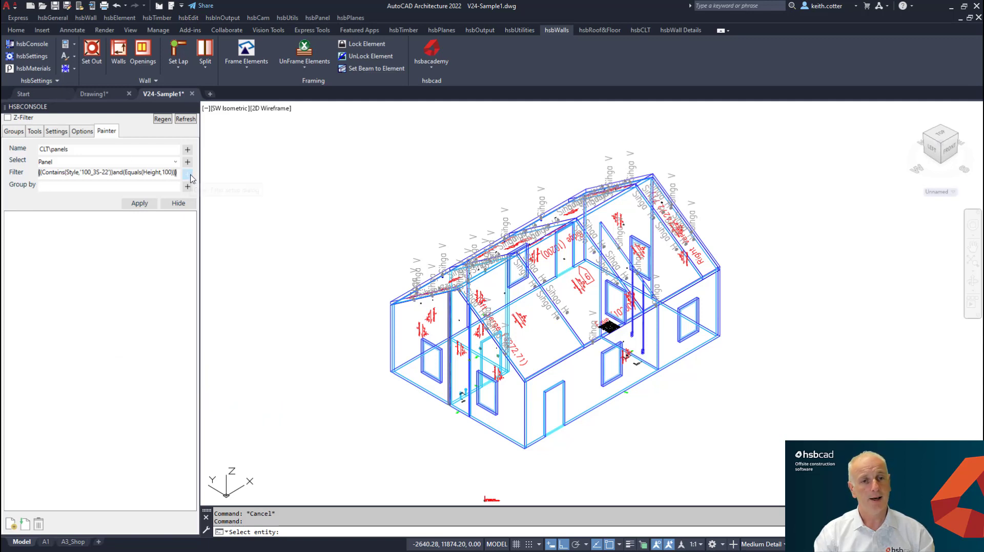
left_click(188, 172)
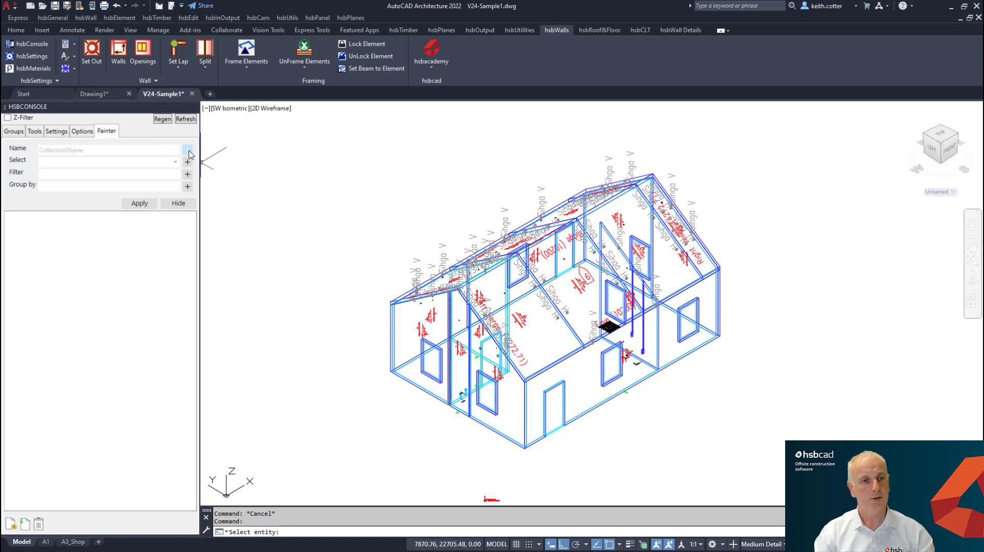
left_click(188, 149)
type("q")
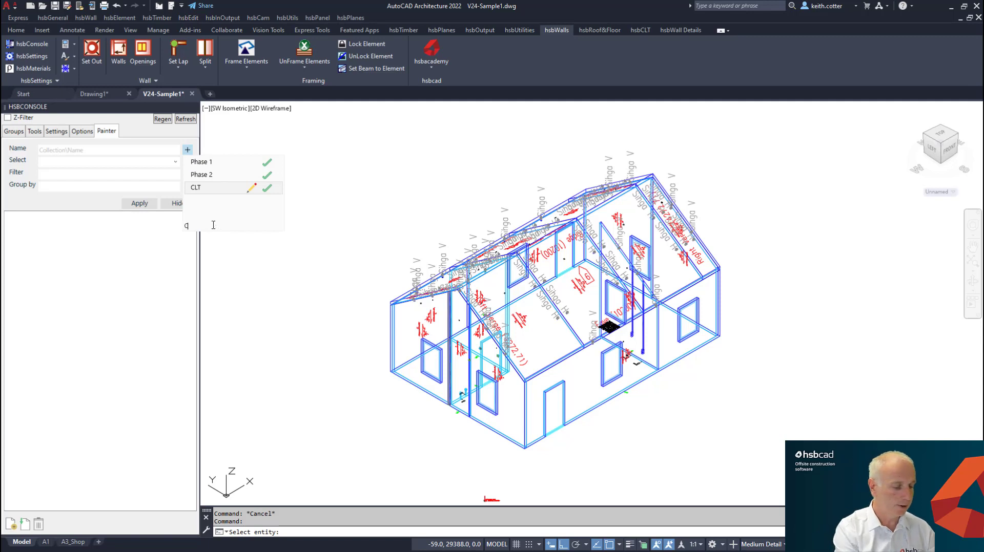
type("CLTPanels\\")
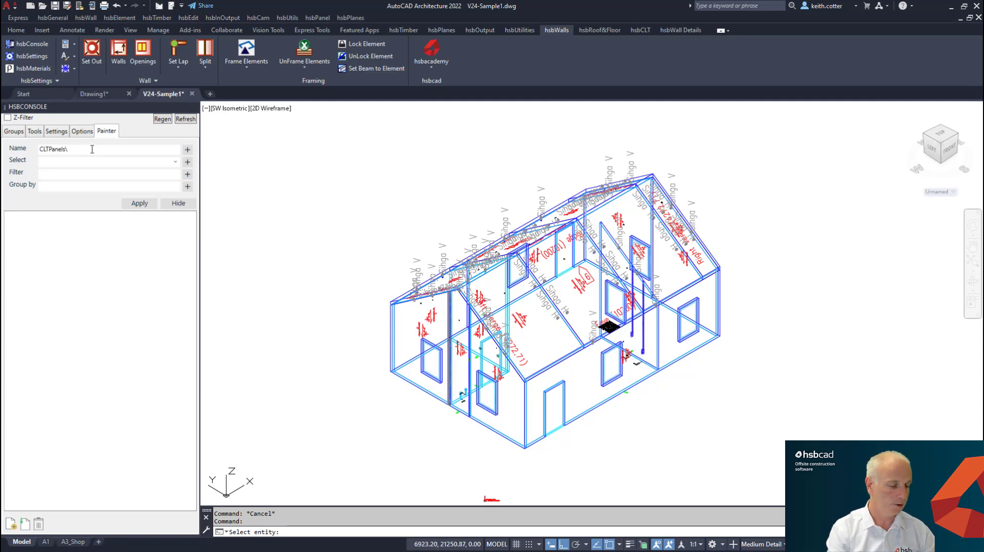
type("Style")
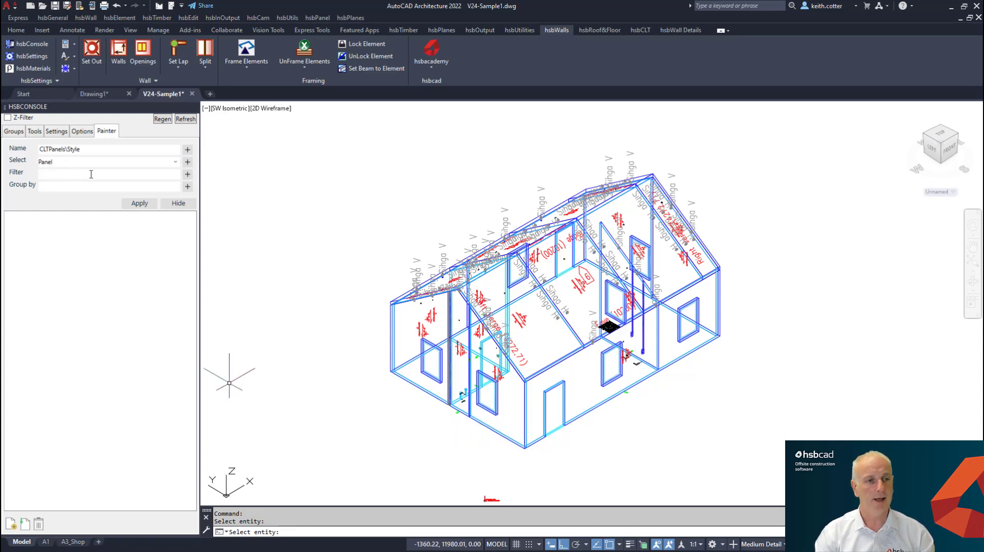
Step: Add a first filter rule: Style contains 100_3S-22
left_click(188, 175)
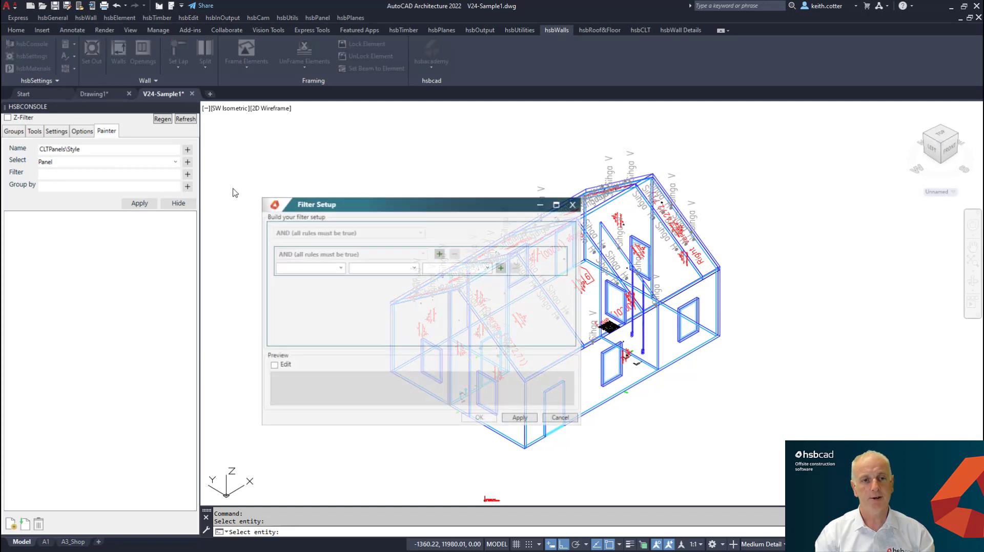
left_click_drag(377, 204, 427, 167)
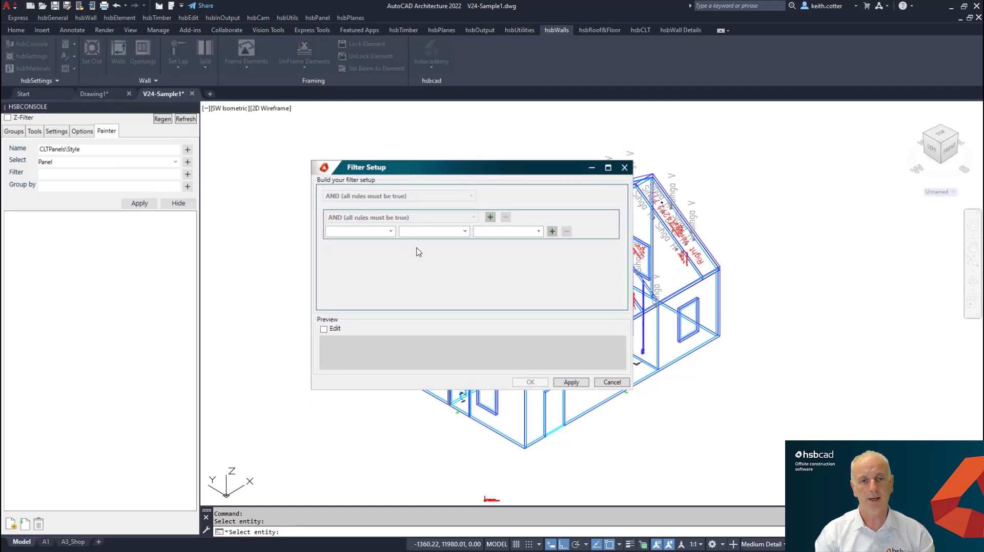
mouse_move(360, 181)
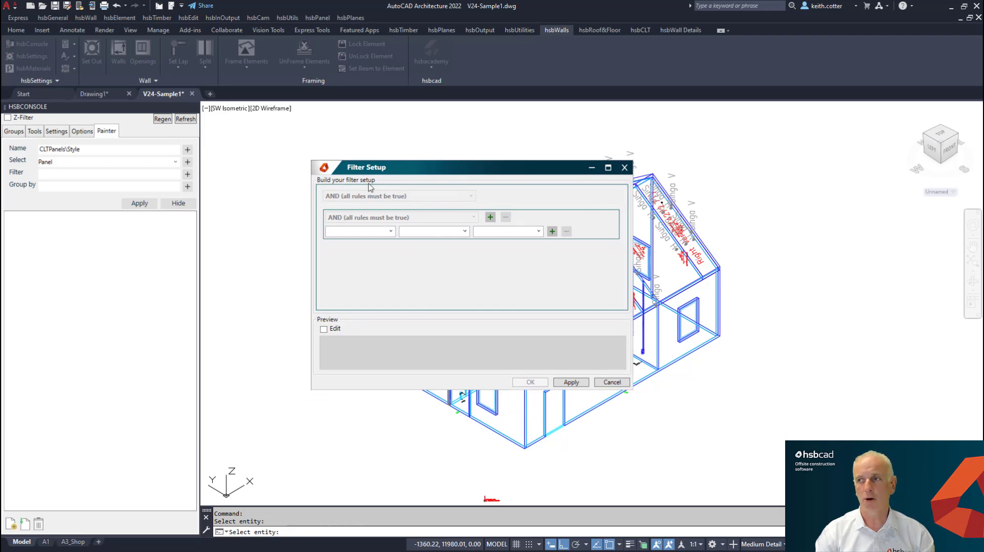
mouse_move(399, 218)
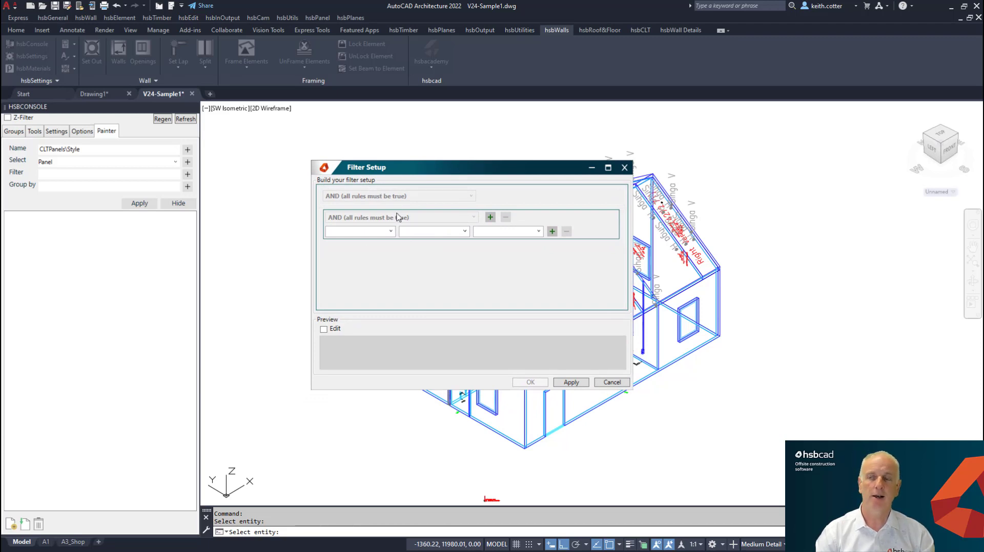
left_click(358, 231)
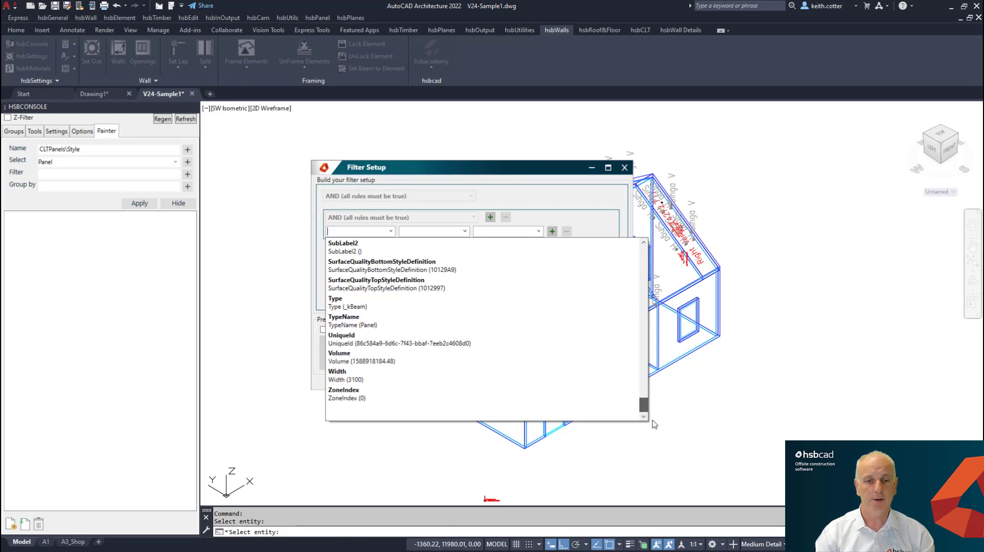
scroll("up", 3)
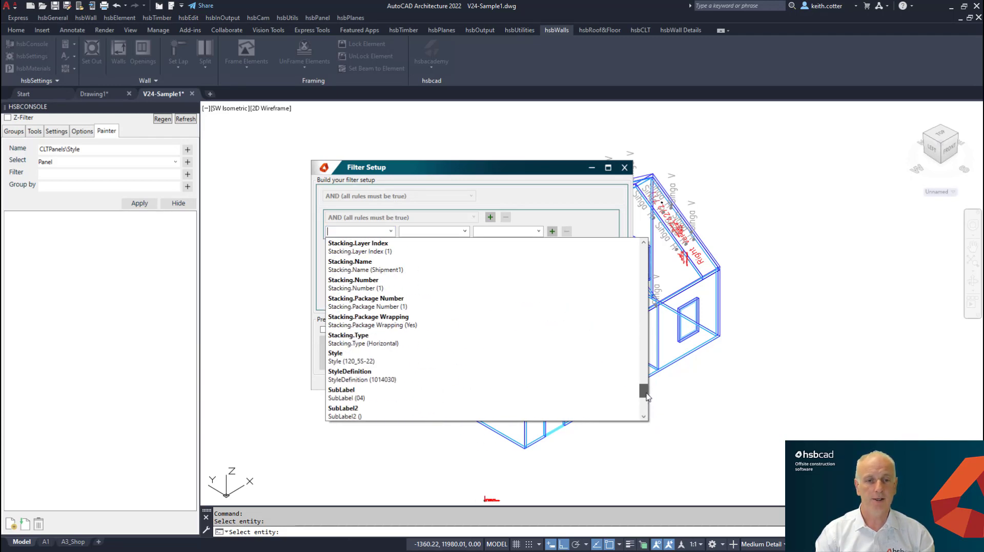
left_click(357, 361)
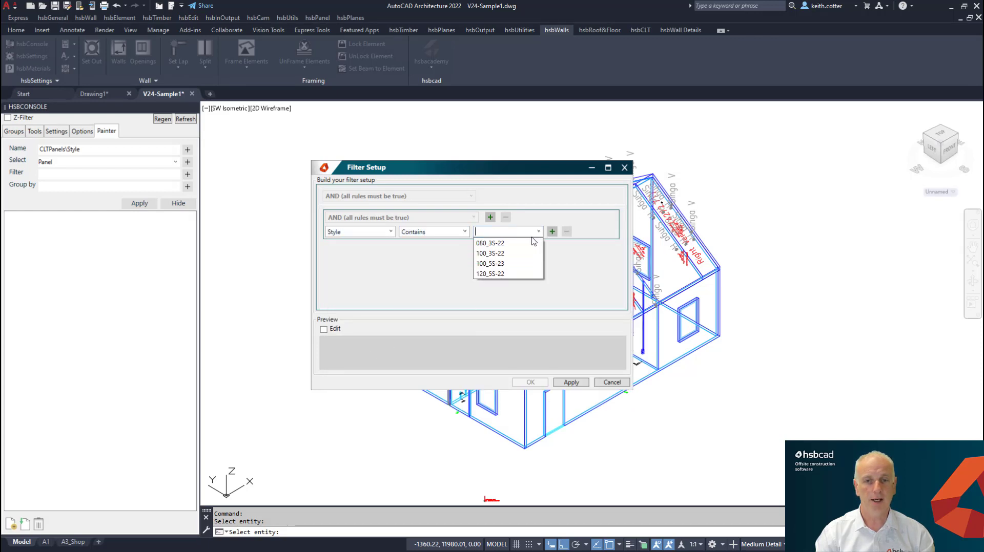
left_click(490, 254)
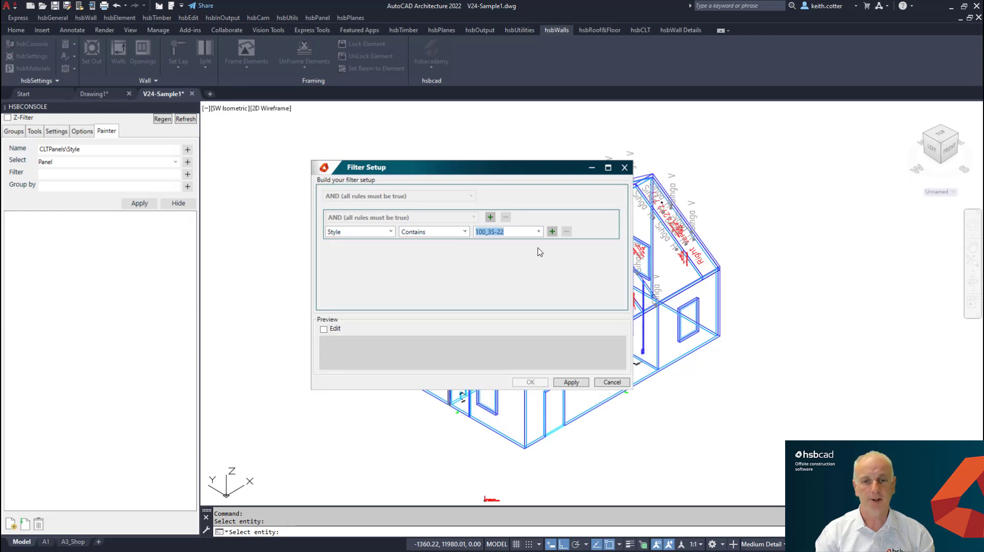
Step: Add a second rule Height equals 100 and confirm the combined filter
left_click(490, 217)
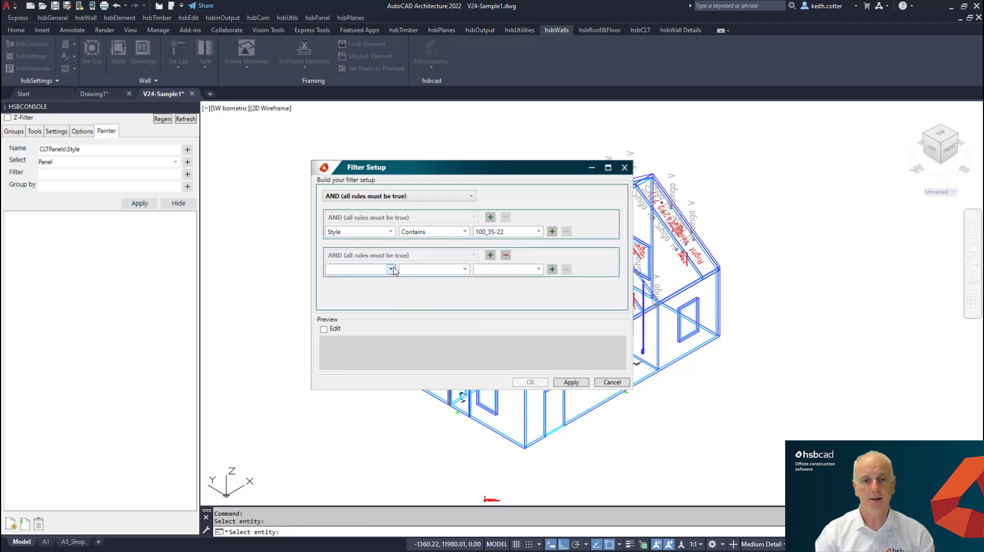
left_click(391, 270)
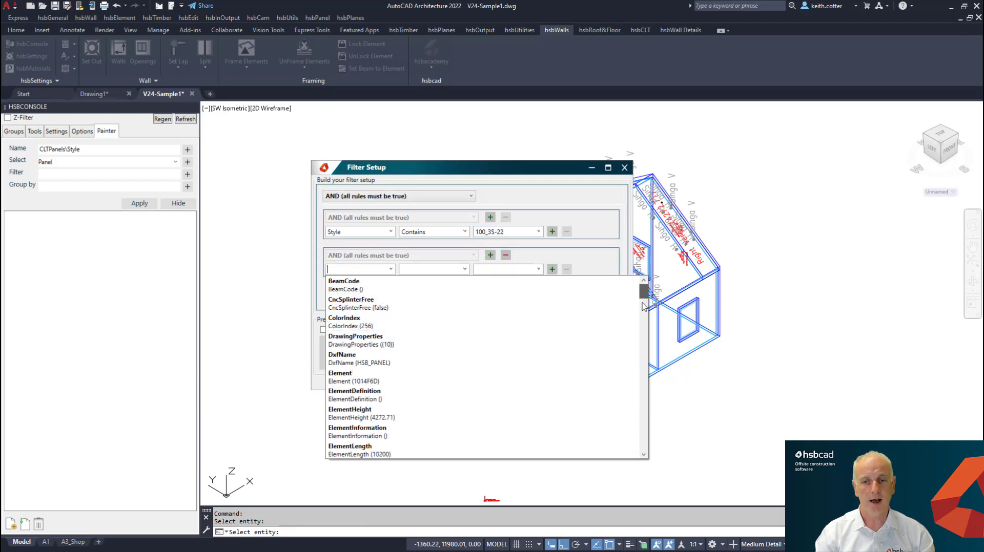
scroll("down", 3)
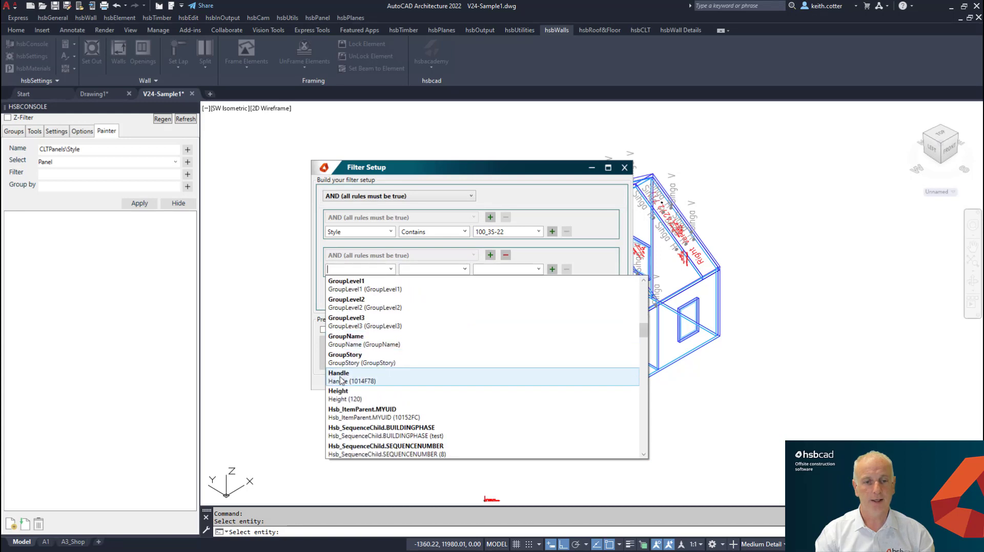
left_click(337, 391)
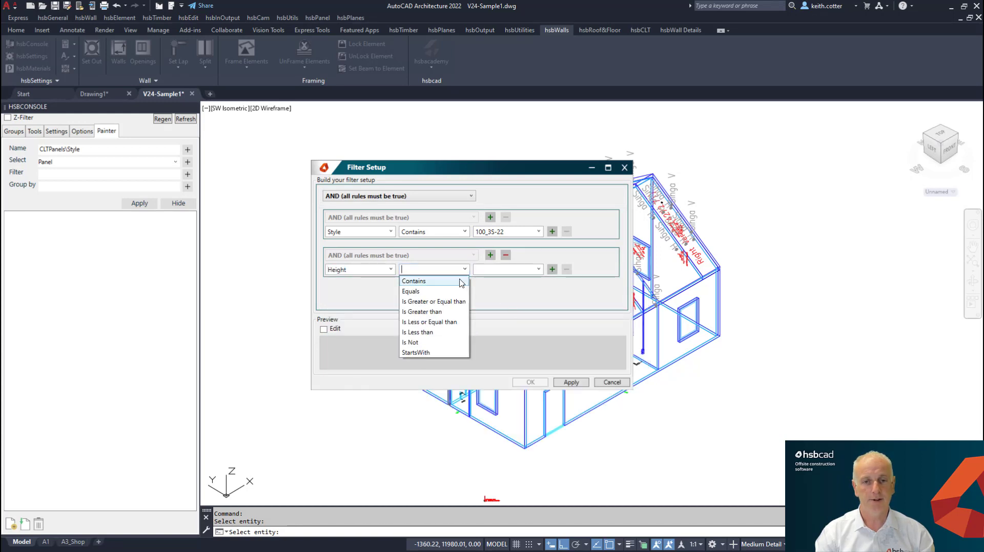
left_click(410, 291)
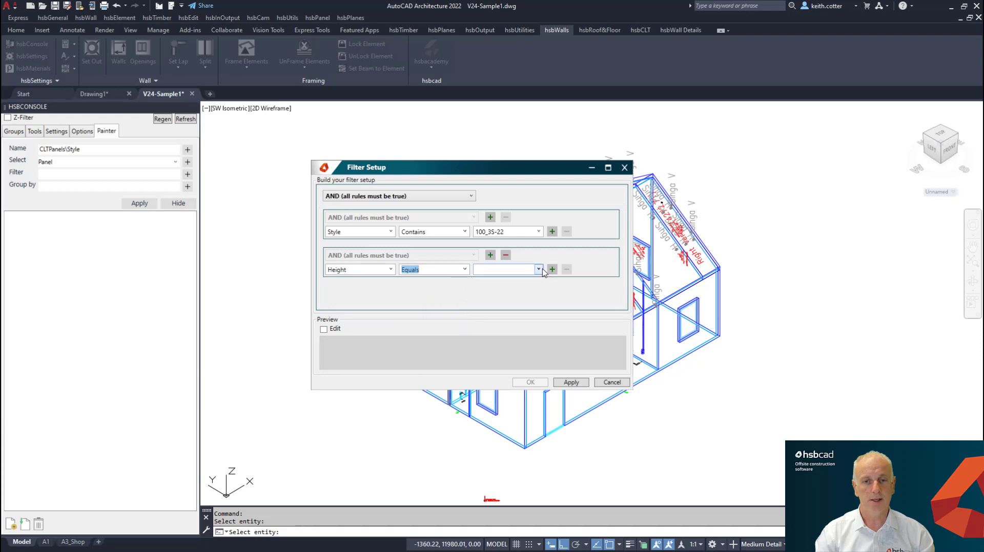
type("100")
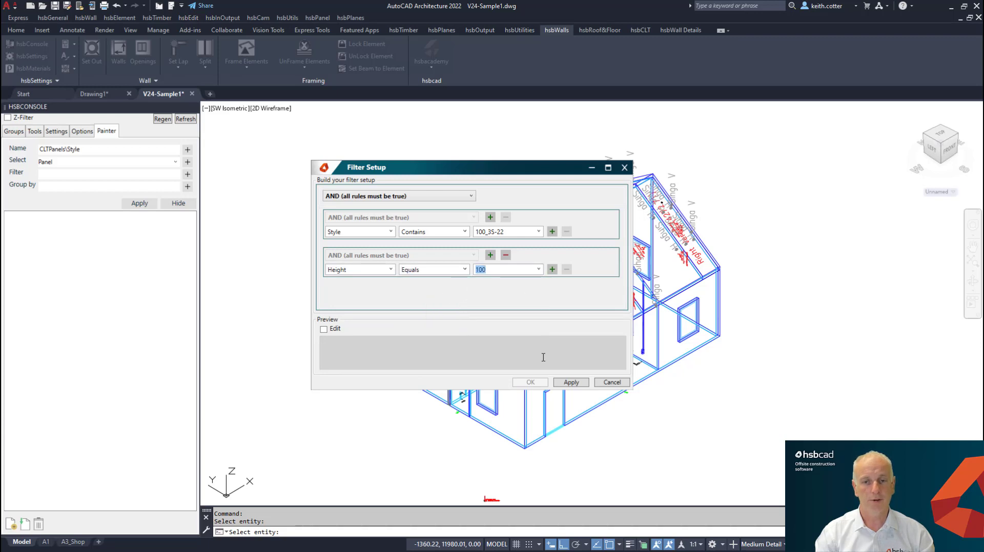
left_click(529, 382)
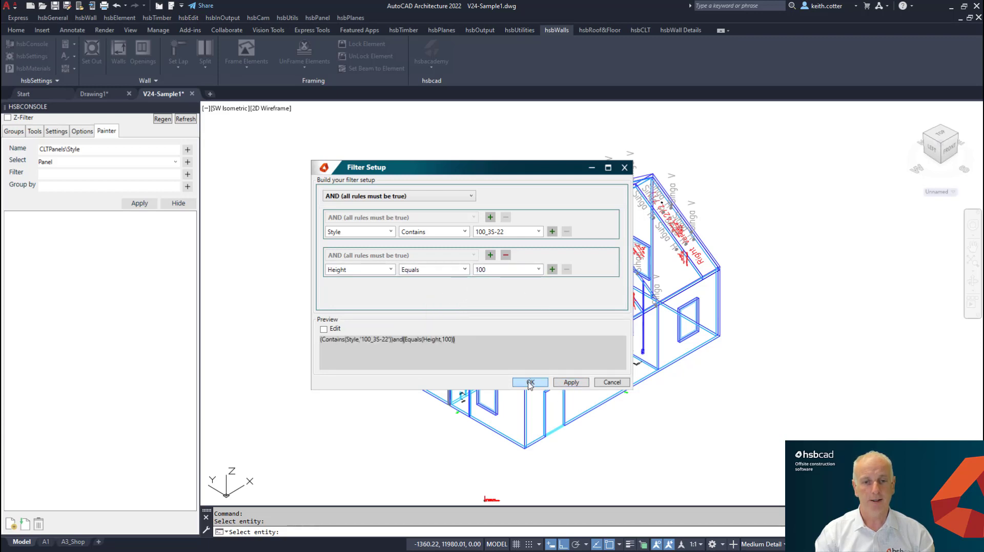
left_click(529, 382)
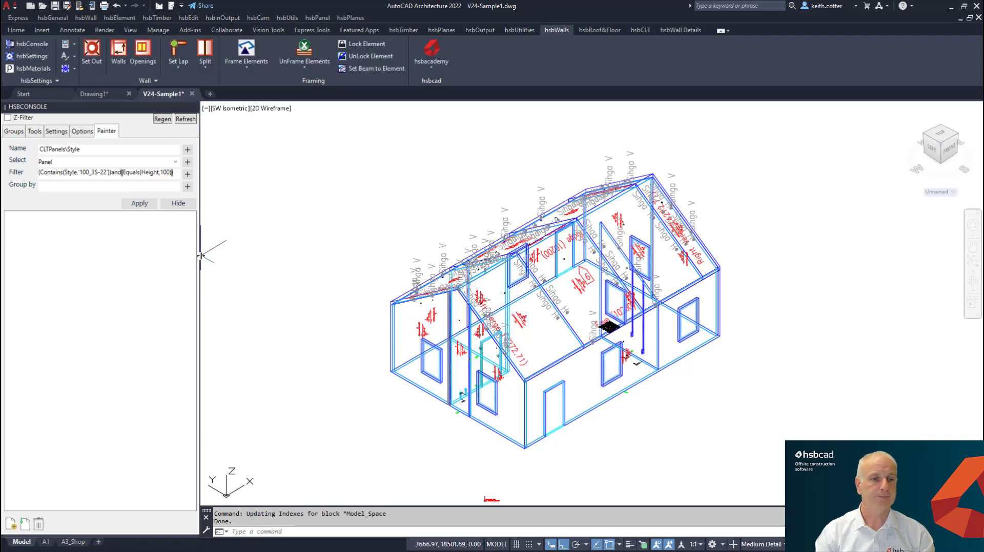
Step: Save CLTPanels\Style, painting eight panels red, and load it back via Update painter definition
left_click(139, 203)
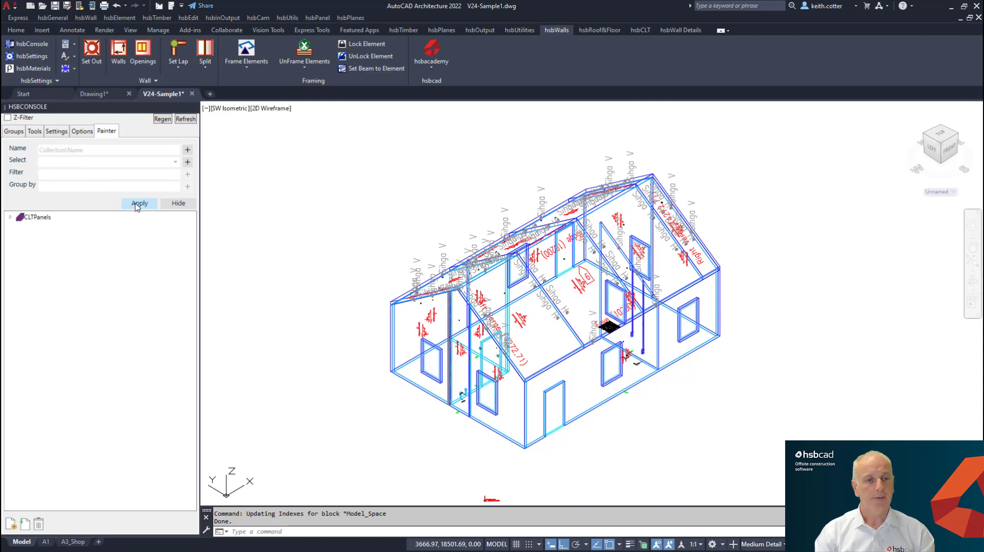
left_click(139, 204)
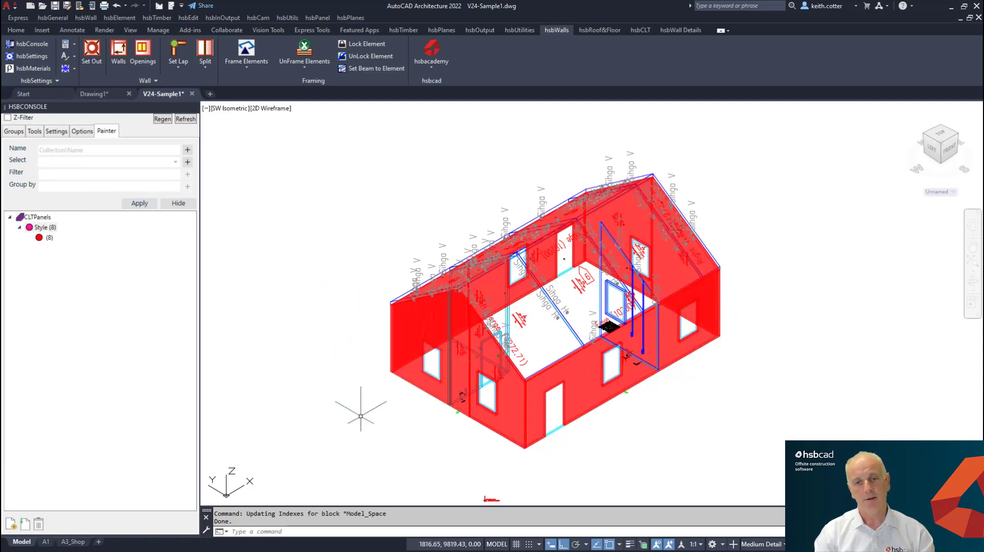
mouse_move(320, 388)
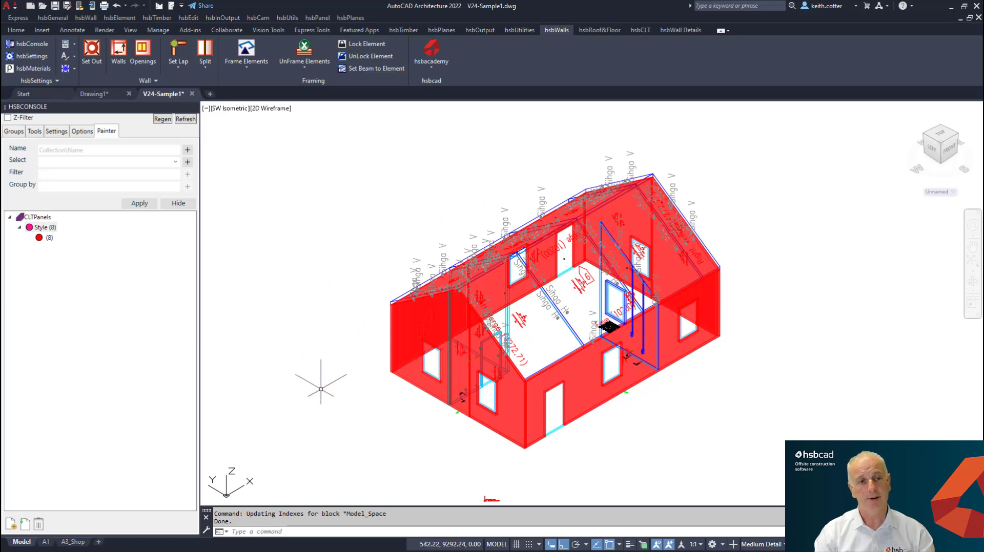
left_click(41, 227)
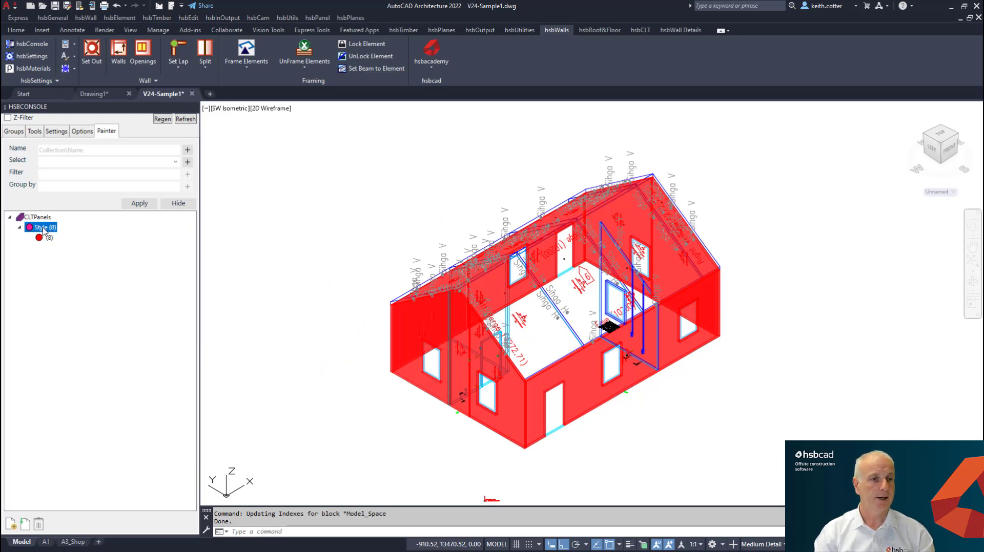
right_click(40, 227)
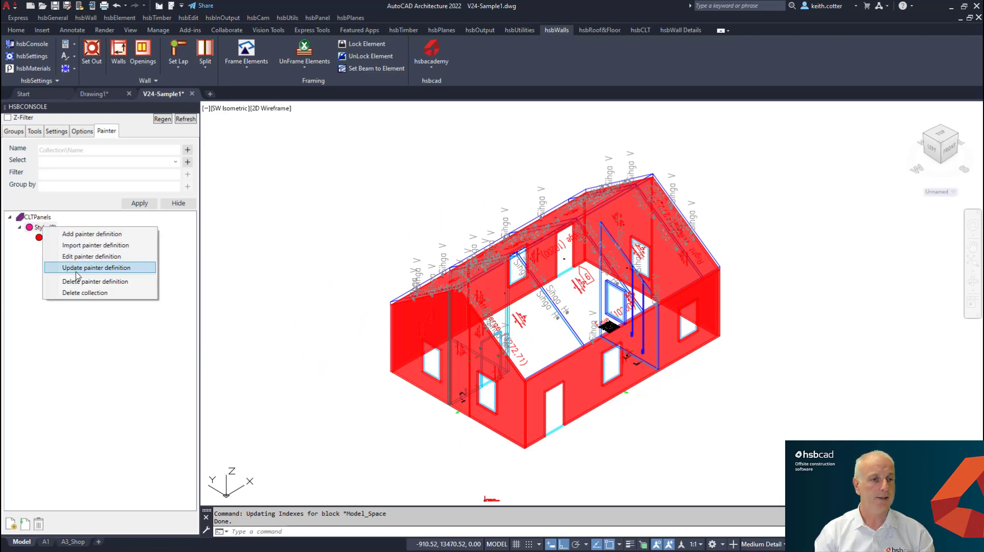
left_click(100, 268)
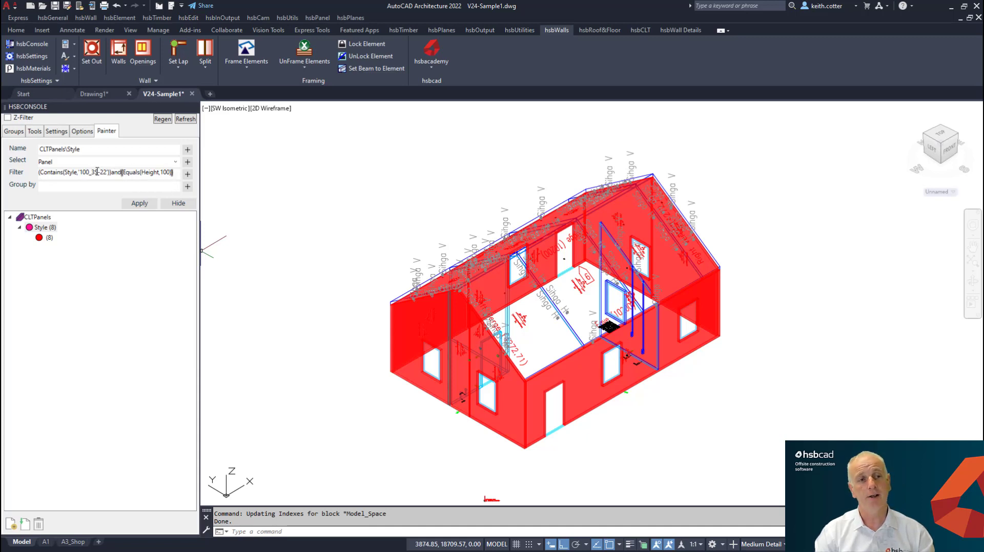
left_click(187, 174)
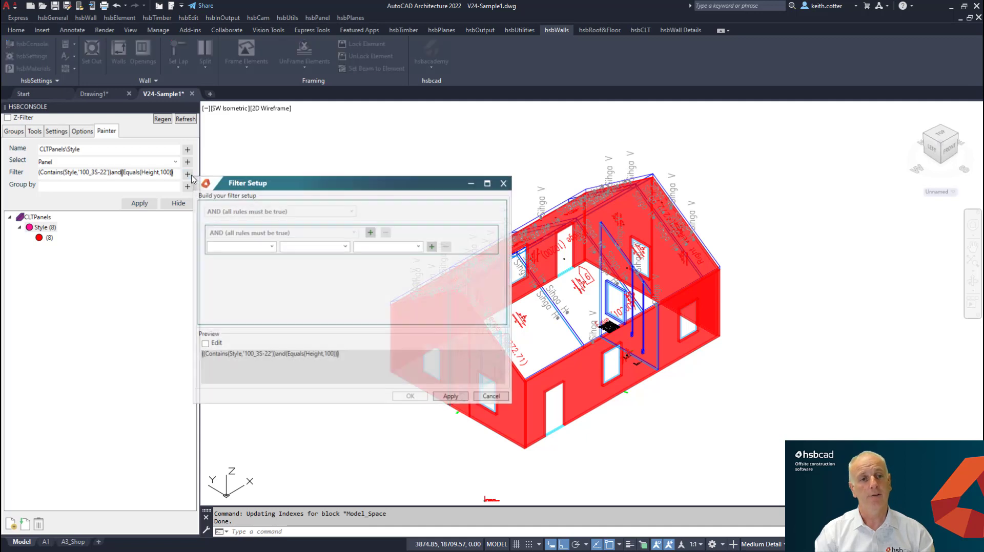
left_click(205, 343)
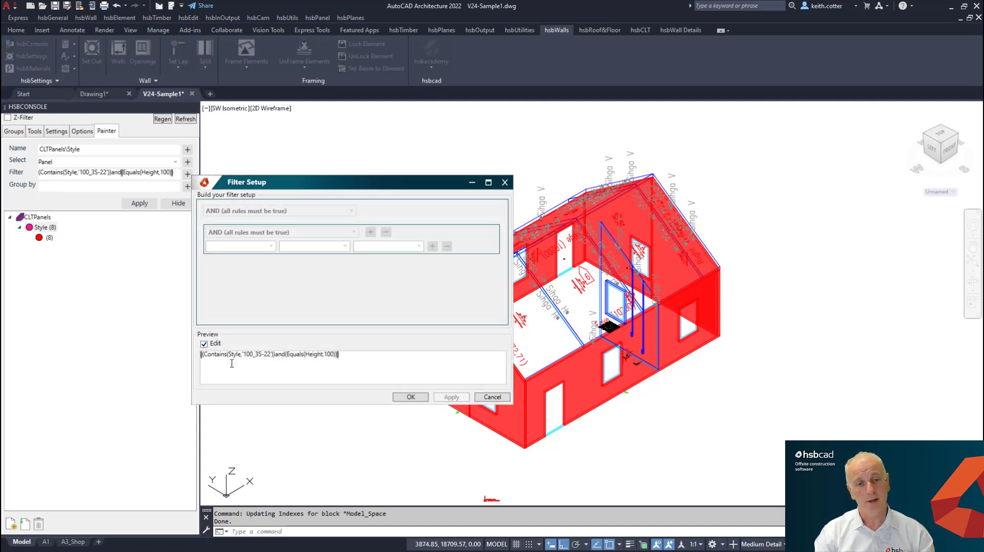
mouse_move(358, 398)
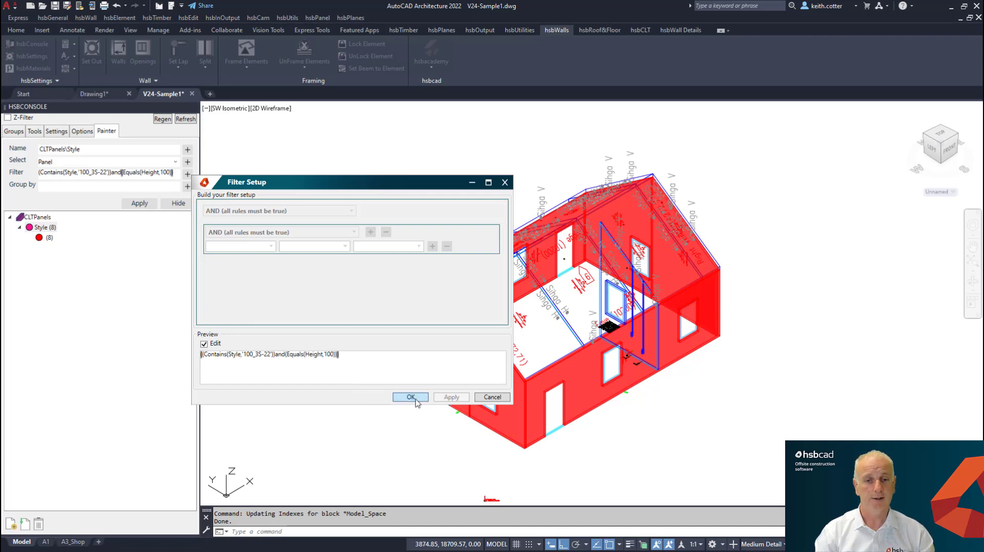
left_click(411, 397)
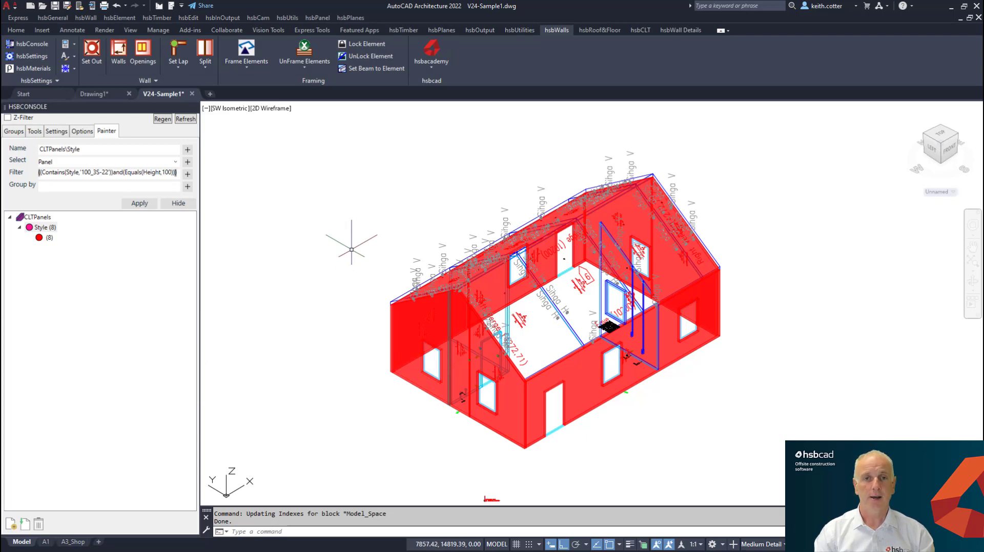
mouse_move(335, 209)
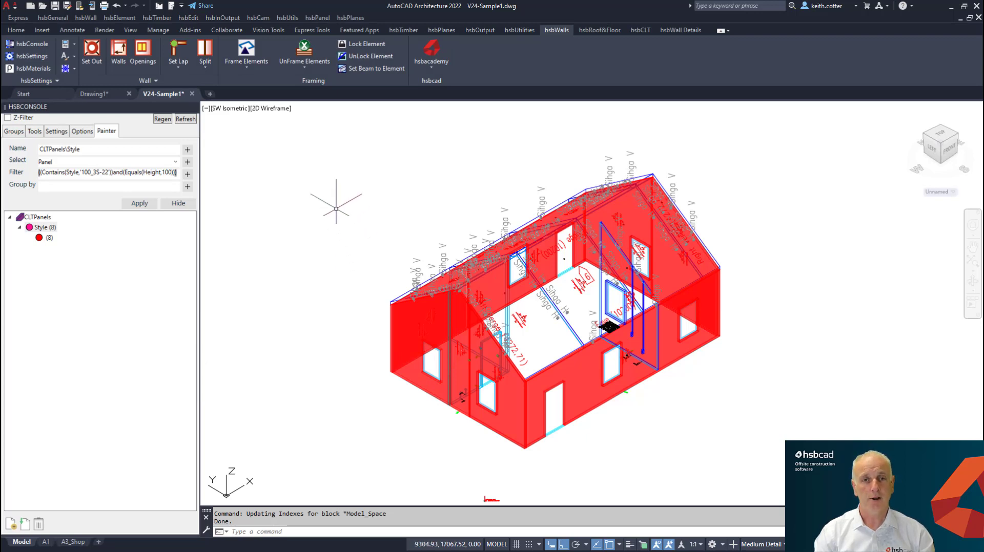